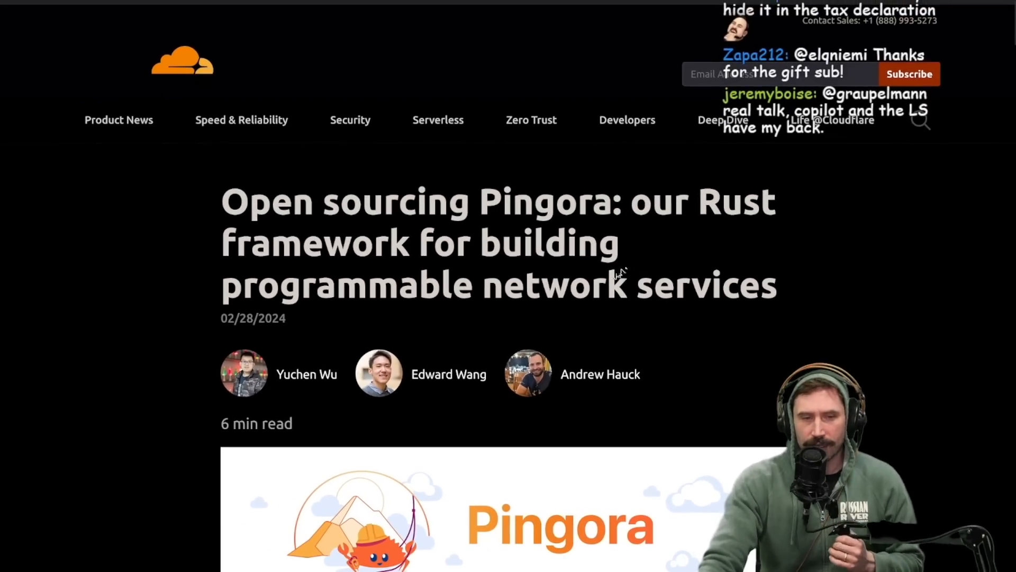
mouse_move(591, 349)
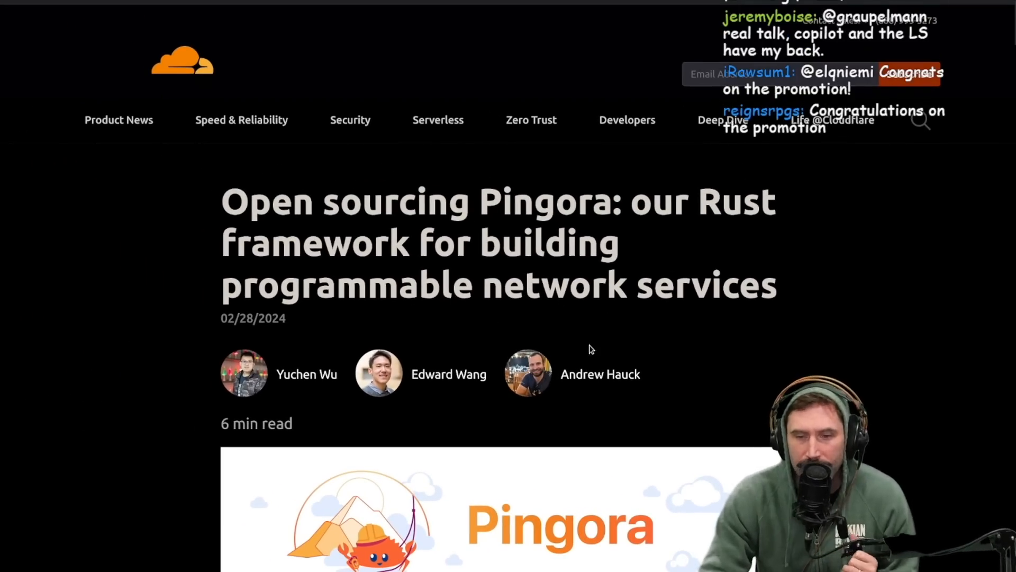
Step: Scroll past the title and authors to the Apache License 2.0 introduction
scroll("down", 3)
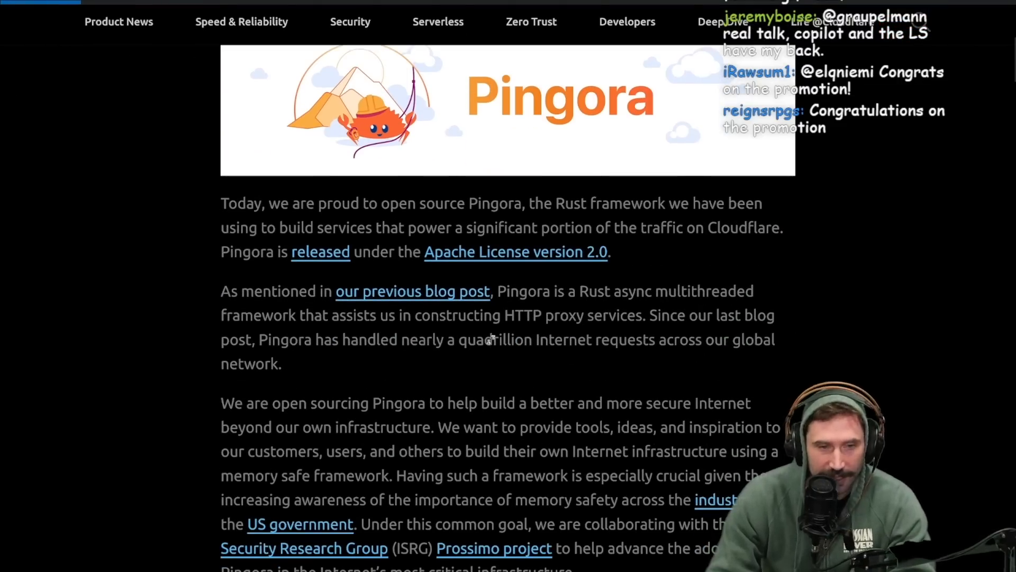
mouse_move(538, 222)
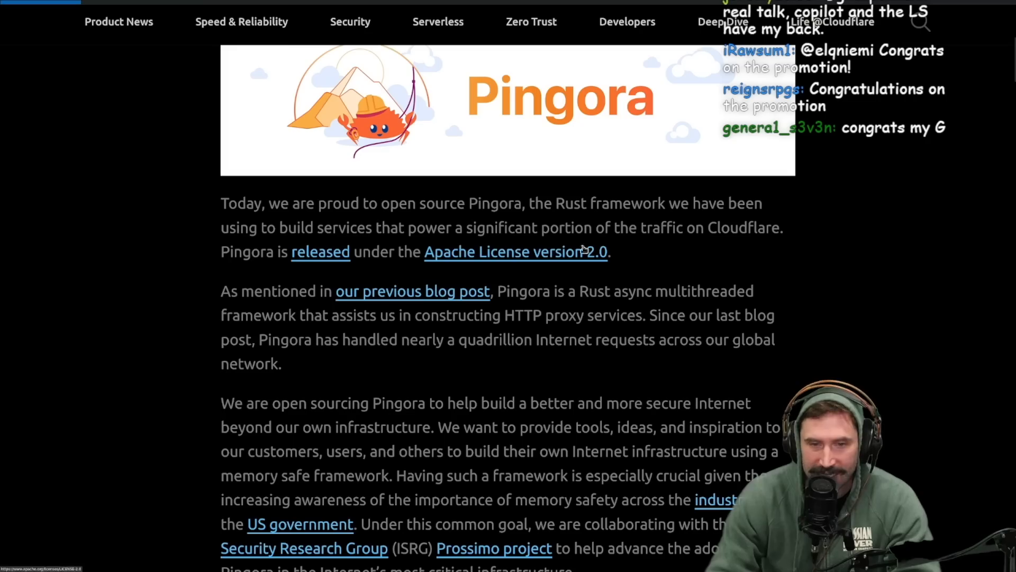
mouse_move(276, 292)
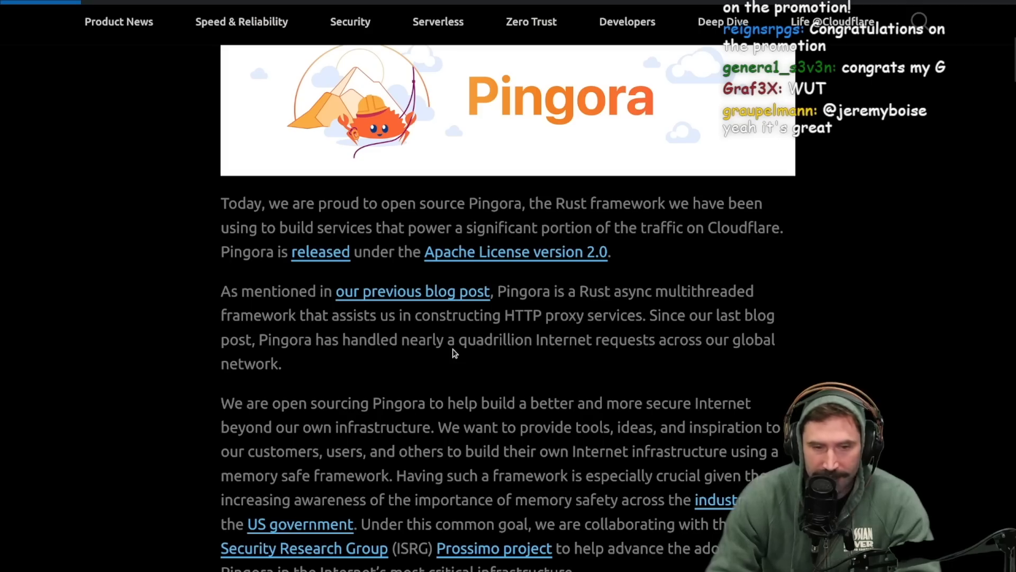
mouse_move(617, 312)
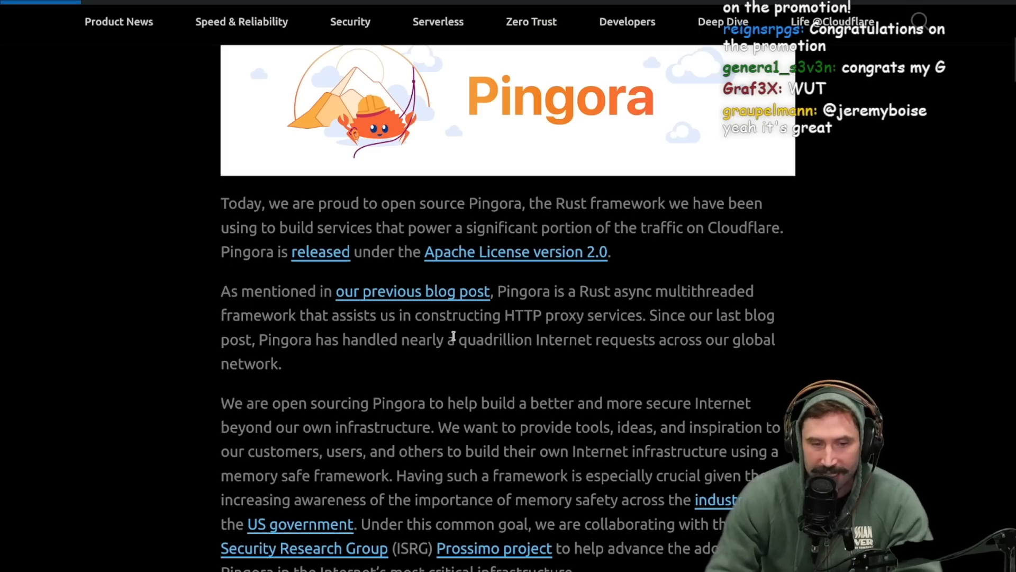
mouse_move(651, 335)
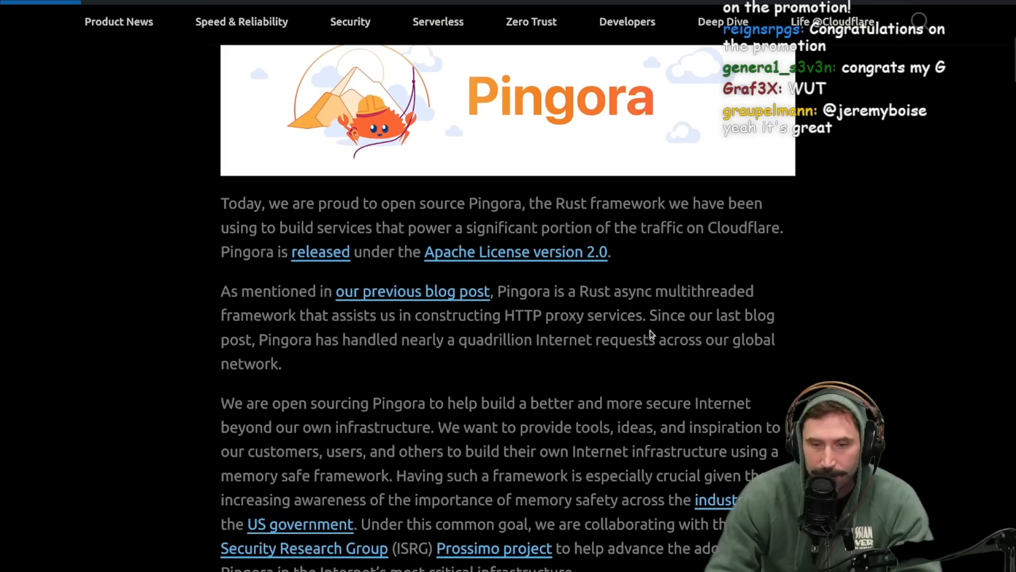
mouse_move(321, 395)
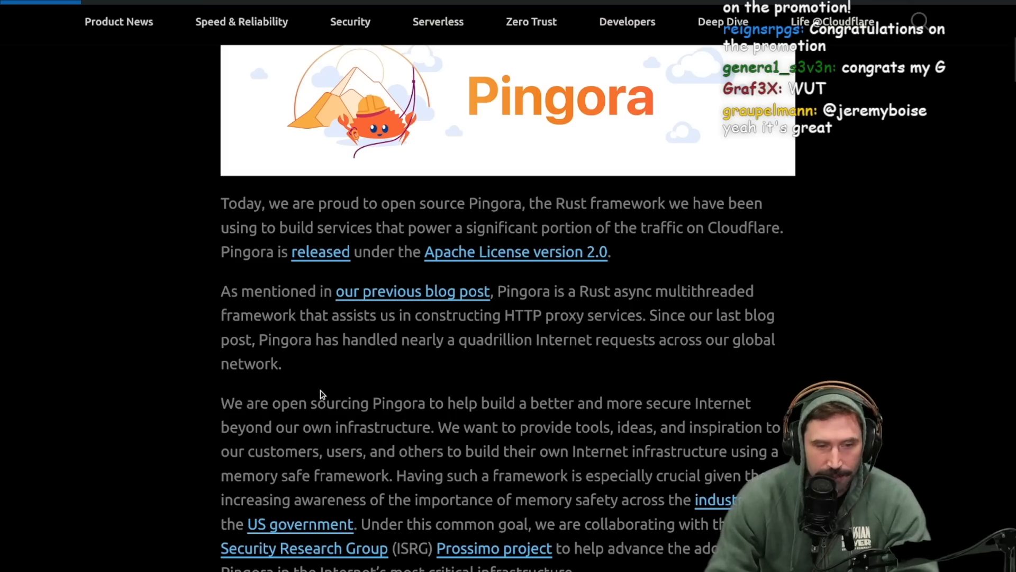
mouse_move(529, 362)
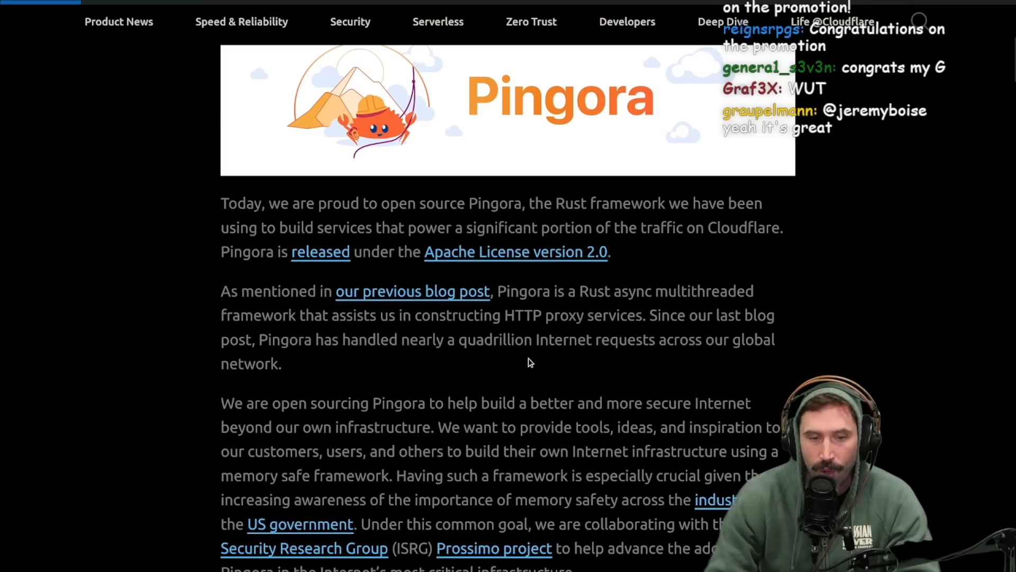
mouse_move(315, 405)
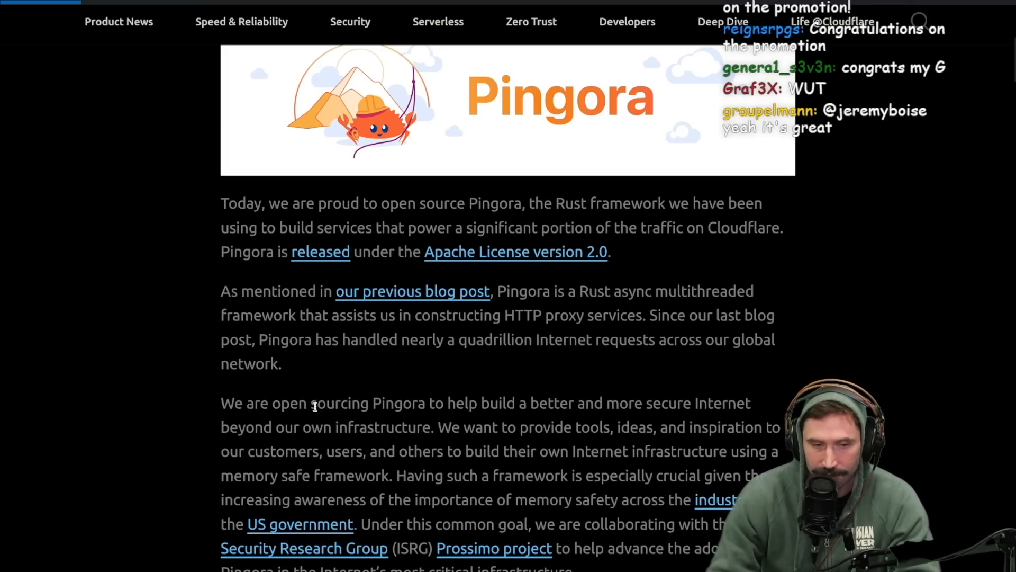
Step: Scroll on to the memory-safety and ISRG Prossimo collaboration paragraphs
scroll("down", 3)
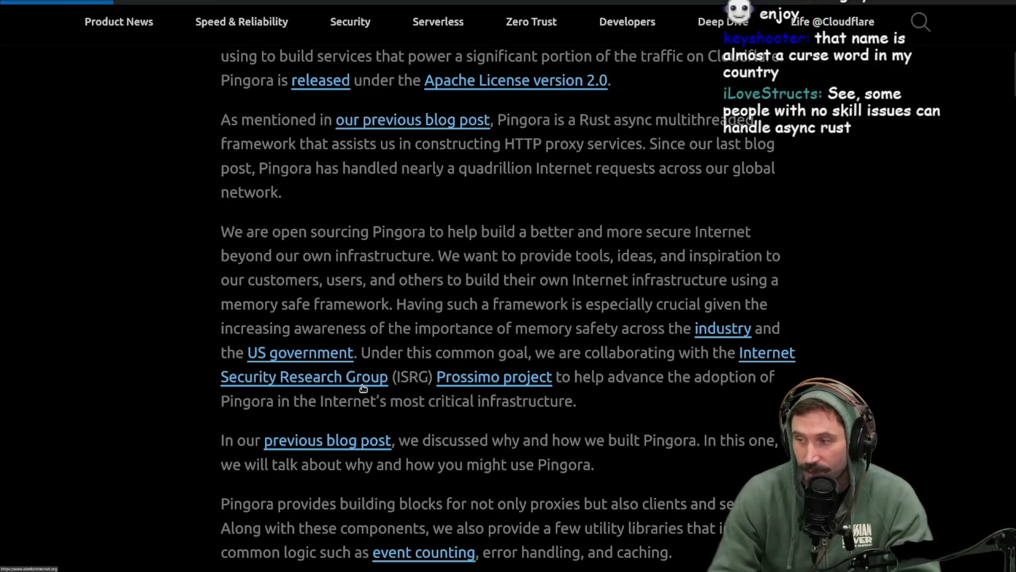
mouse_move(259, 249)
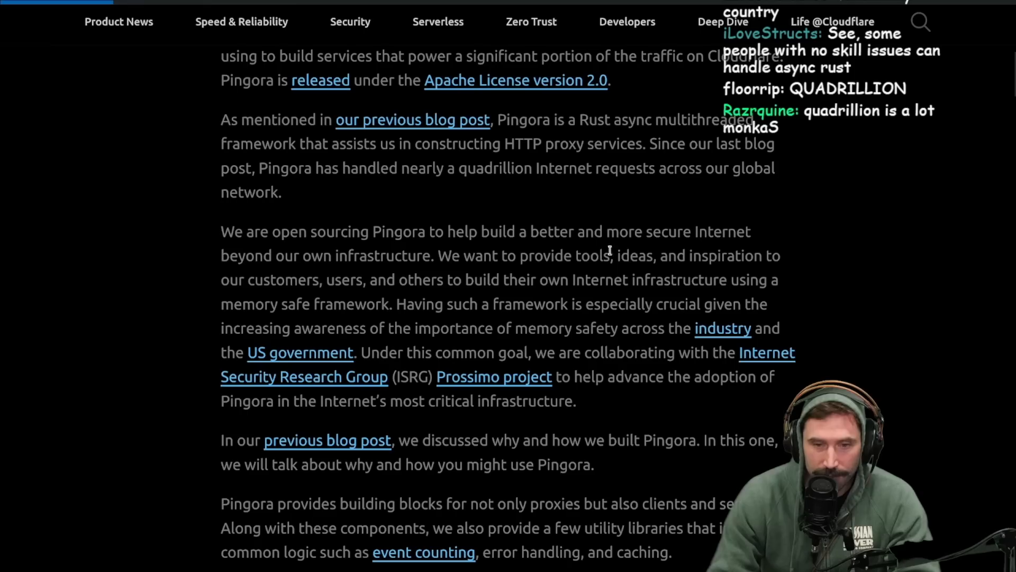
mouse_move(418, 273)
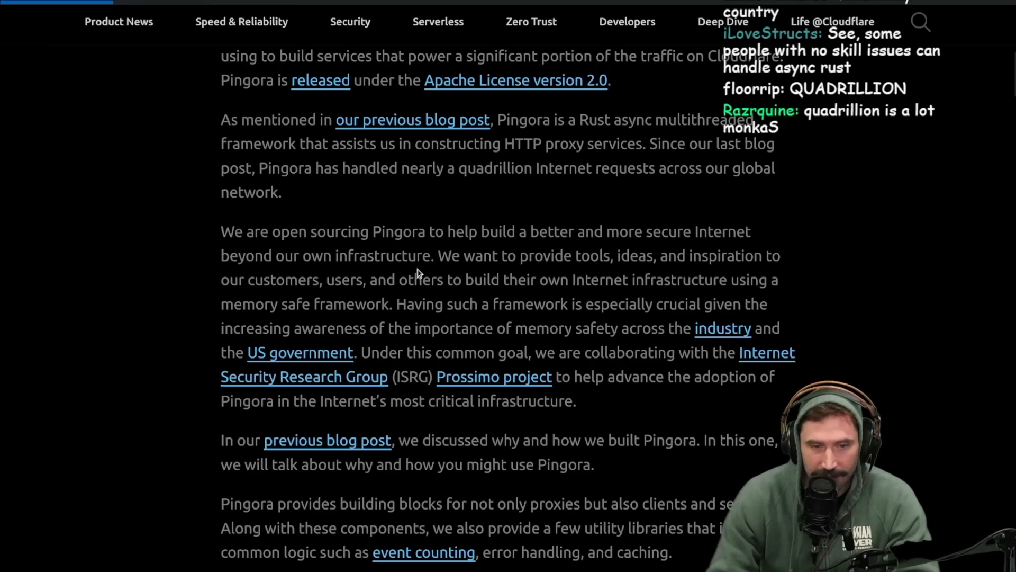
mouse_move(724, 280)
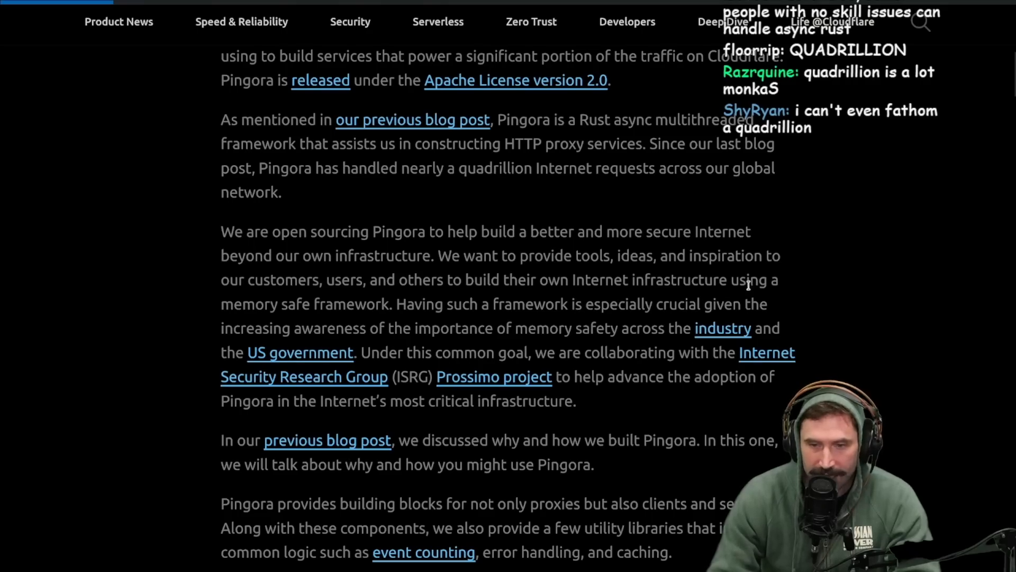
mouse_move(470, 330)
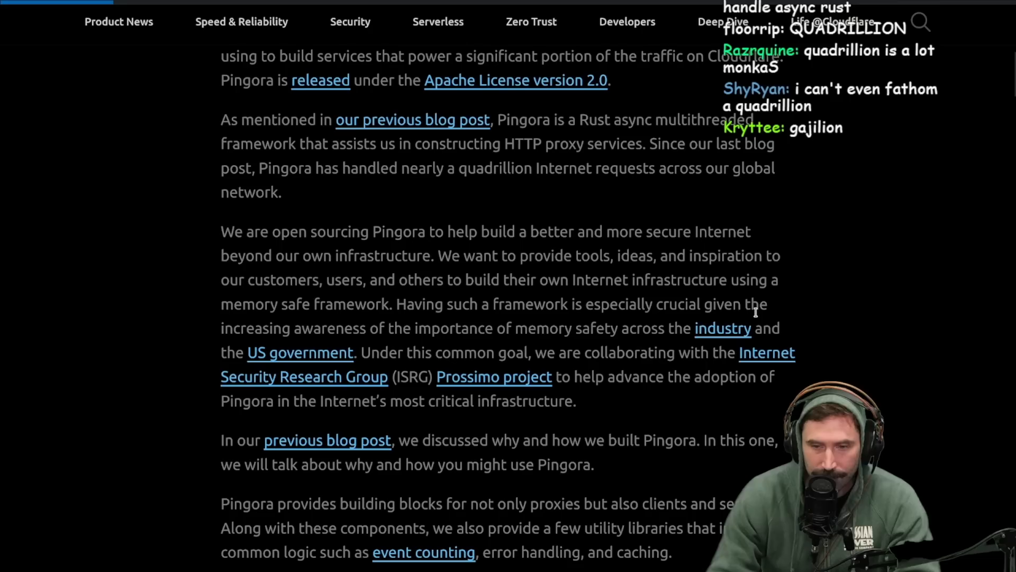
mouse_move(515, 344)
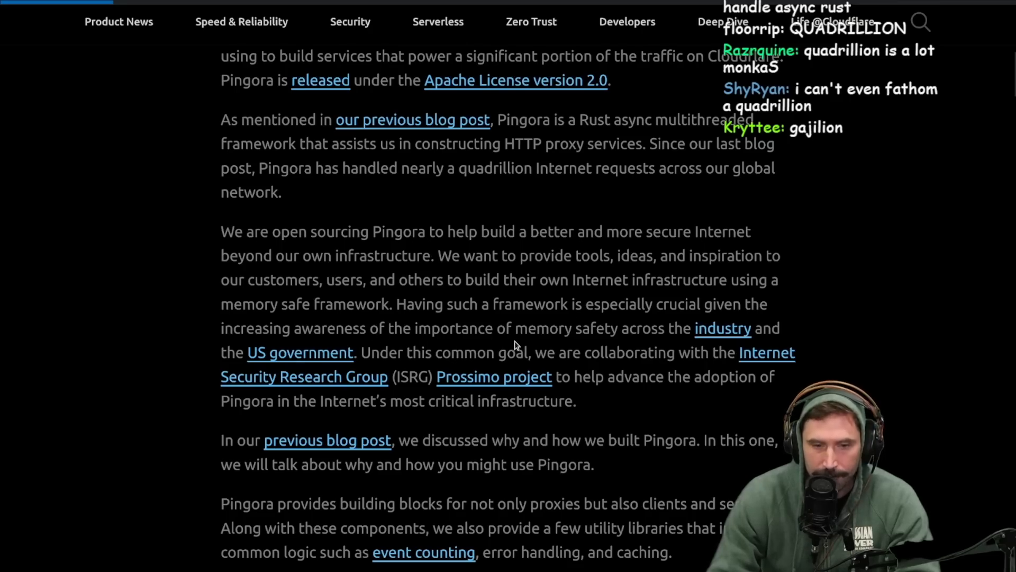
mouse_move(441, 354)
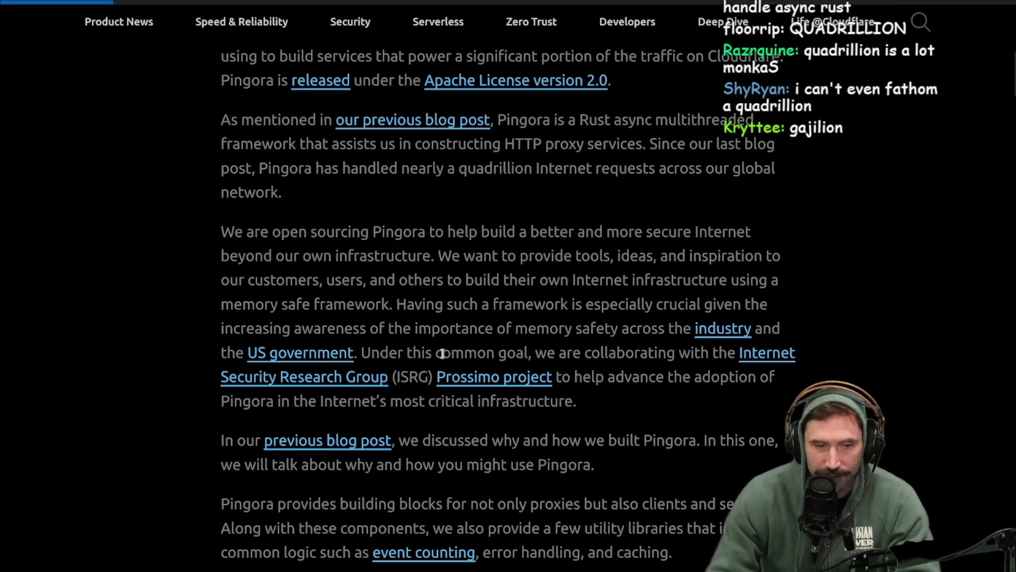
mouse_move(326, 352)
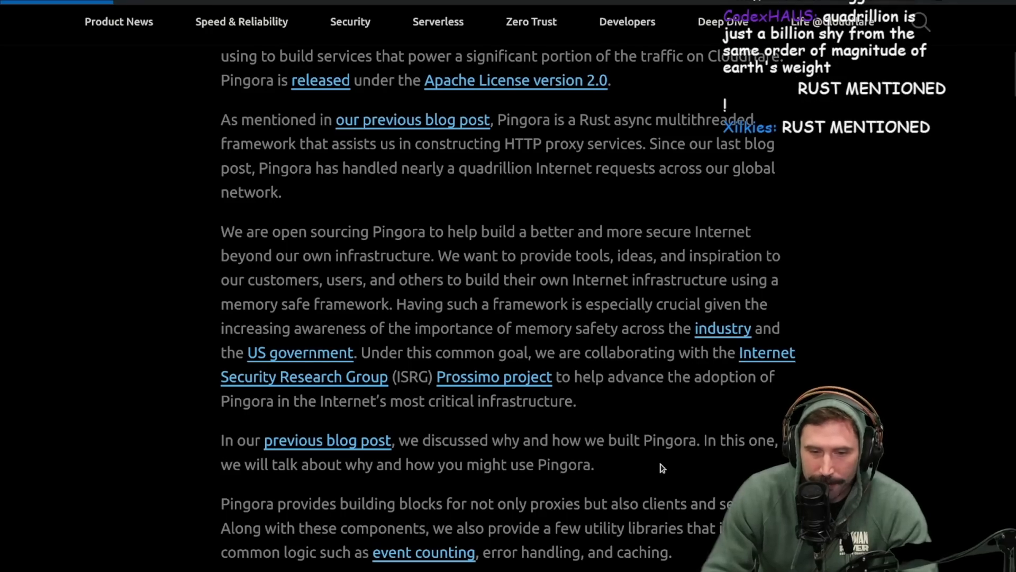
mouse_move(605, 495)
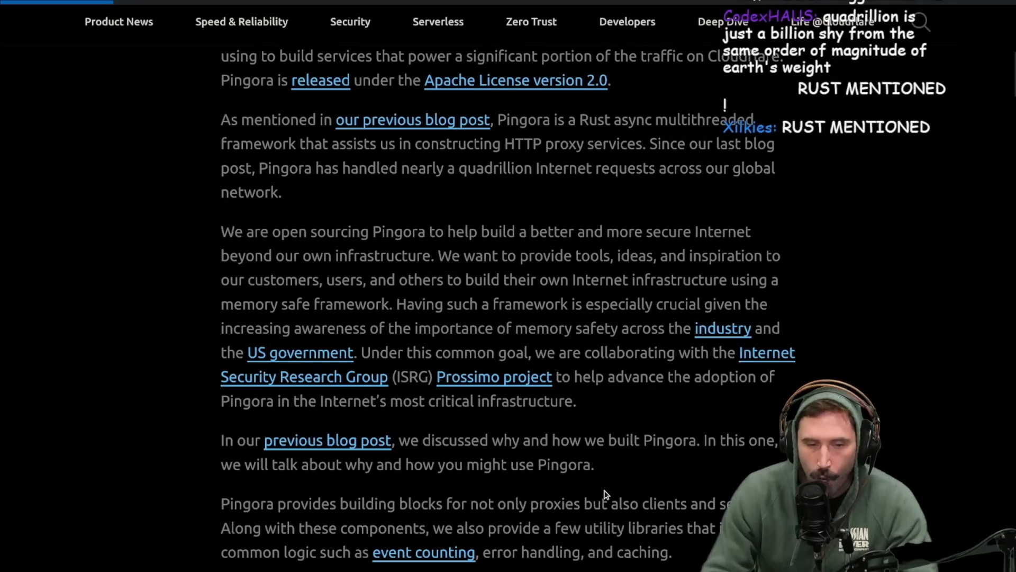
Step: Scroll down to the 'What's in the box' paragraph on protocols and load balancing
scroll("down", 3)
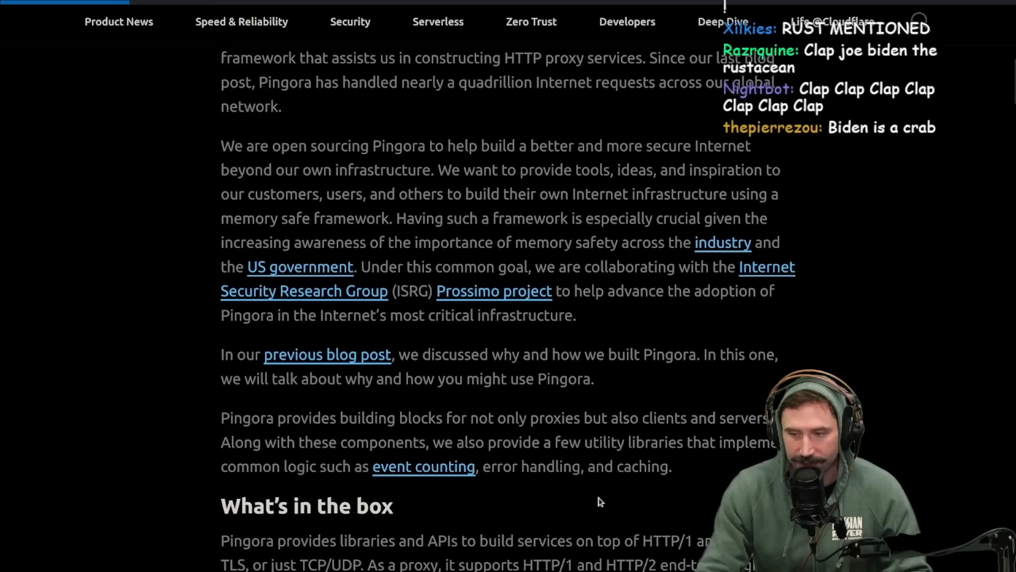
scroll("down", 3)
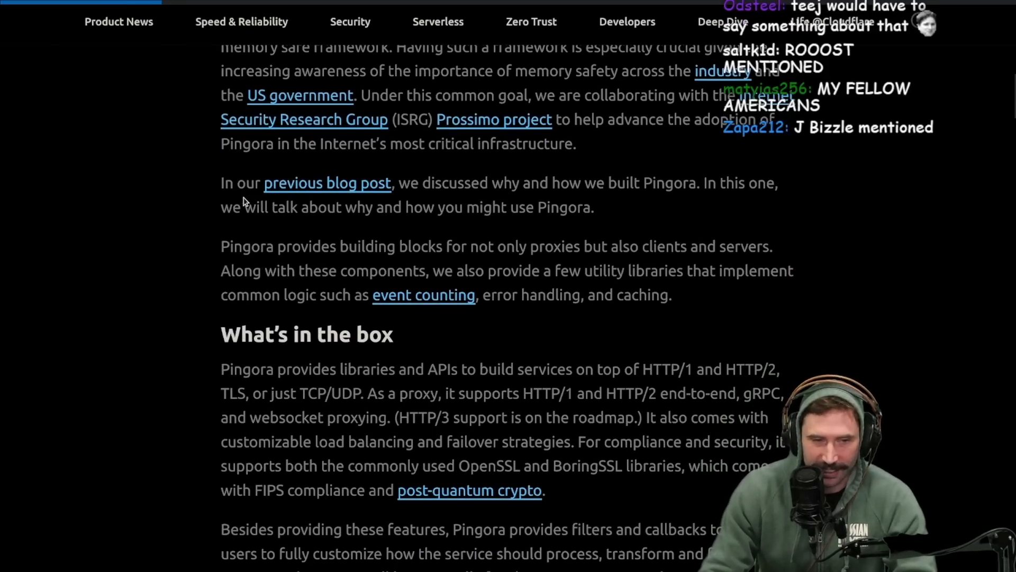
mouse_move(699, 208)
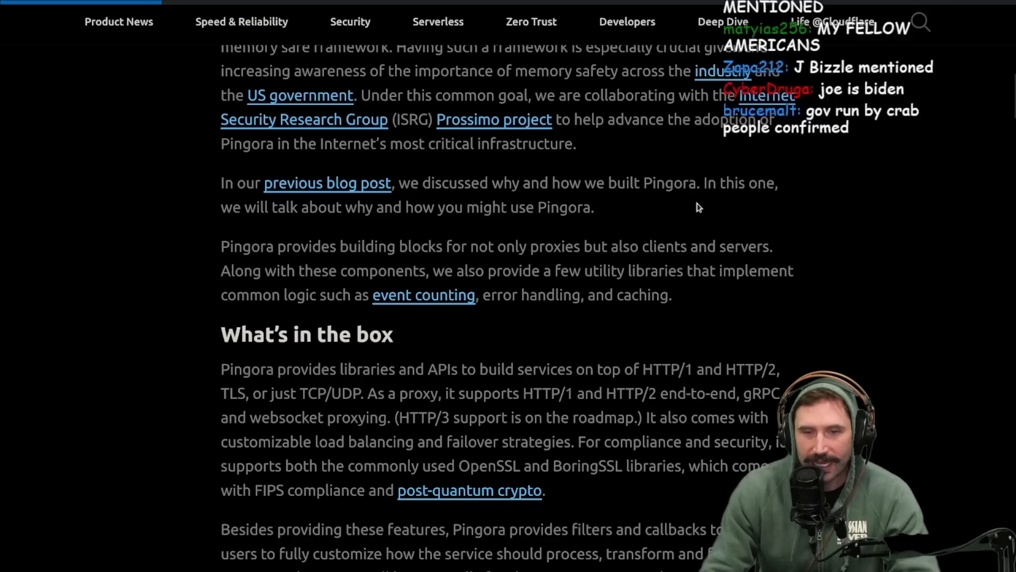
mouse_move(445, 240)
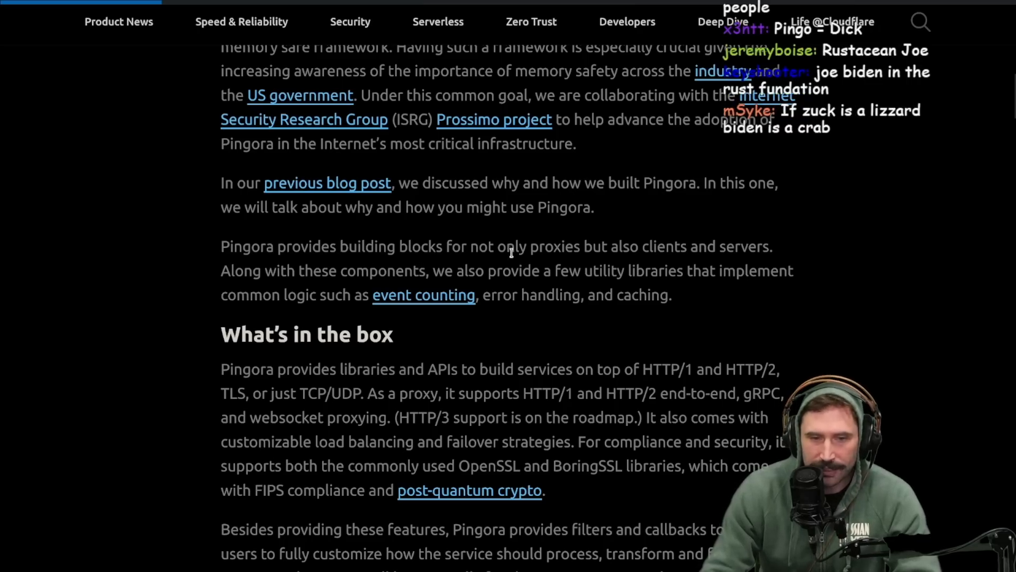
mouse_move(367, 295)
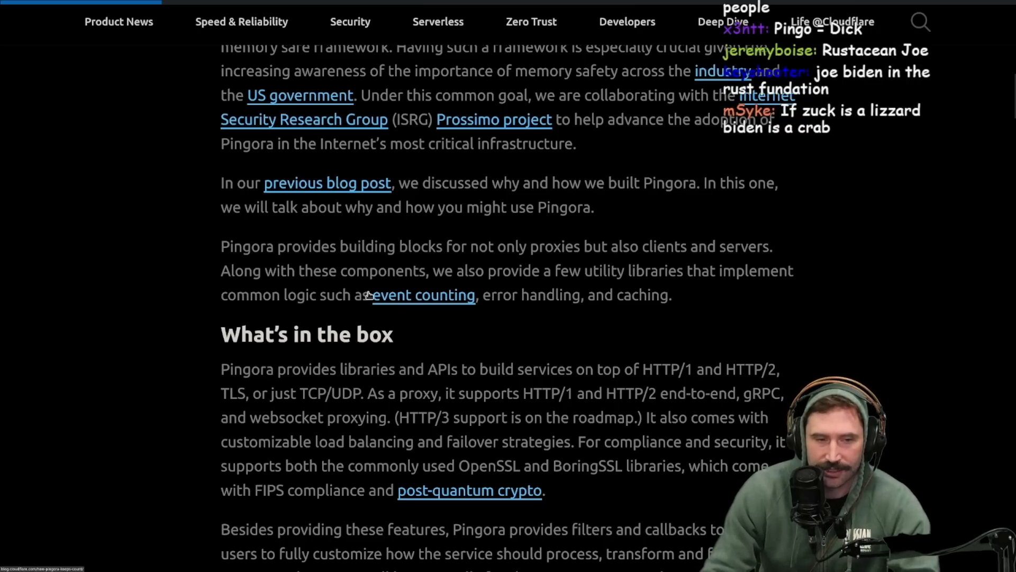
mouse_move(569, 288)
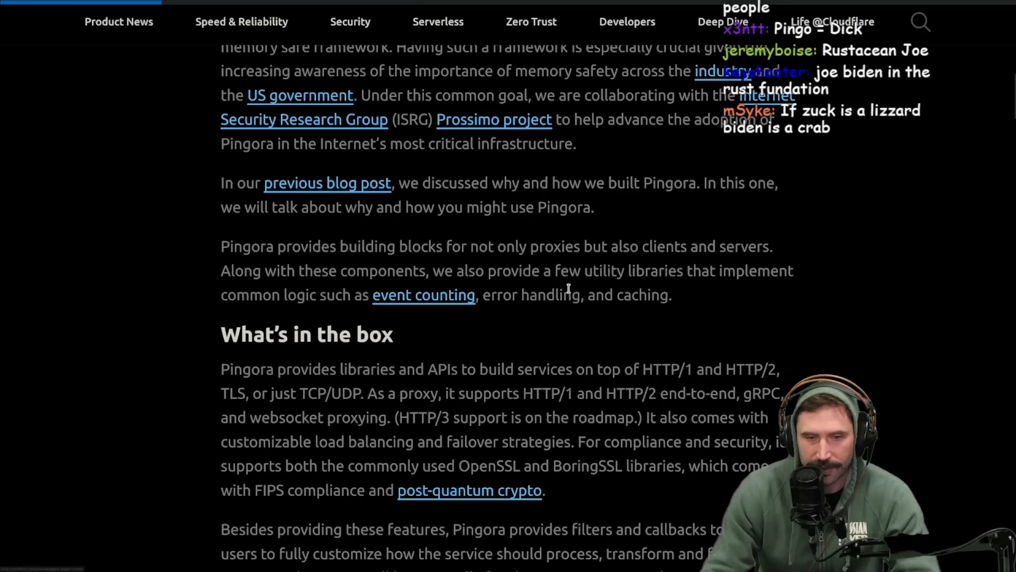
mouse_move(309, 334)
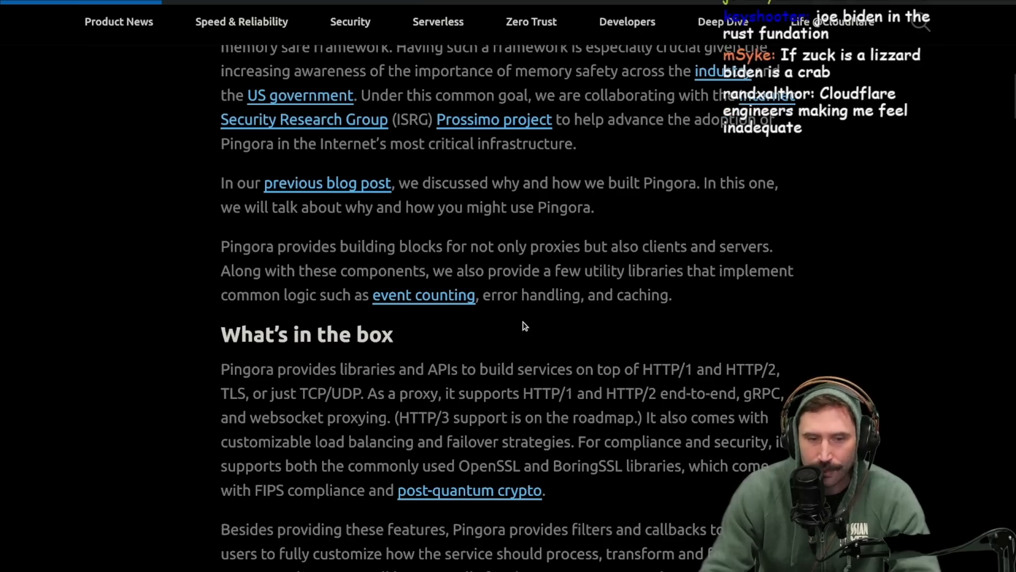
scroll("down", 3)
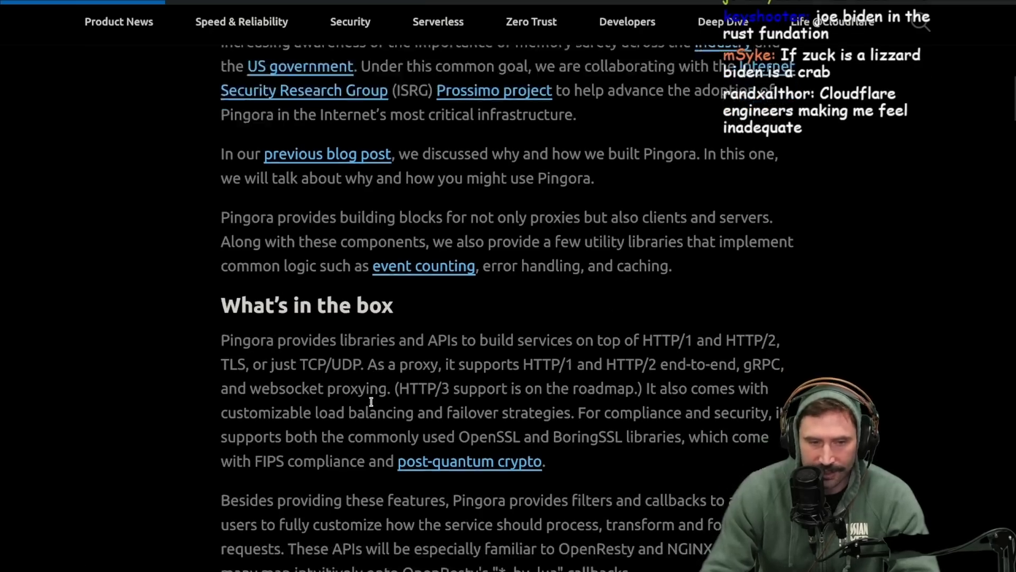
Step: Read the HTTP/3 roadmap and What's in the box paragraphs, clearing the highlighted text
scroll("down", 3)
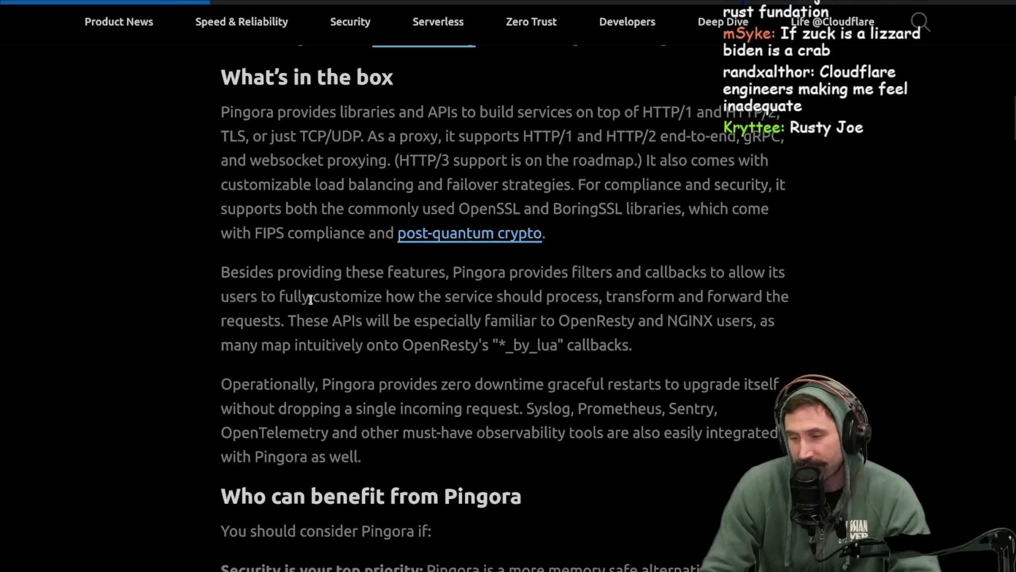
scroll("up", 3)
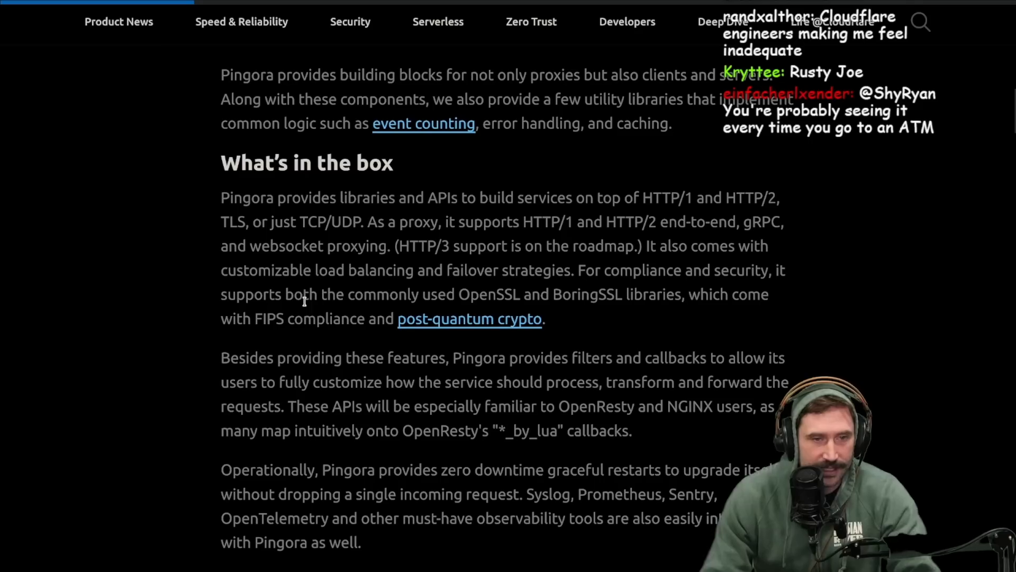
mouse_move(600, 216)
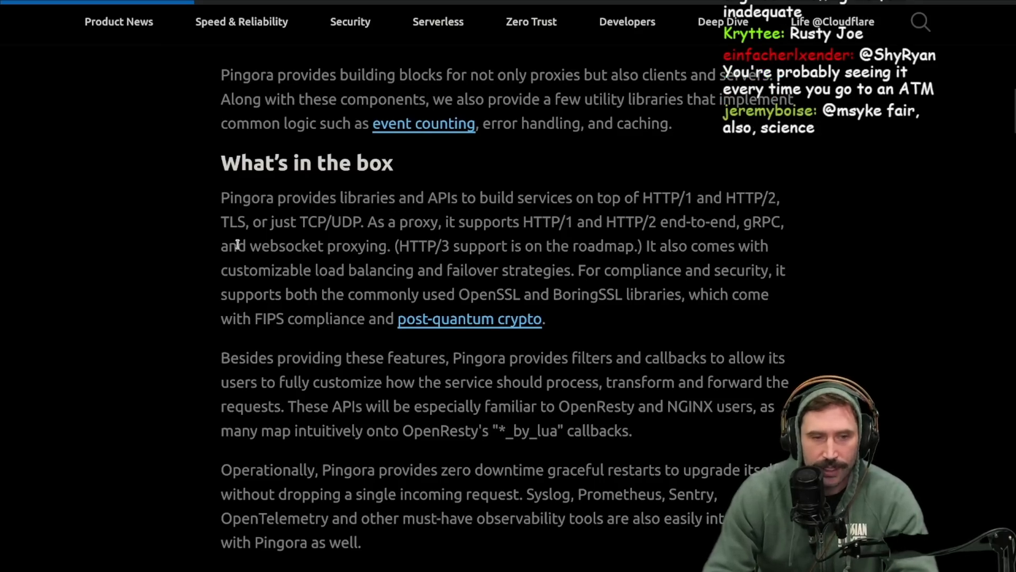
mouse_move(405, 242)
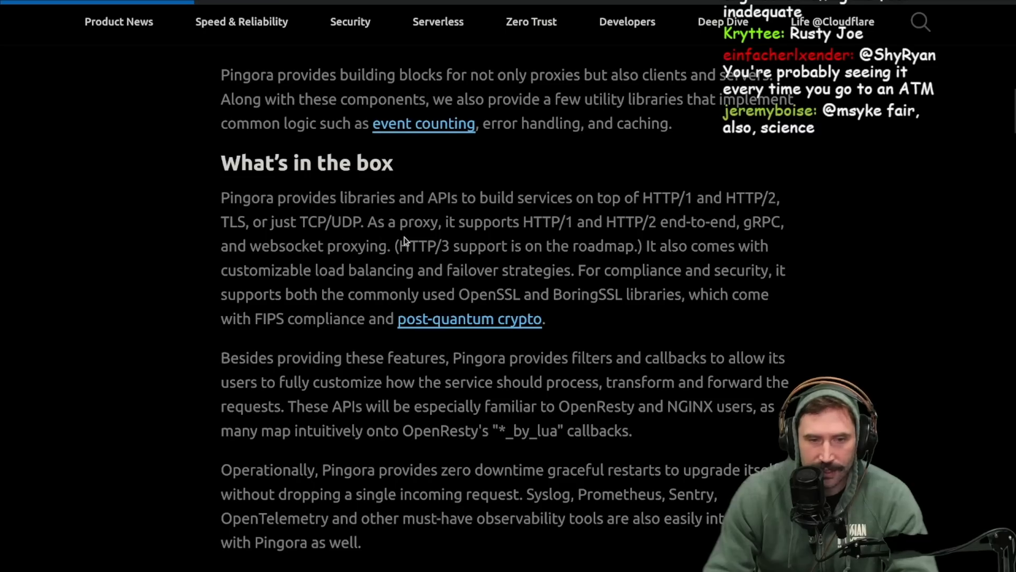
mouse_move(437, 239)
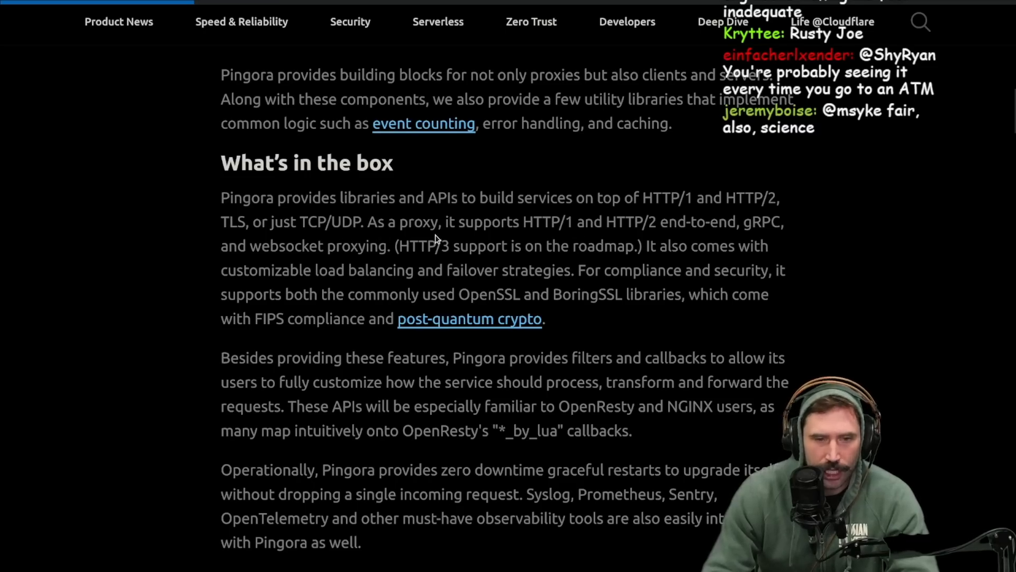
mouse_move(707, 245)
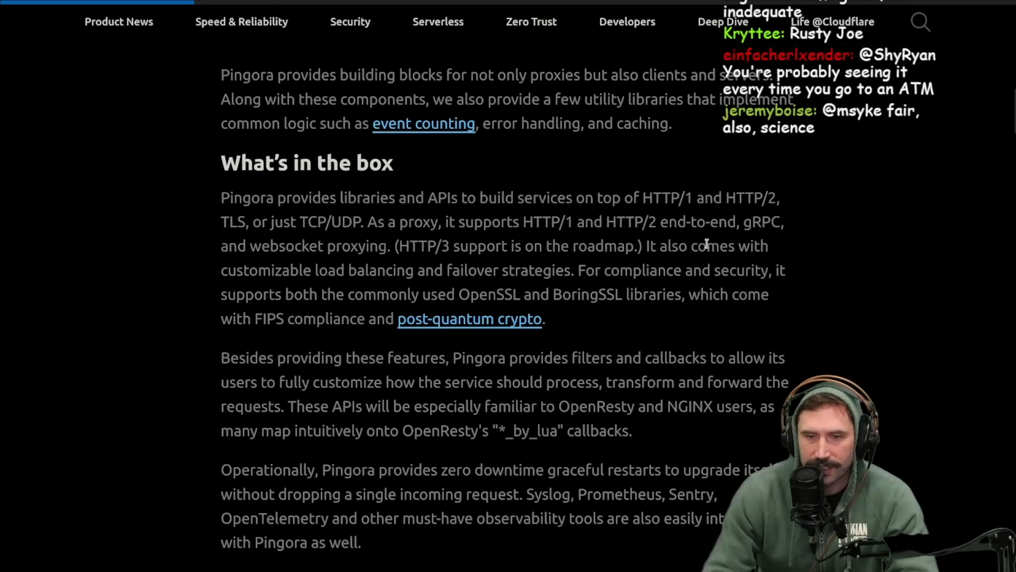
mouse_move(386, 265)
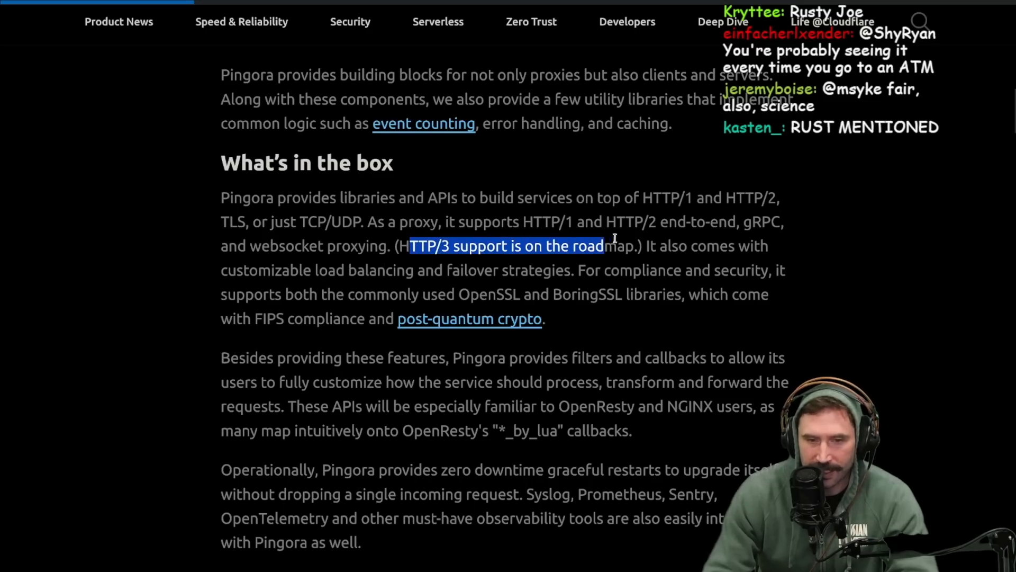
left_click(692, 267)
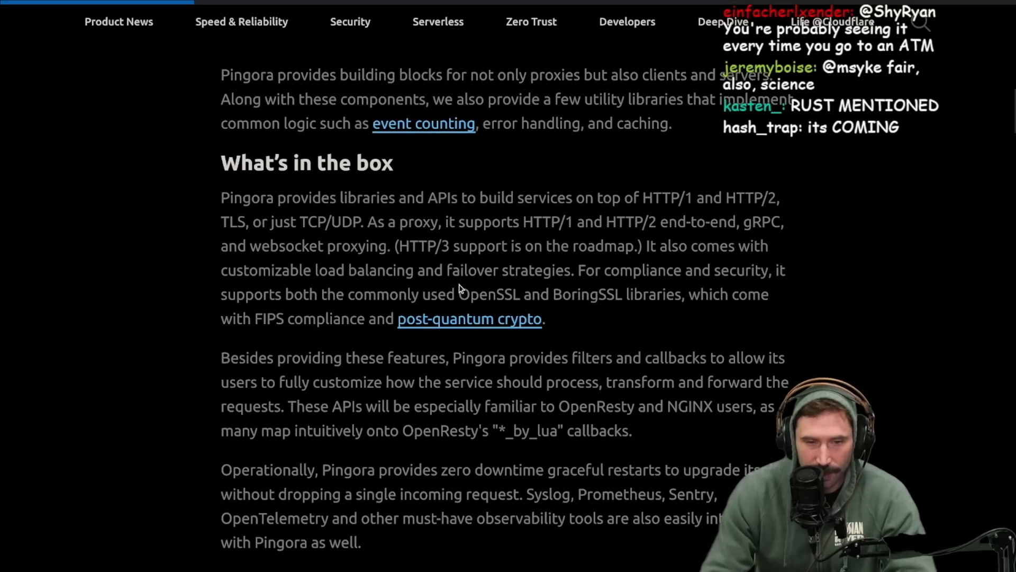
mouse_move(790, 290)
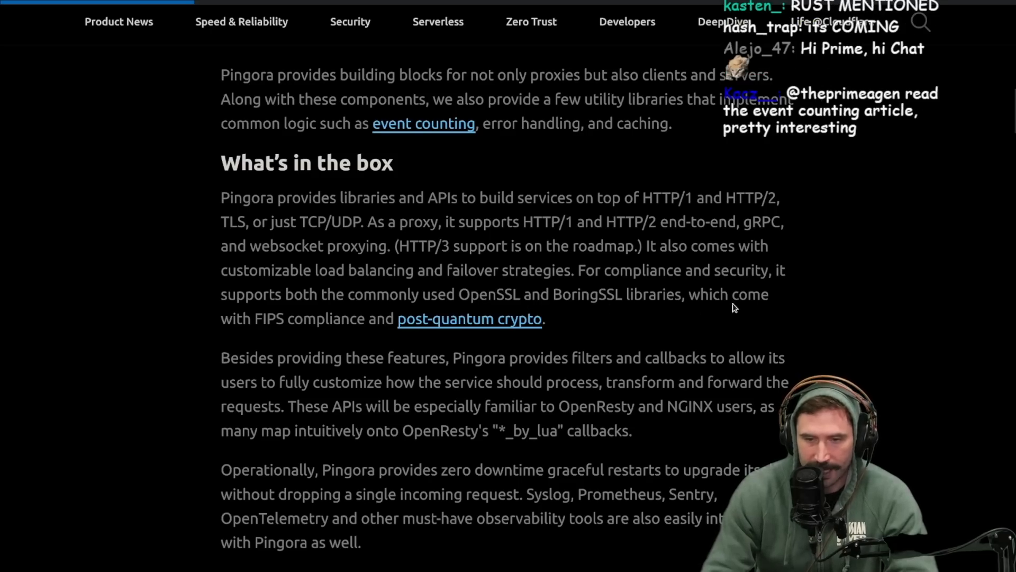
mouse_move(303, 341)
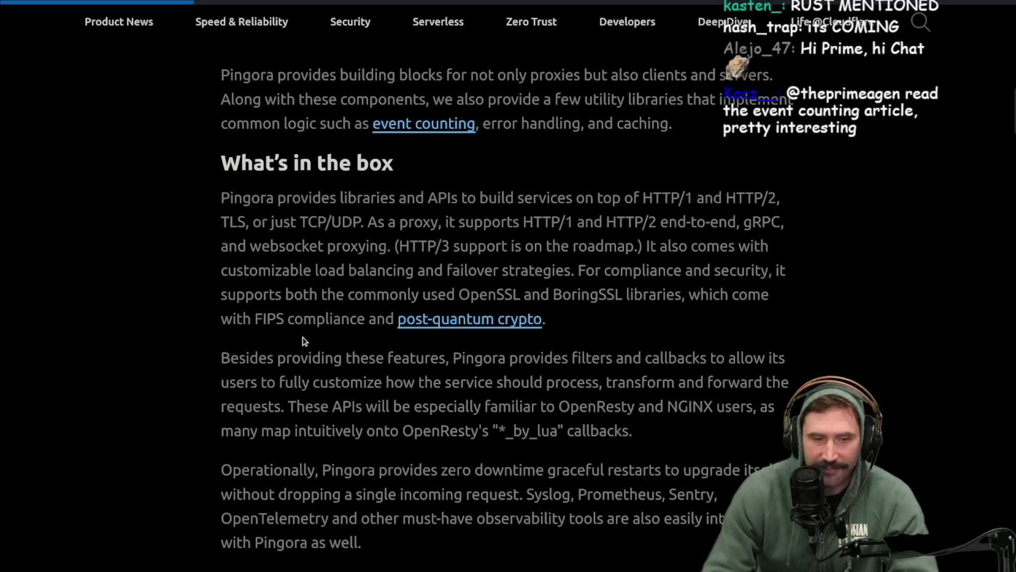
mouse_move(591, 318)
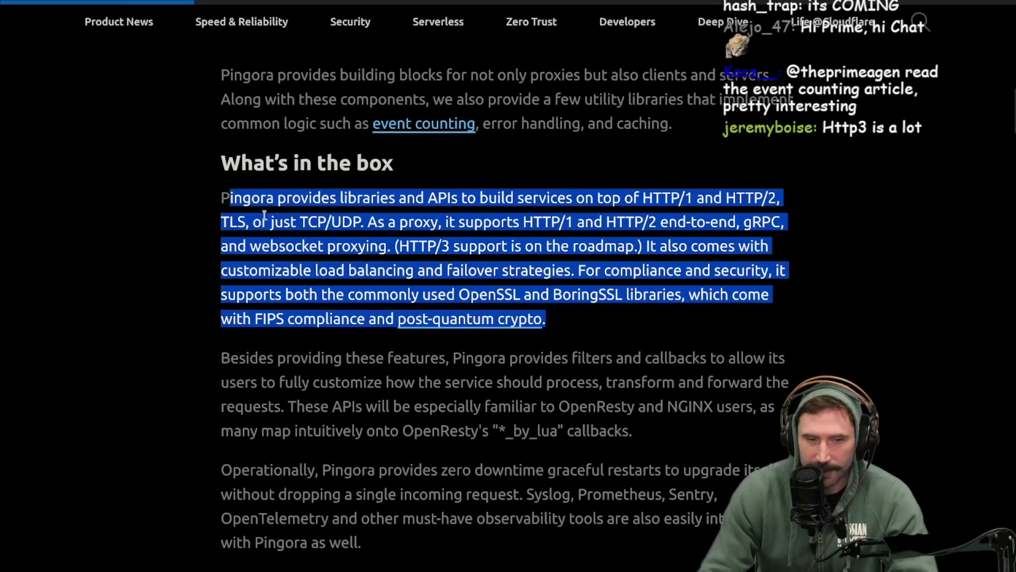
left_click(638, 350)
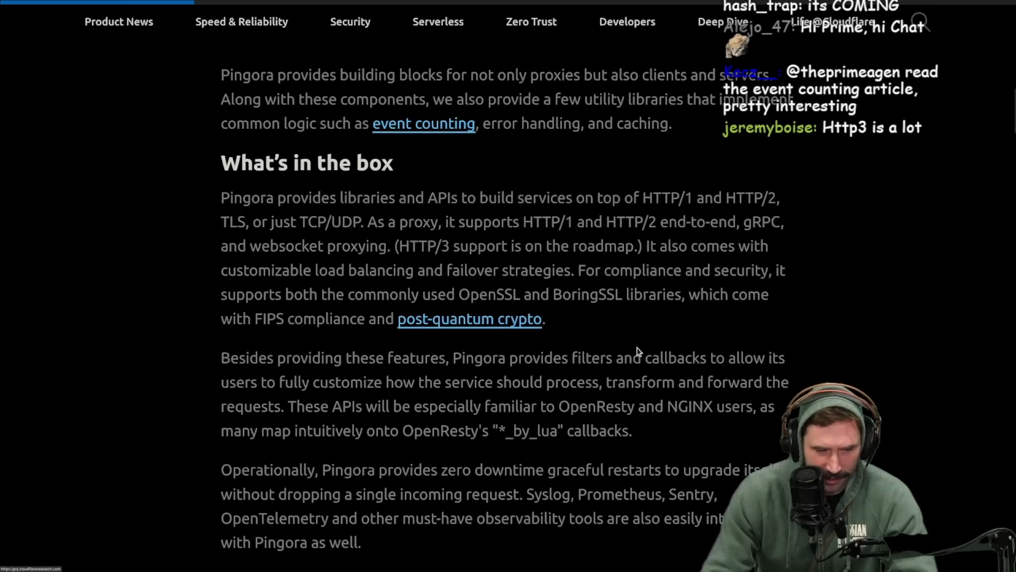
Step: Scroll to the filters, callbacks and zero-downtime restart paragraphs, selecting a word there
scroll("down", 3)
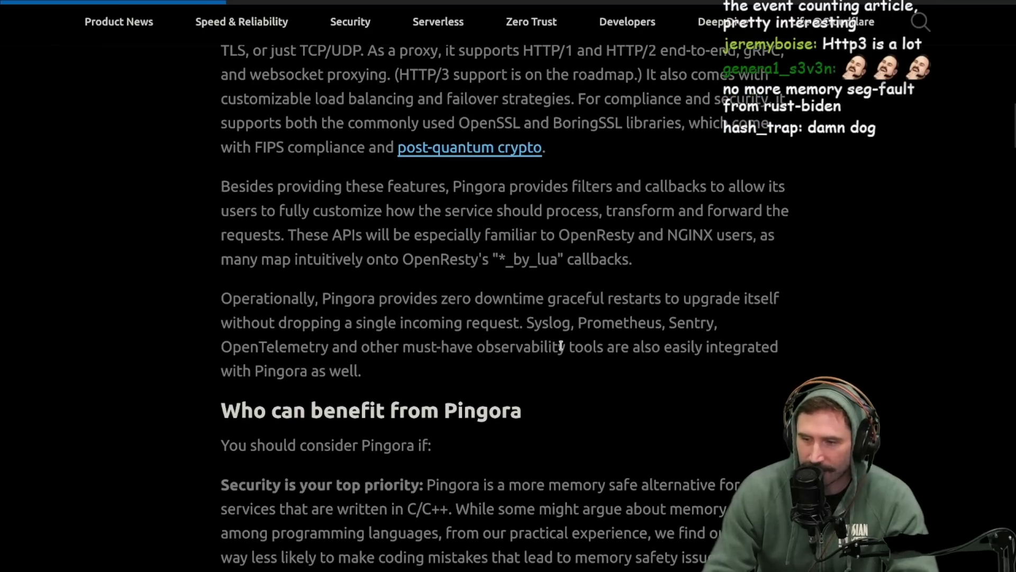
scroll("up", 3)
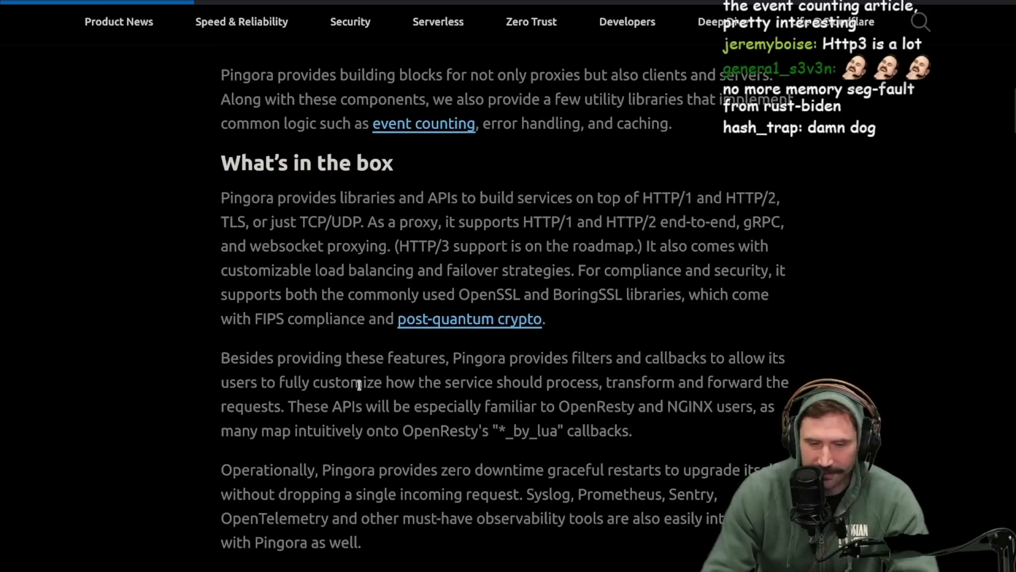
scroll("down", 3)
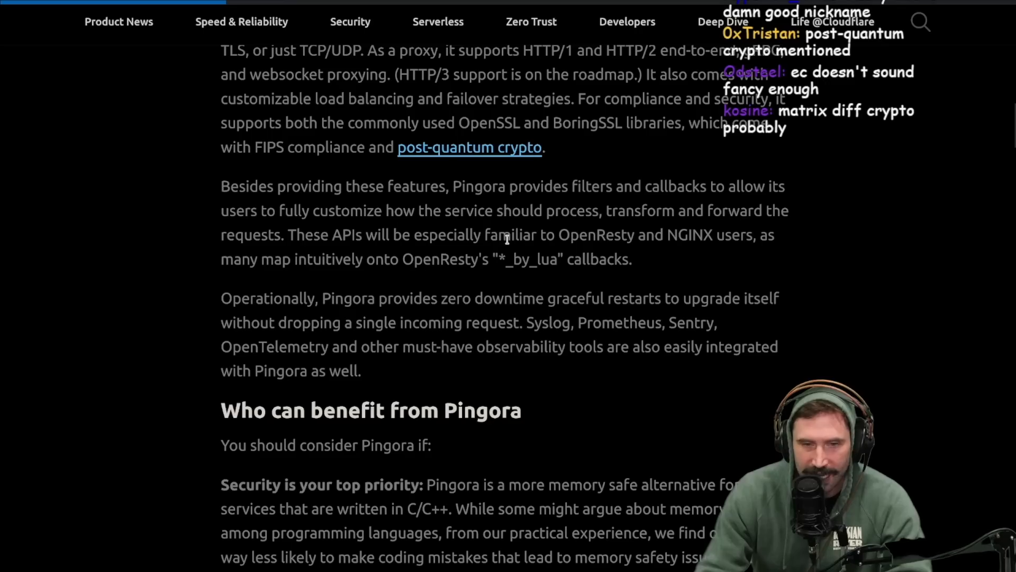
mouse_move(739, 230)
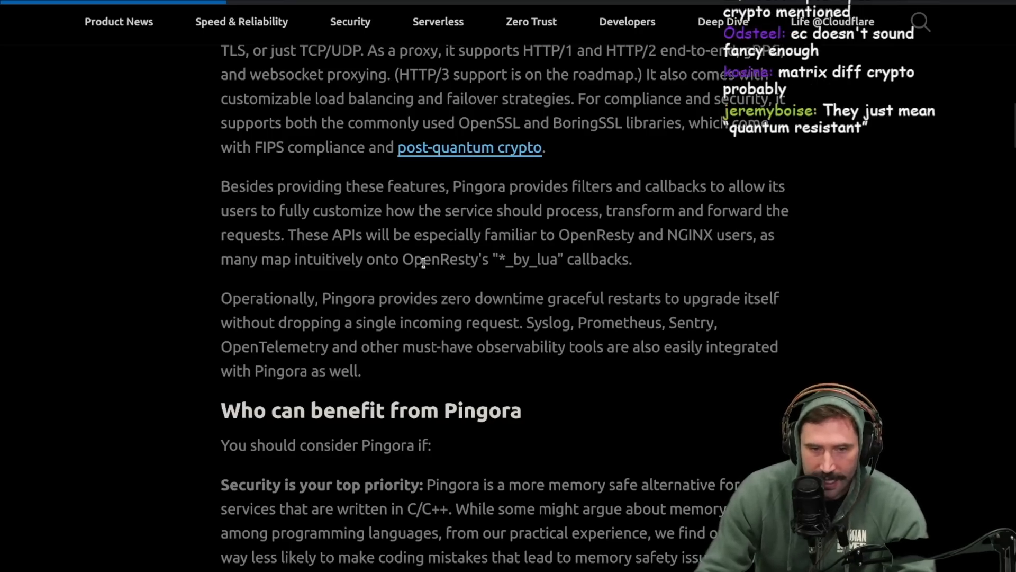
mouse_move(675, 258)
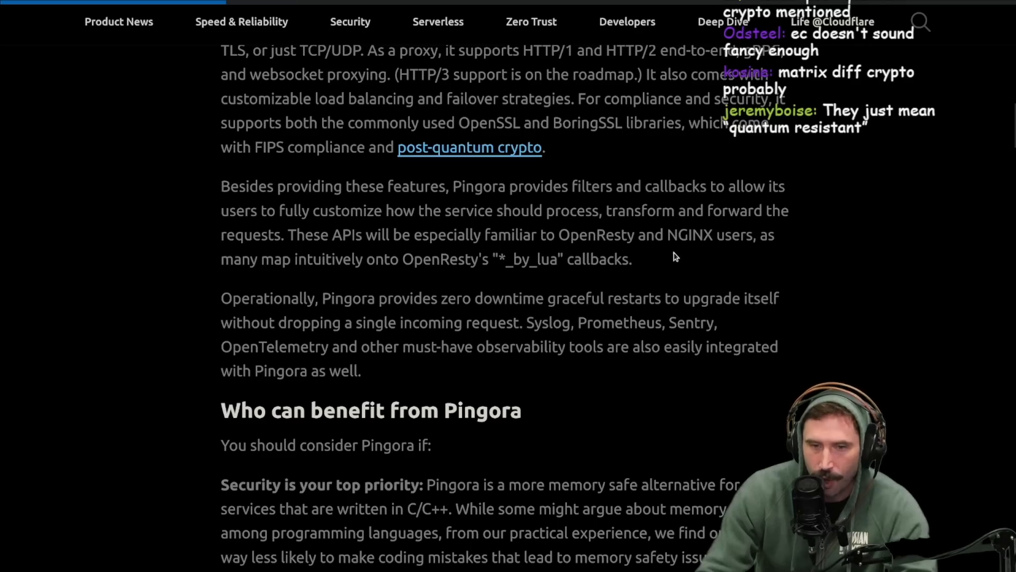
mouse_move(773, 259)
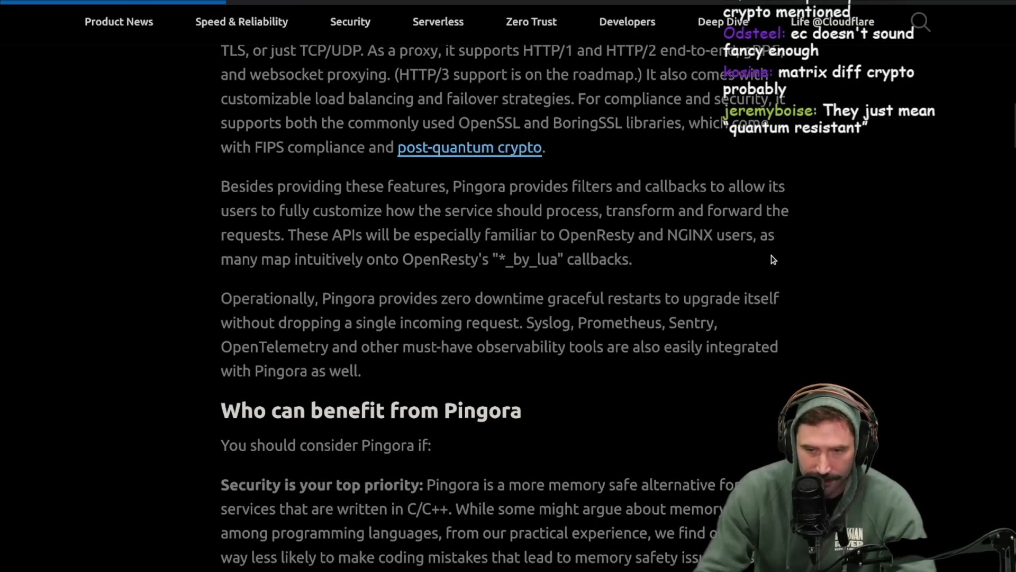
double_click(689, 234)
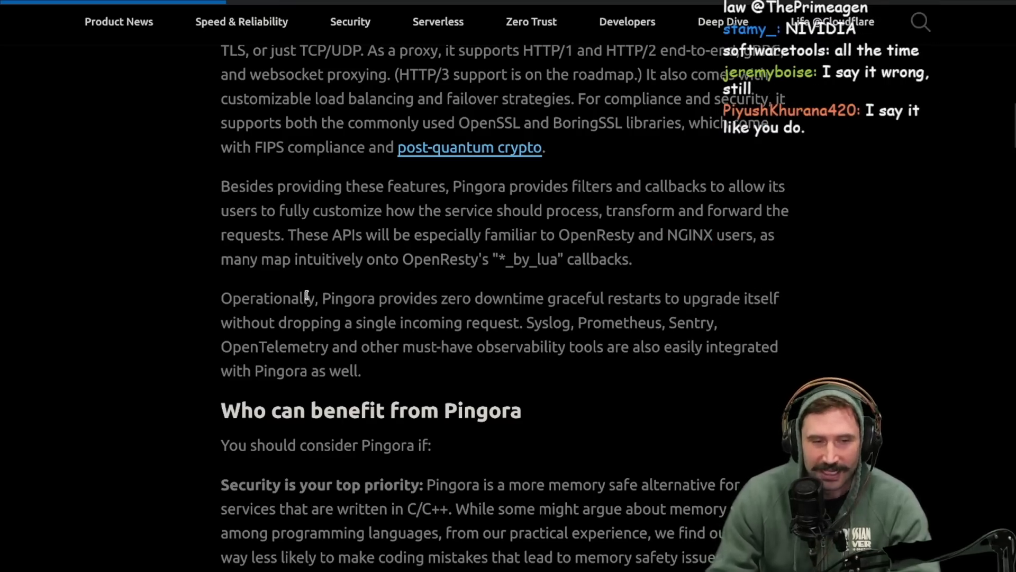
mouse_move(381, 290)
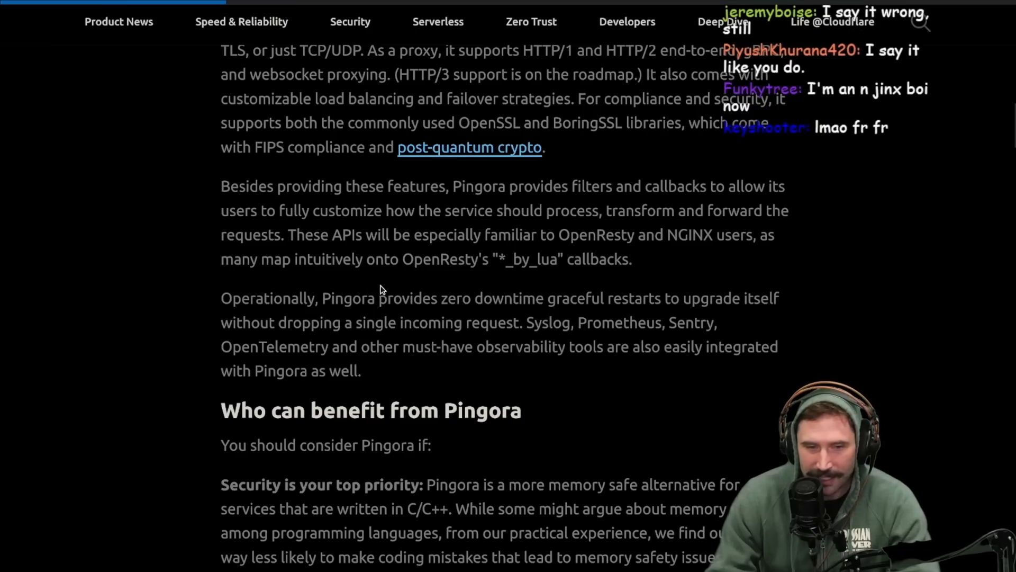
mouse_move(505, 257)
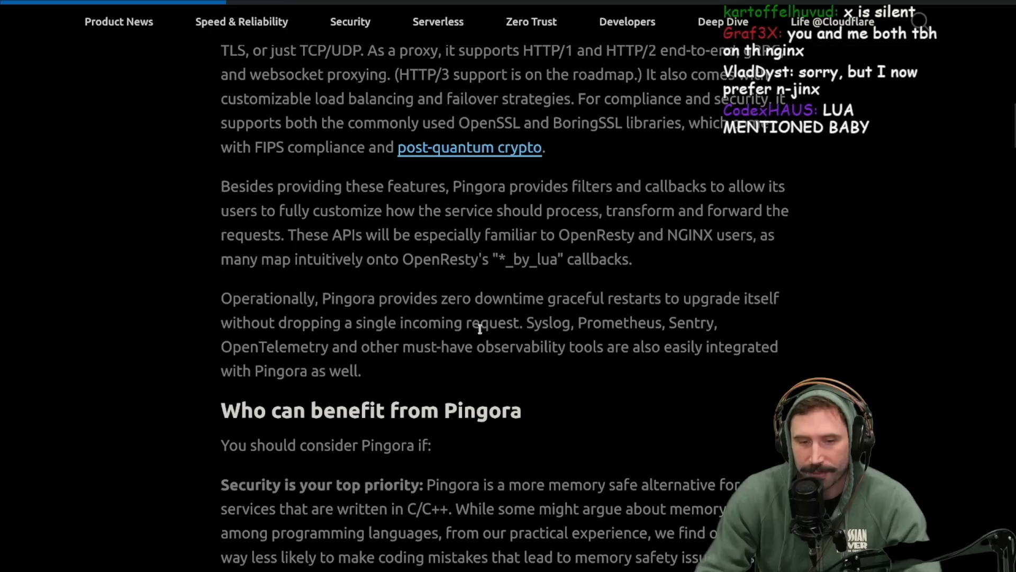
mouse_move(379, 368)
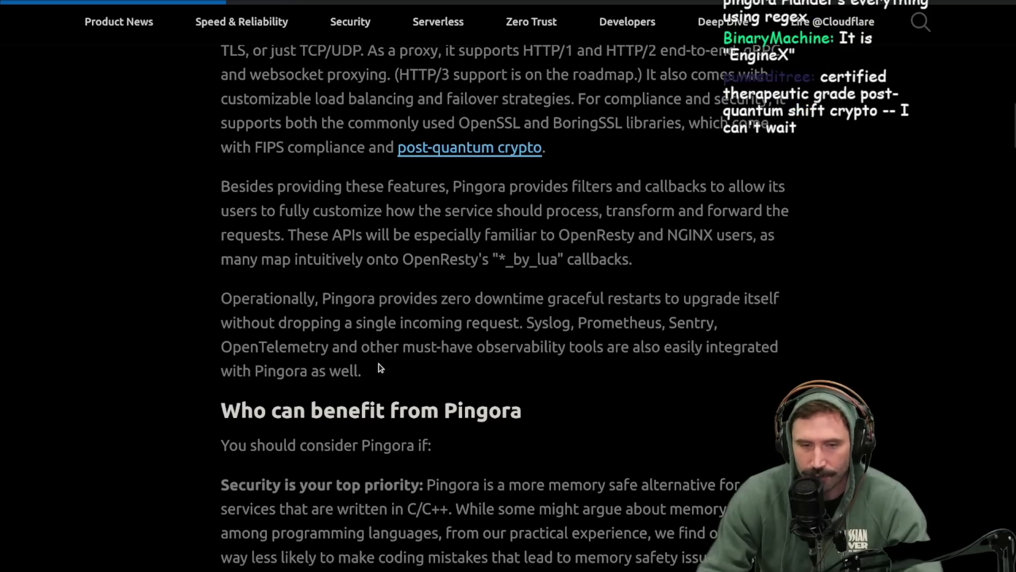
mouse_move(575, 341)
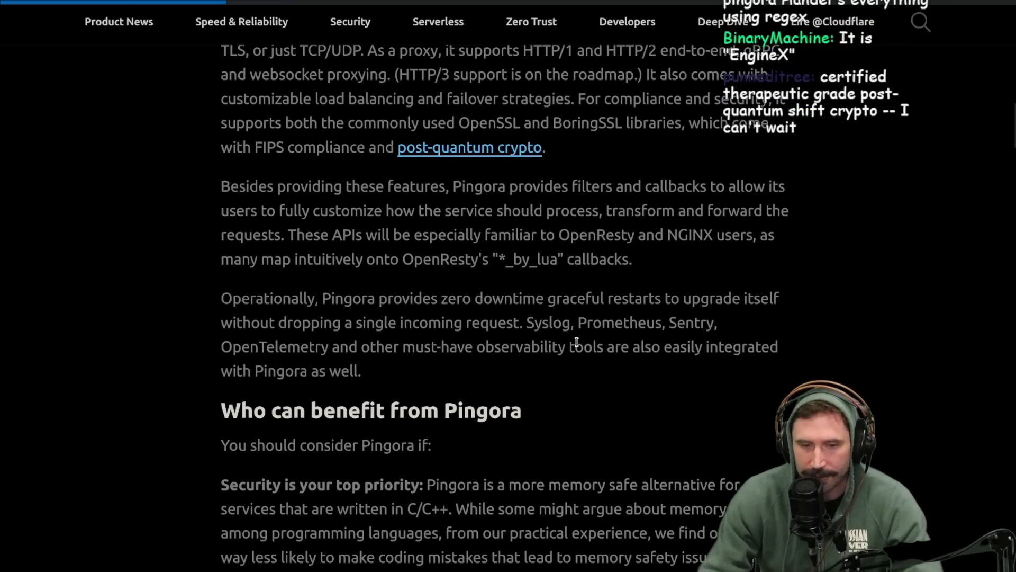
mouse_move(341, 351)
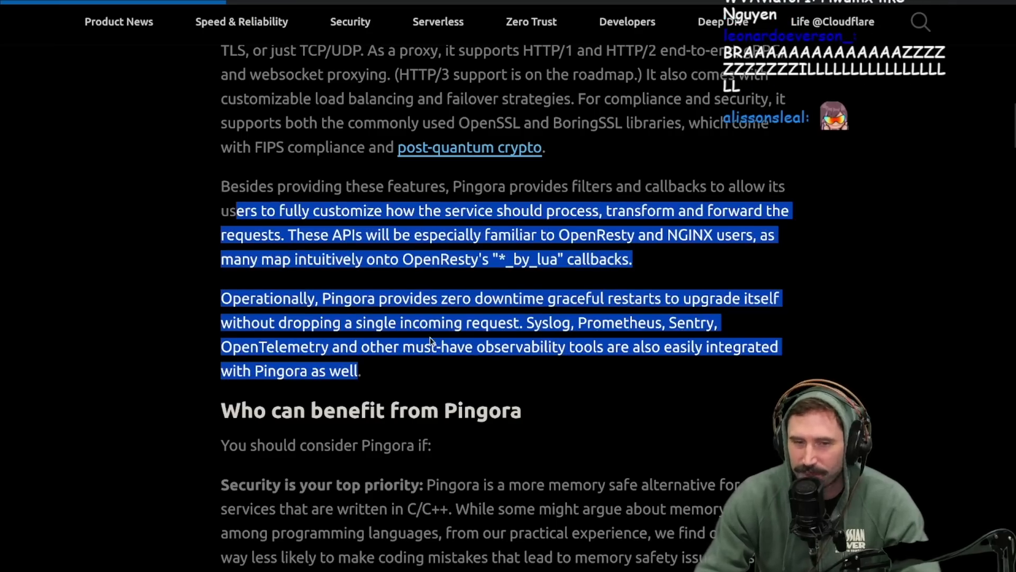
scroll("down", 3)
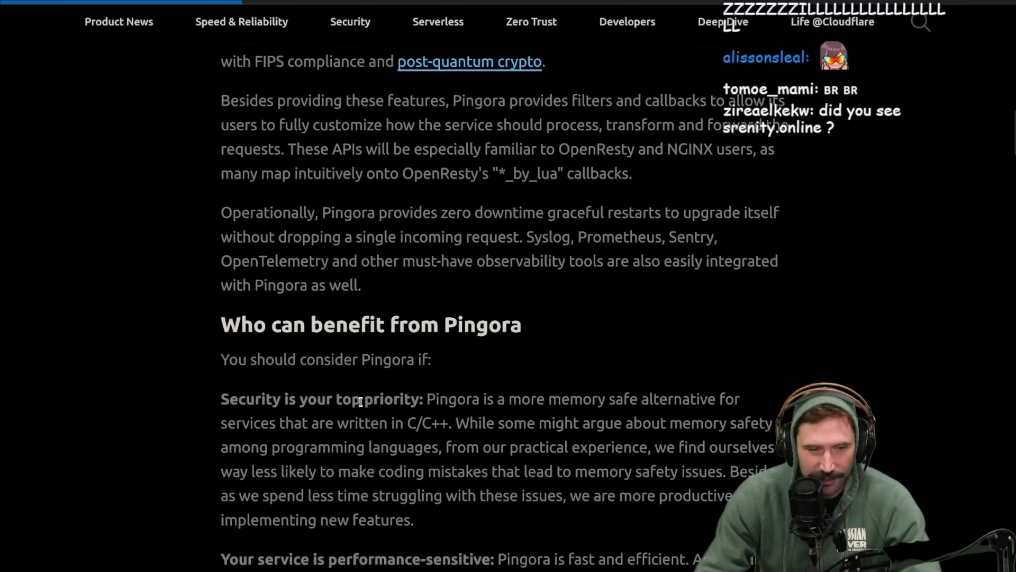
scroll("down", 3)
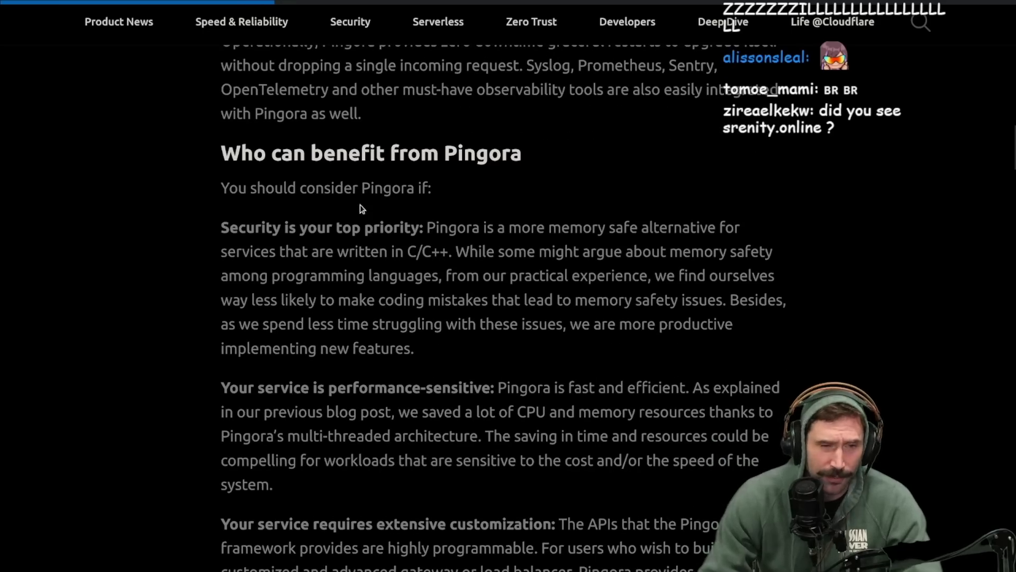
mouse_move(420, 275)
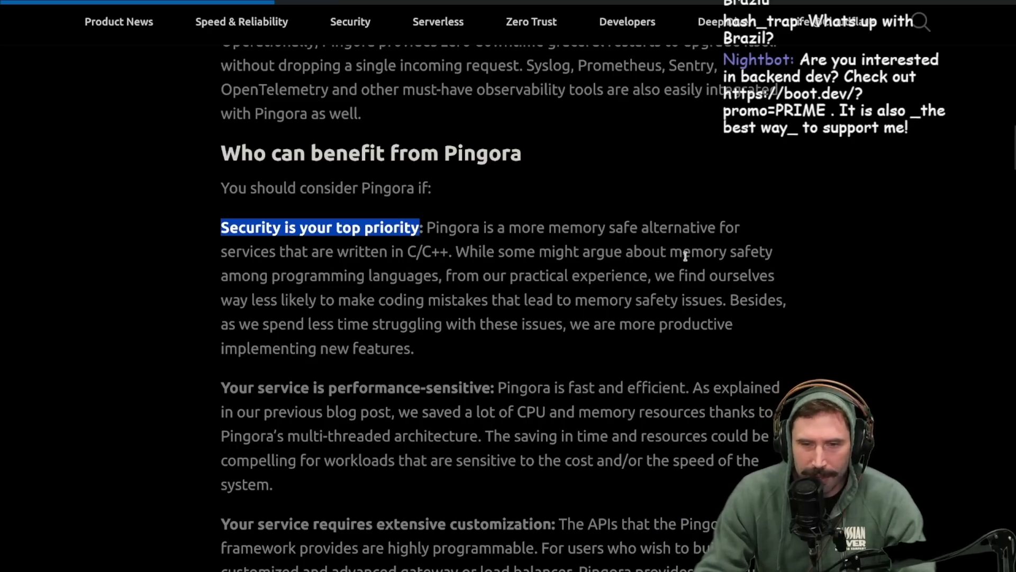
mouse_move(410, 275)
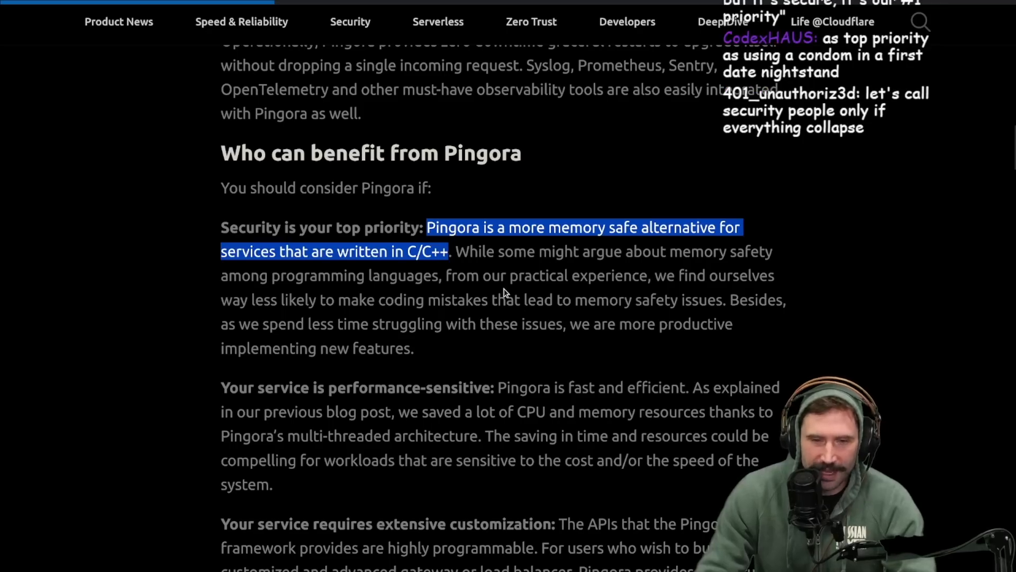
mouse_move(312, 294)
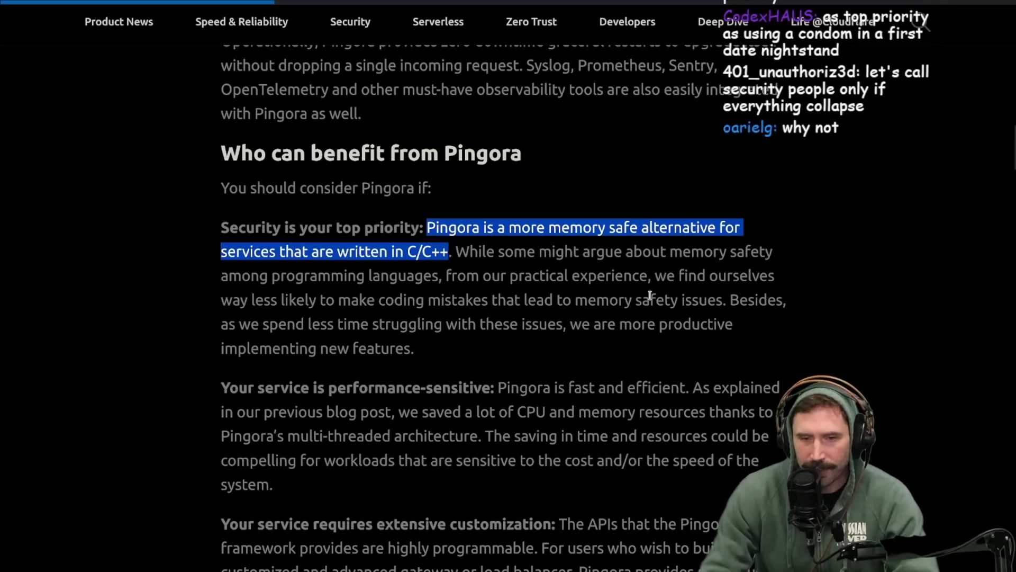
mouse_move(447, 324)
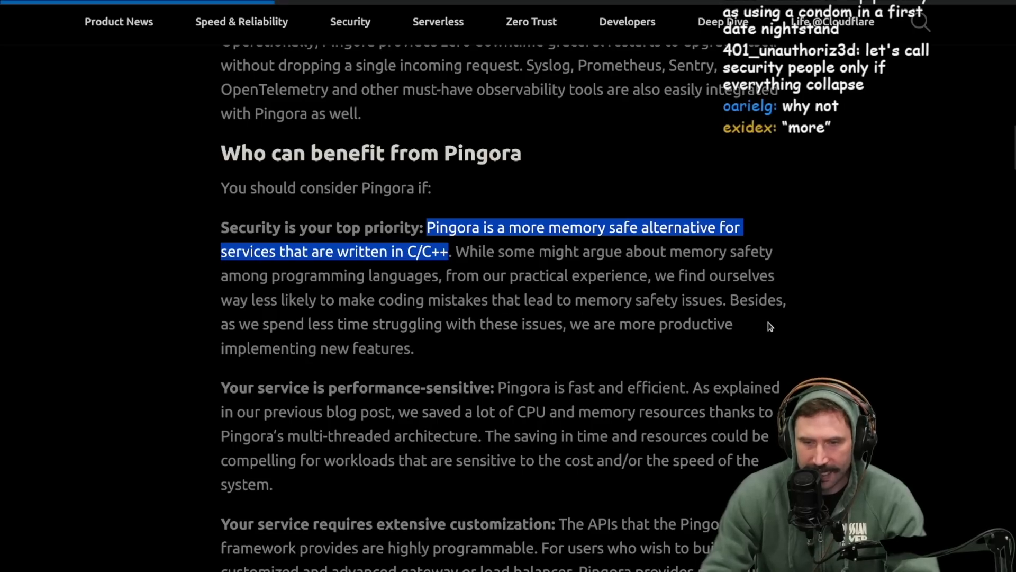
mouse_move(529, 352)
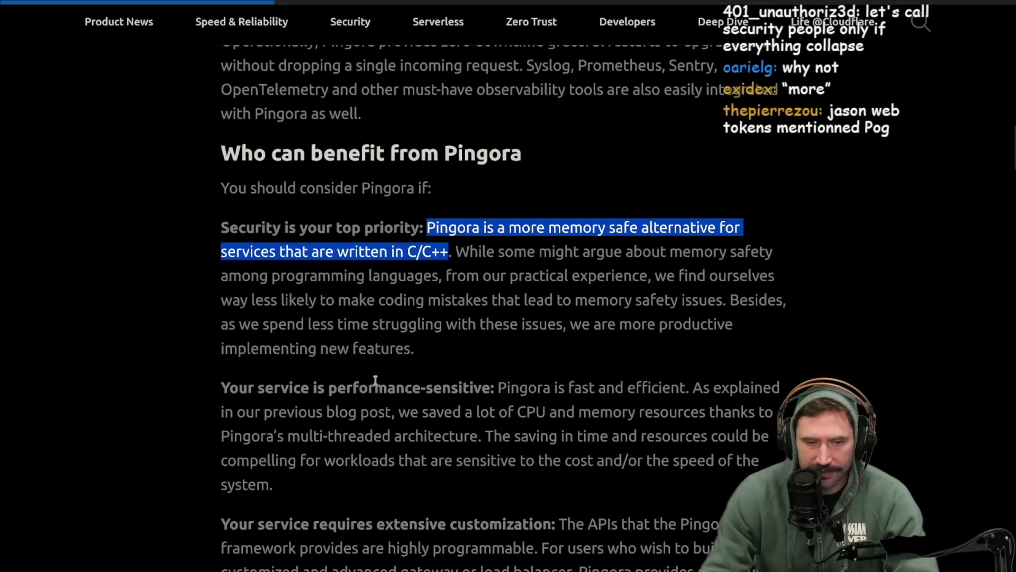
scroll("down", 3)
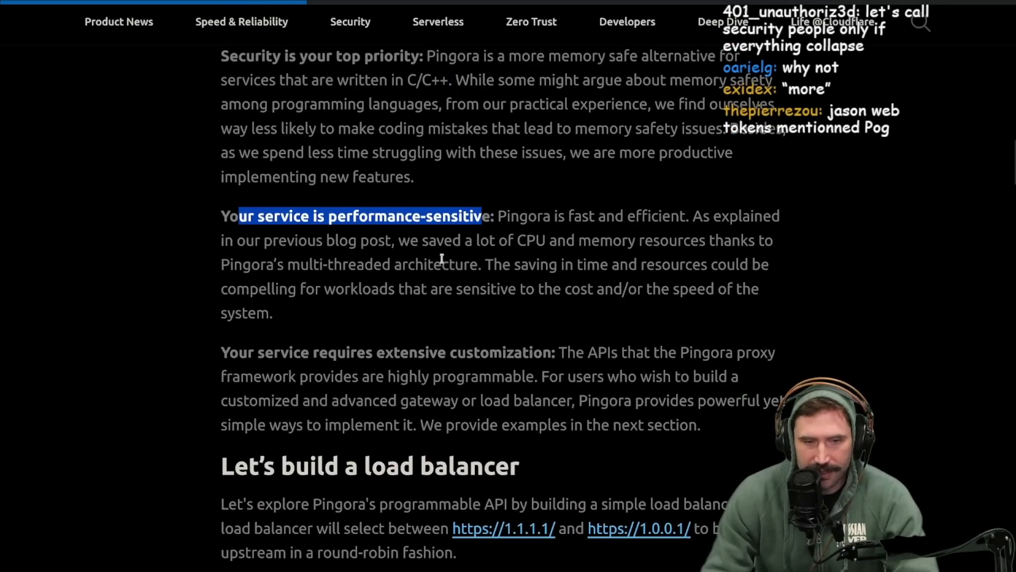
mouse_move(683, 287)
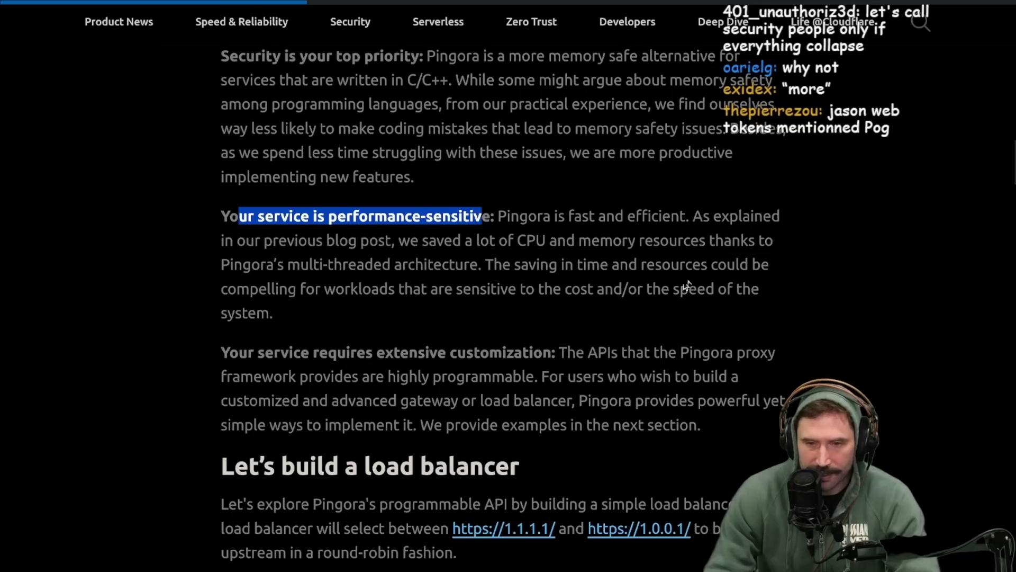
mouse_move(567, 283)
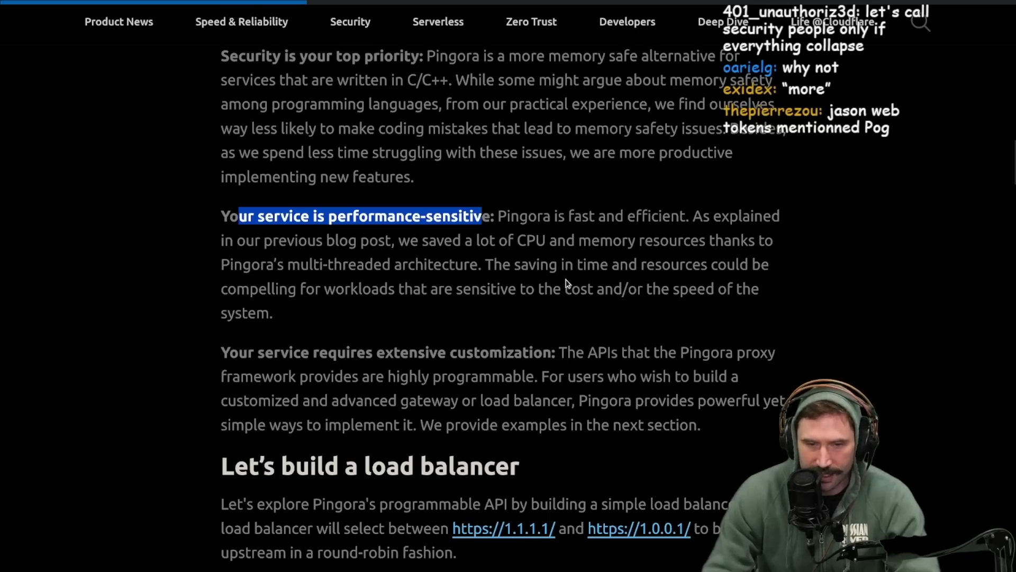
mouse_move(283, 318)
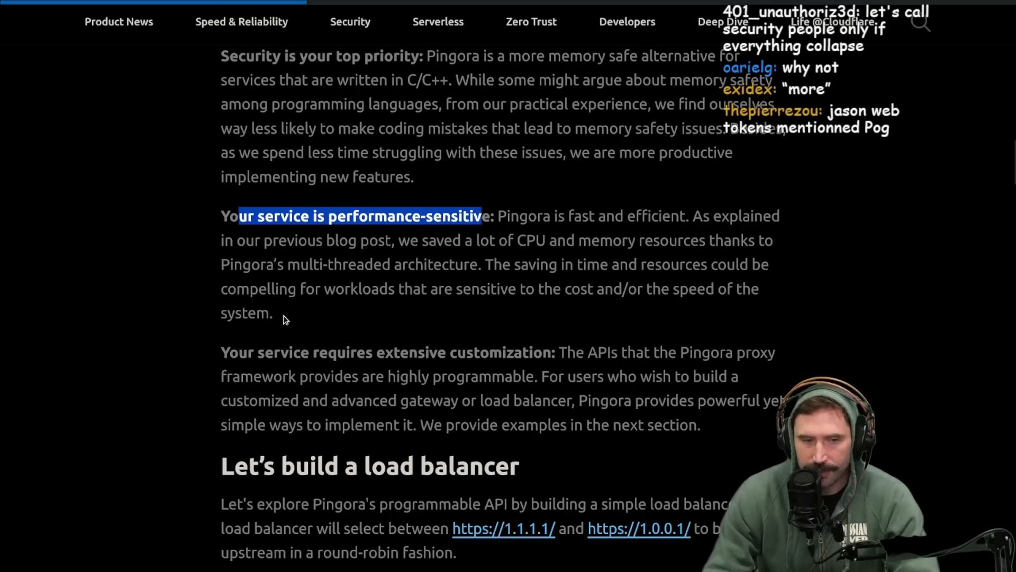
mouse_move(673, 318)
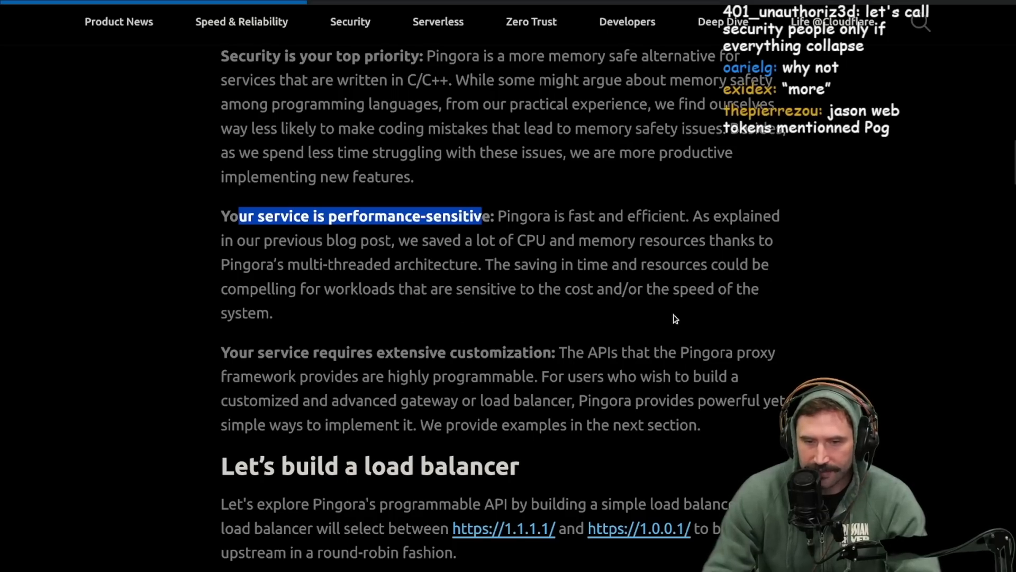
Step: Review the three 'Who can benefit' reasons and clear the highlight from their text
scroll("down", 3)
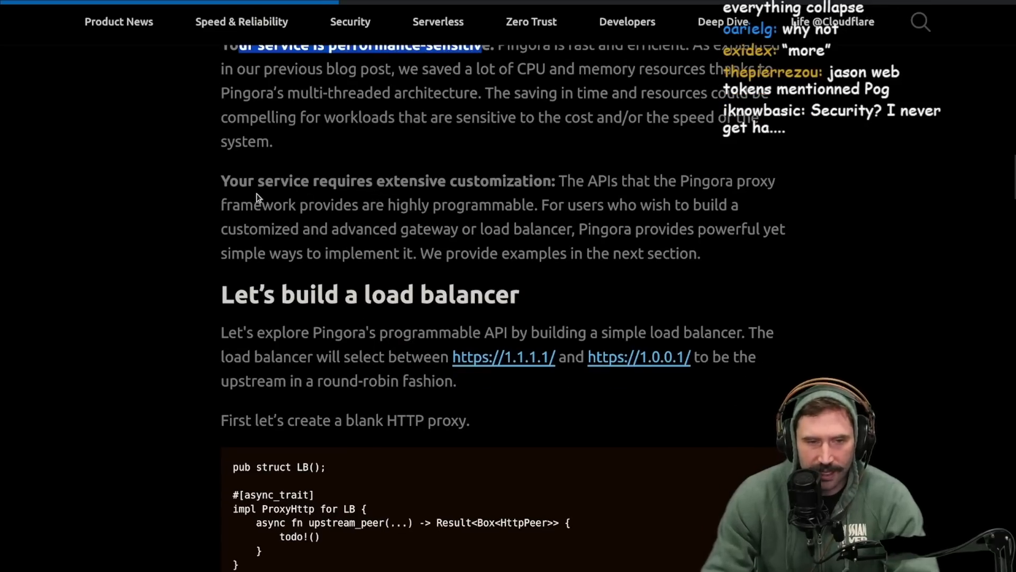
mouse_move(545, 202)
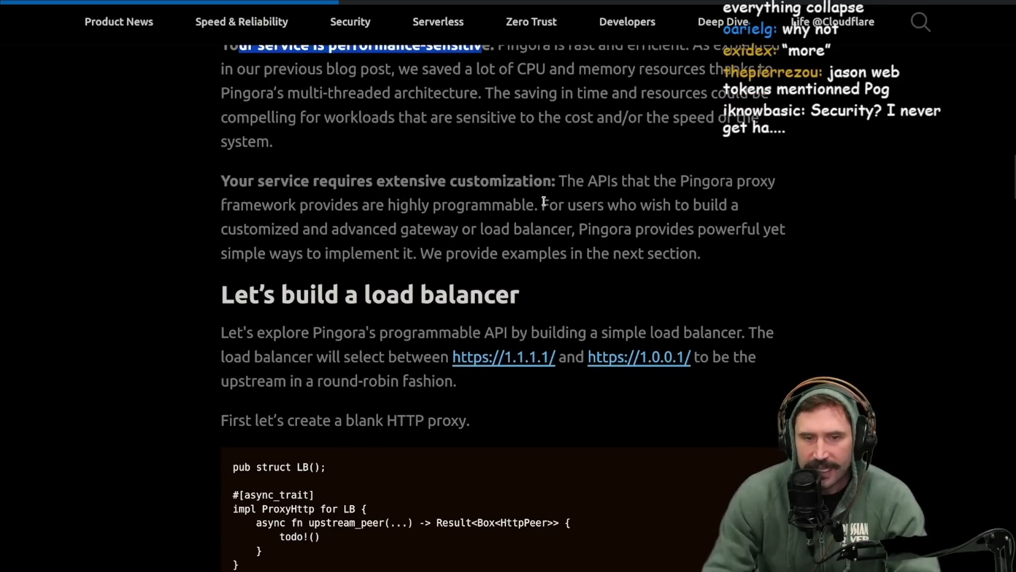
mouse_move(734, 222)
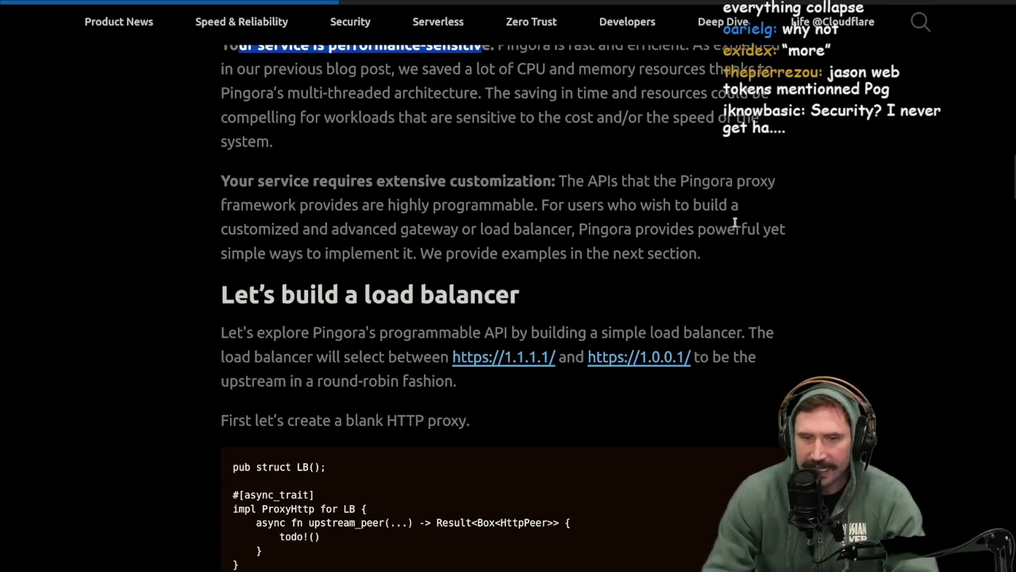
mouse_move(441, 243)
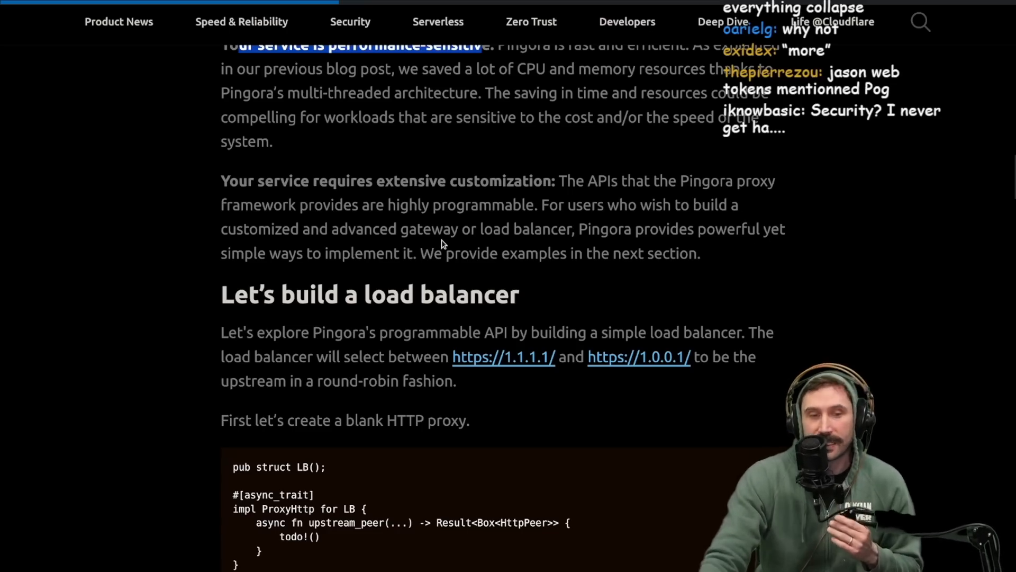
mouse_move(613, 225)
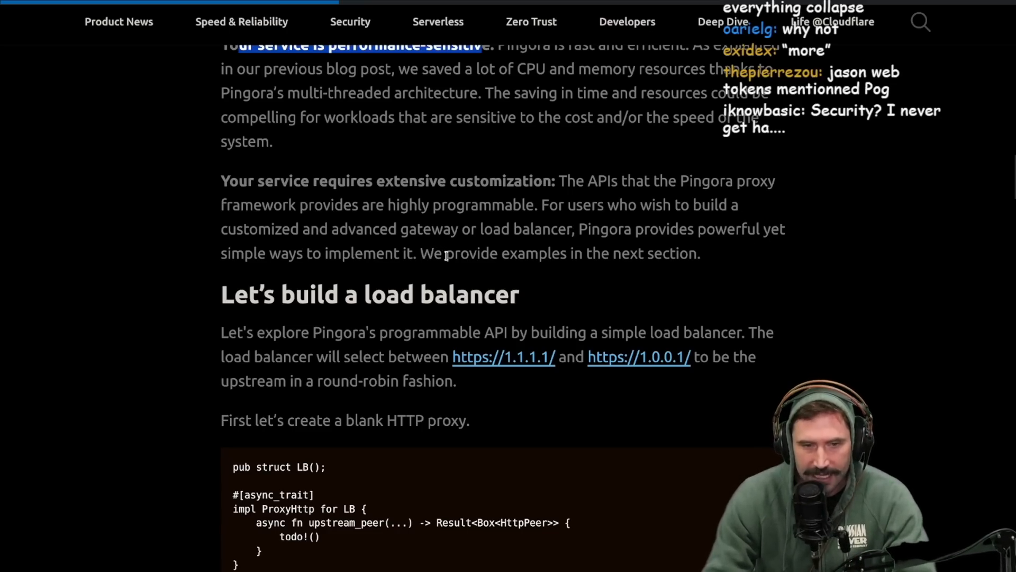
mouse_move(561, 245)
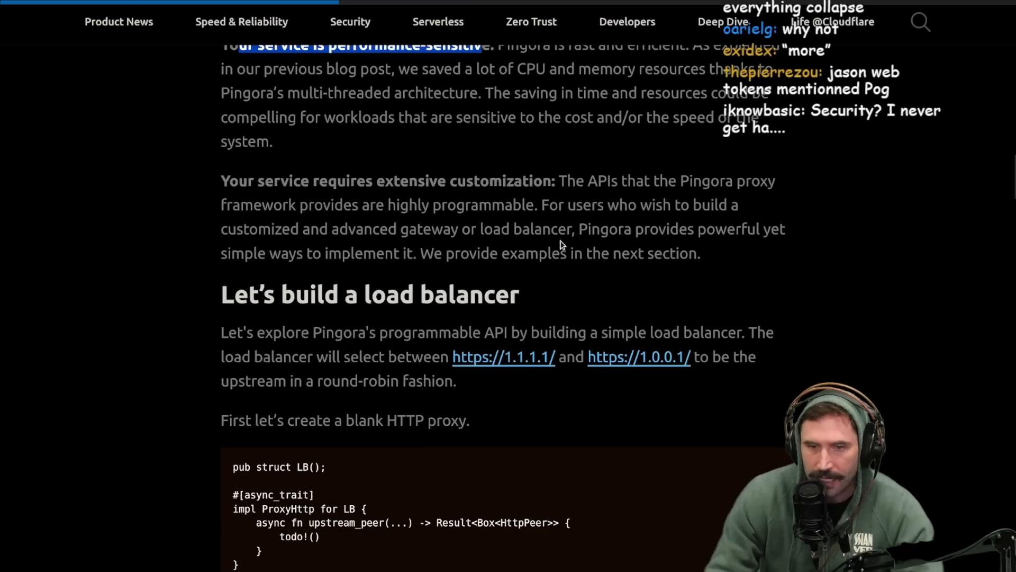
mouse_move(372, 281)
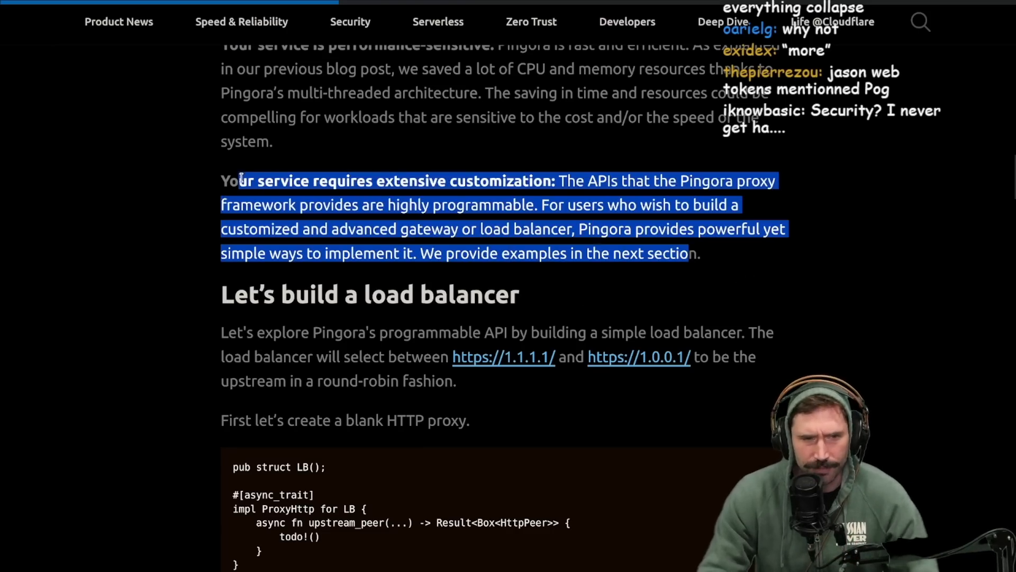
scroll("up", 3)
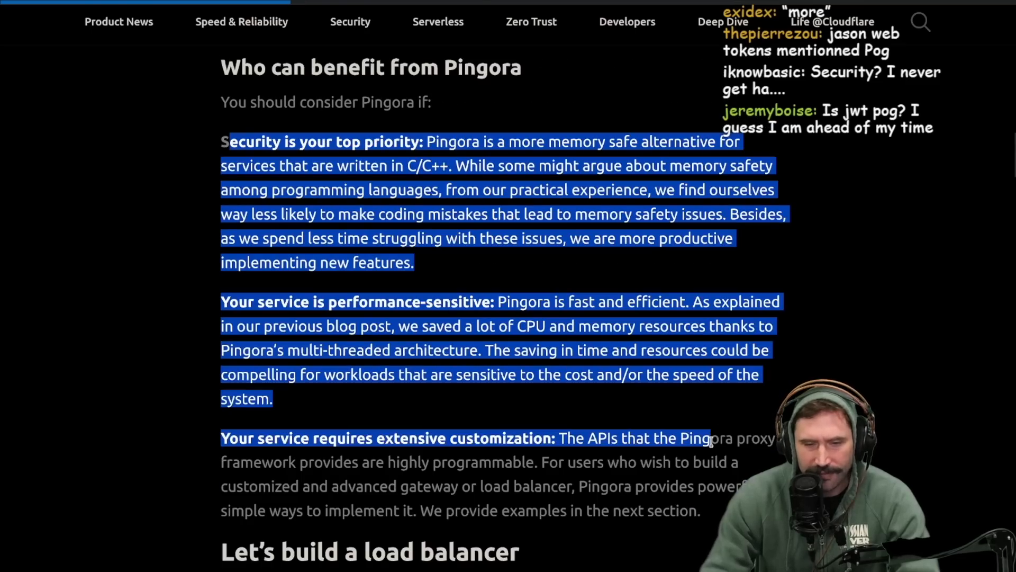
left_click(306, 315)
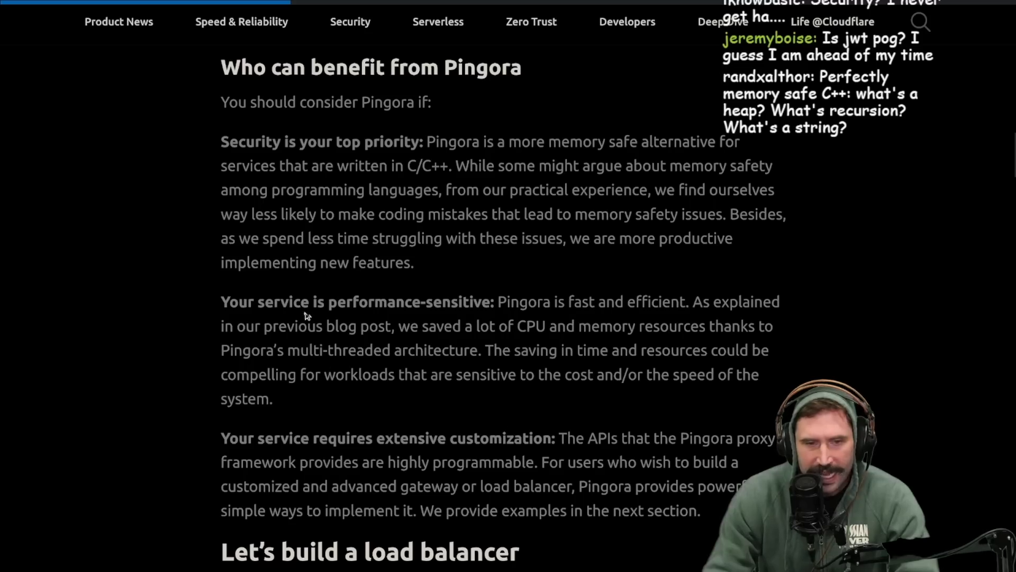
mouse_move(492, 318)
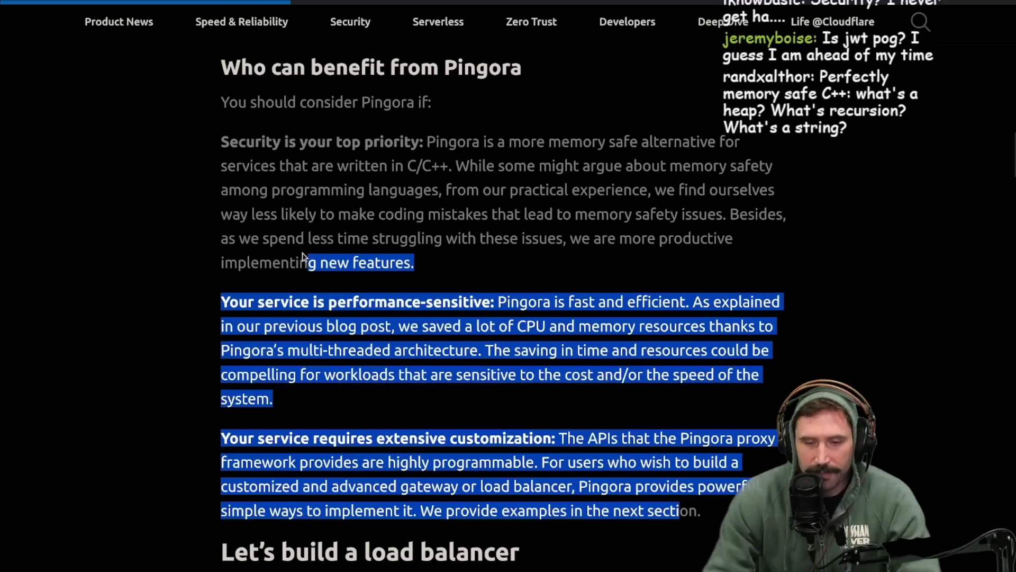
left_click(554, 317)
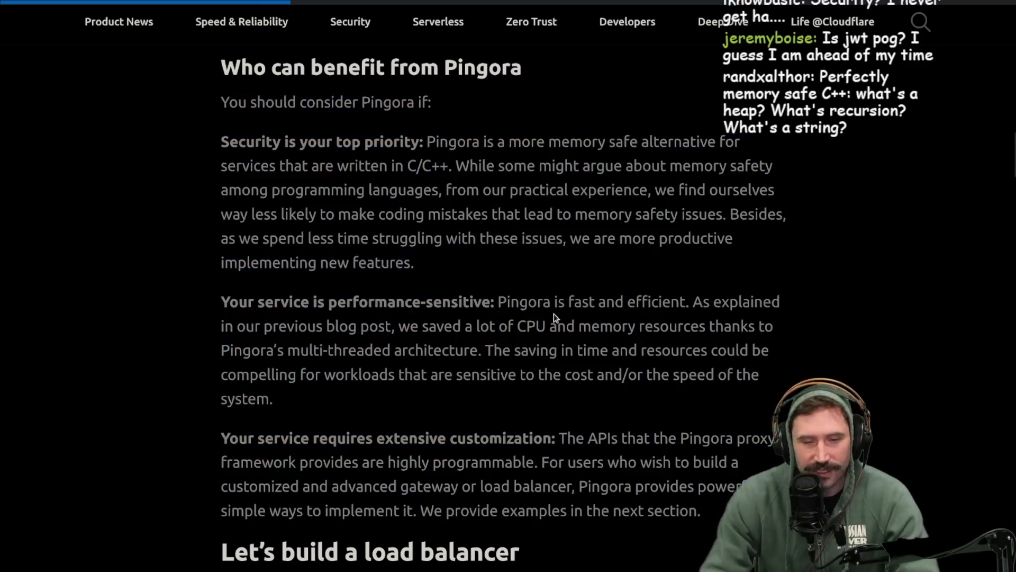
Step: Scroll past the ProxyHttp trait and upstream_peer() explanation to the LoadBalancer<RoundRobin> code
scroll("down", 3)
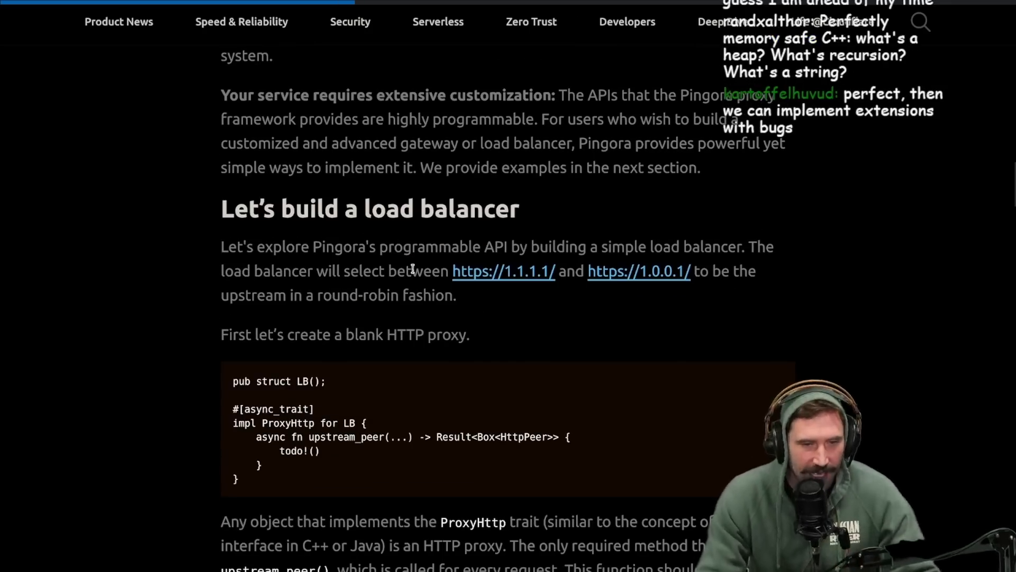
mouse_move(606, 253)
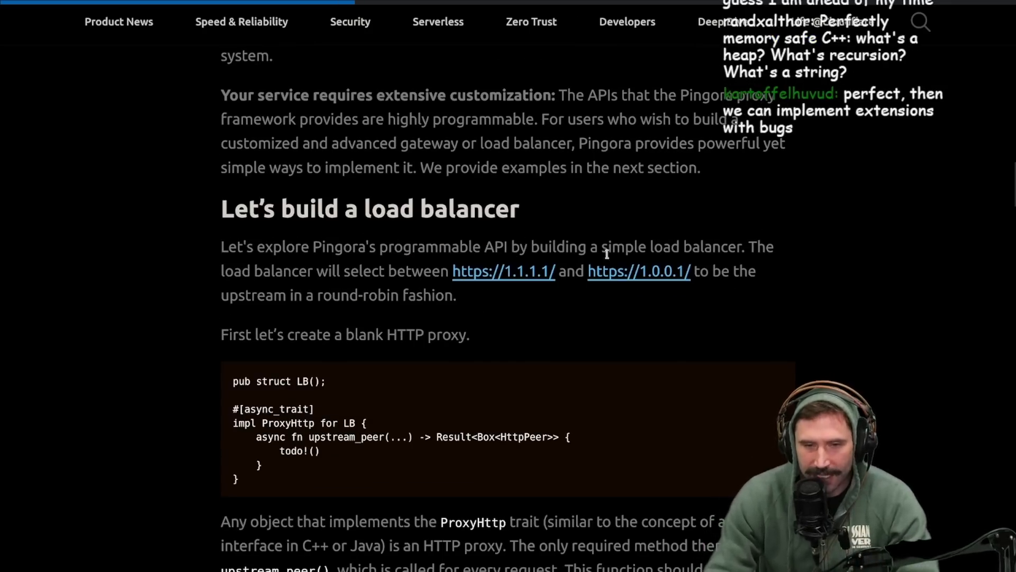
mouse_move(336, 285)
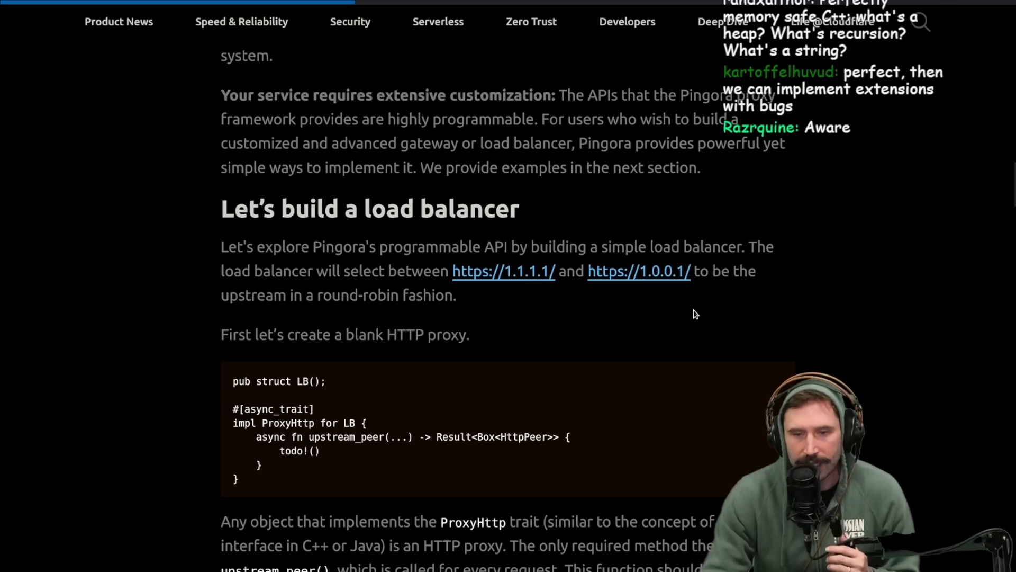
mouse_move(340, 323)
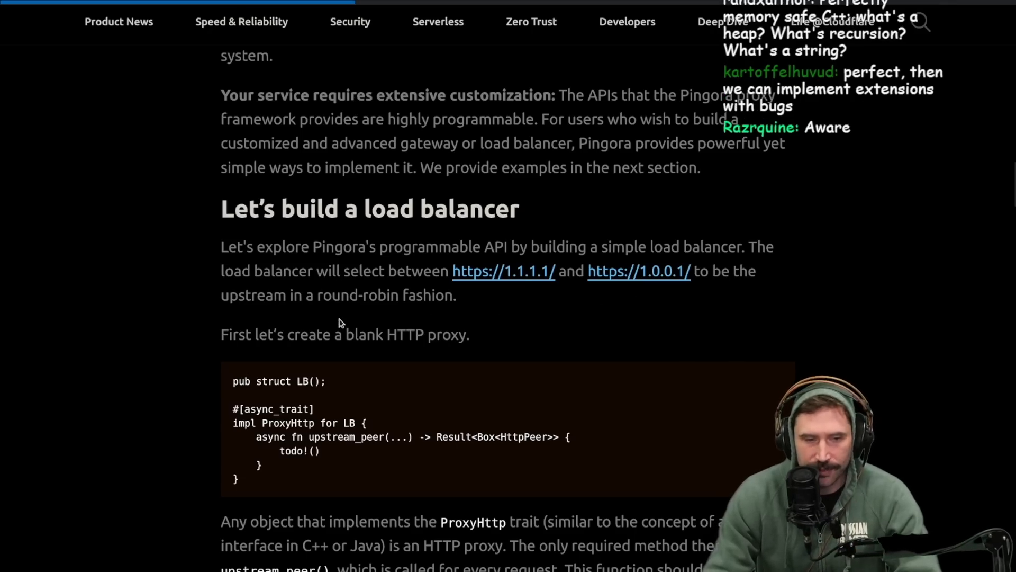
scroll("down", 3)
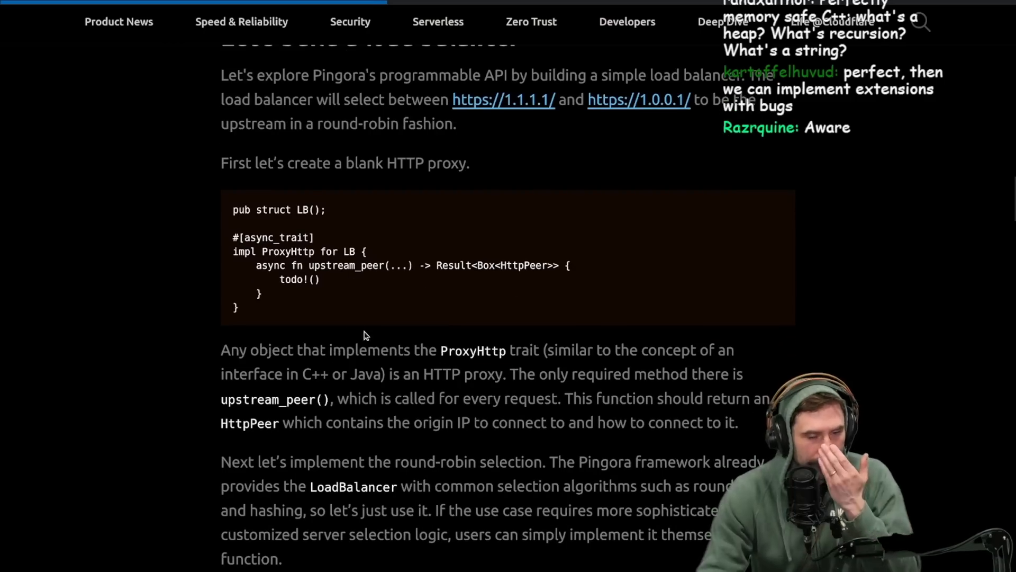
mouse_move(445, 187)
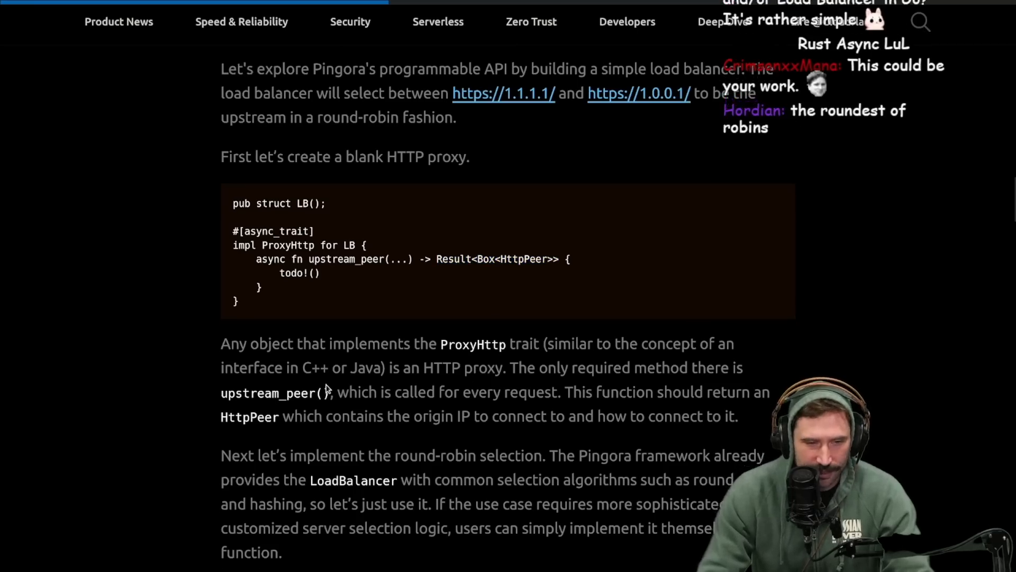
scroll("down", 3)
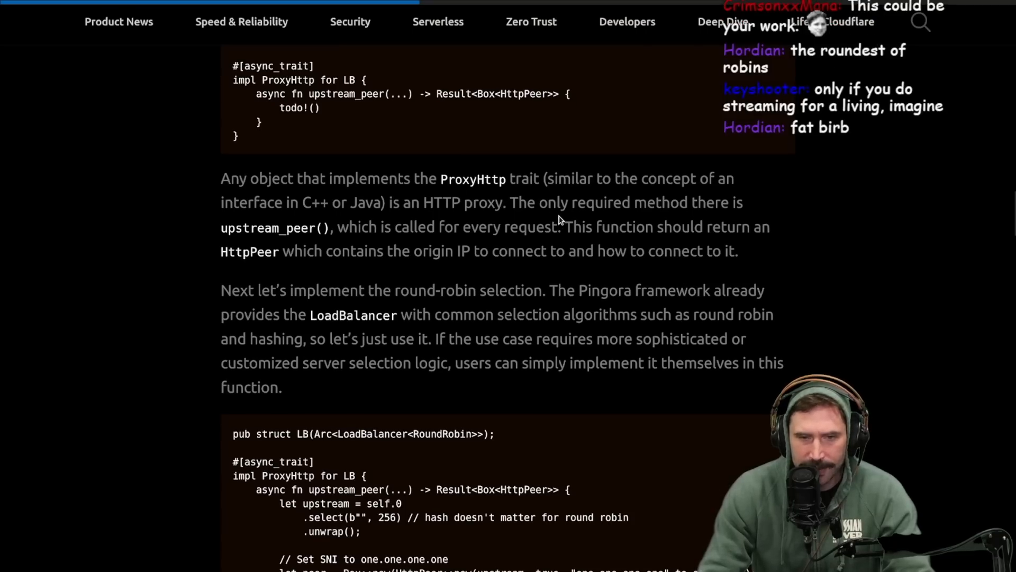
mouse_move(337, 222)
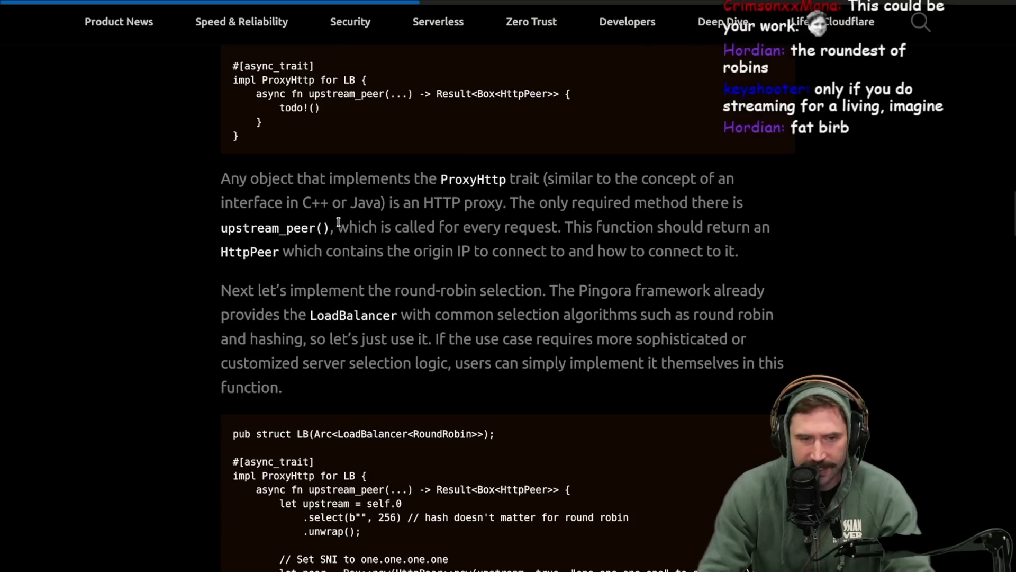
mouse_move(525, 227)
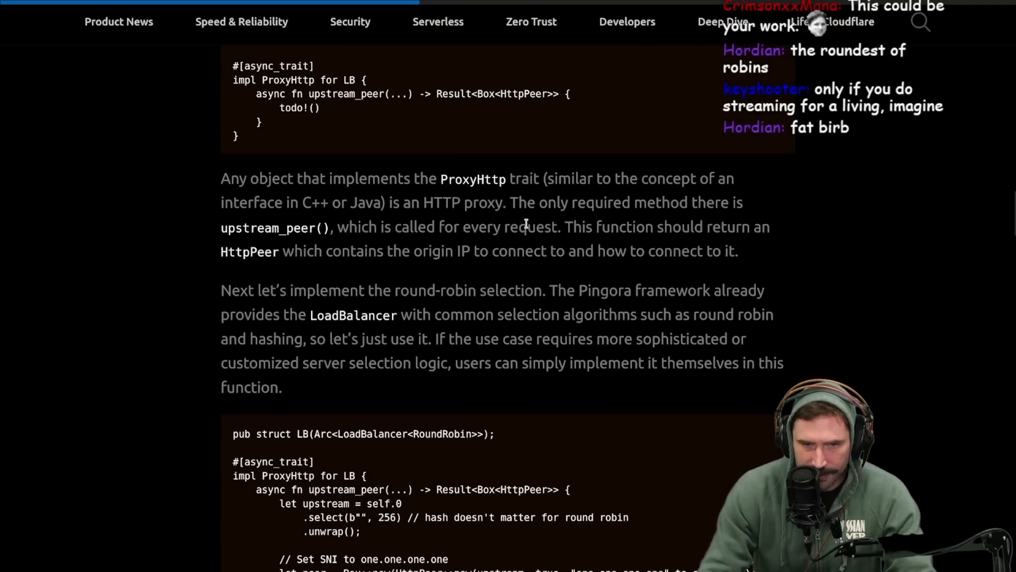
mouse_move(639, 223)
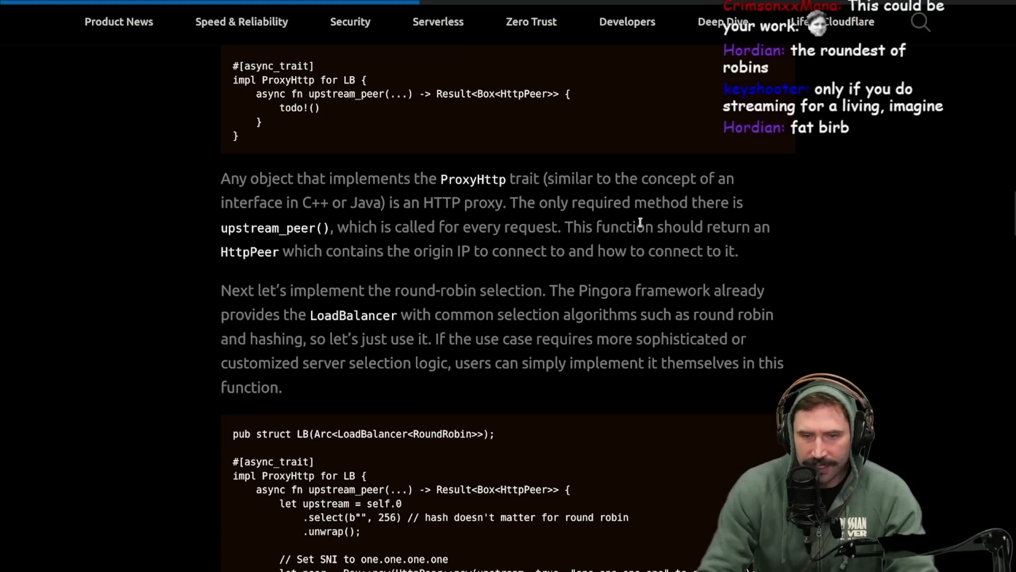
mouse_move(383, 93)
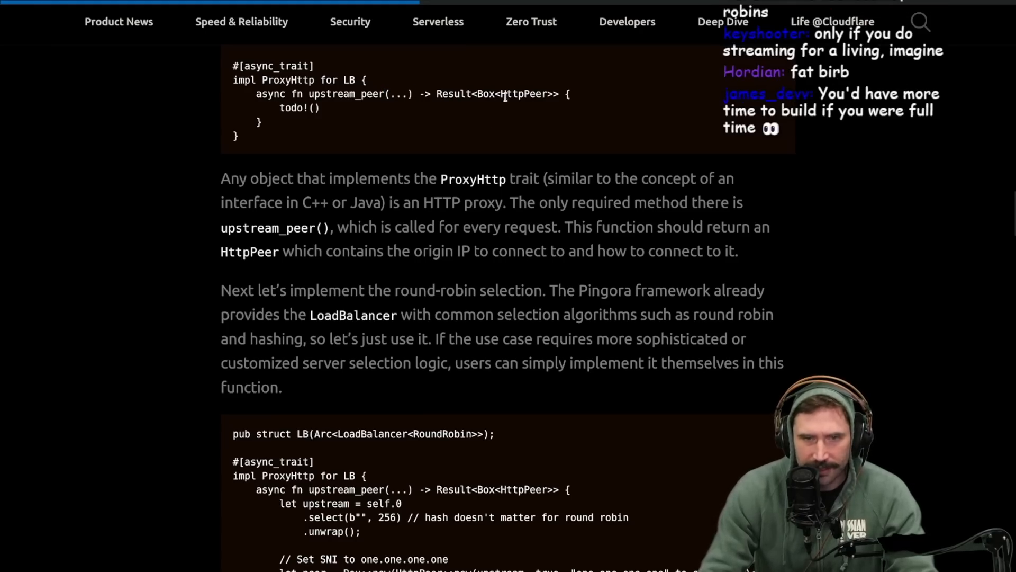
scroll("up", 3)
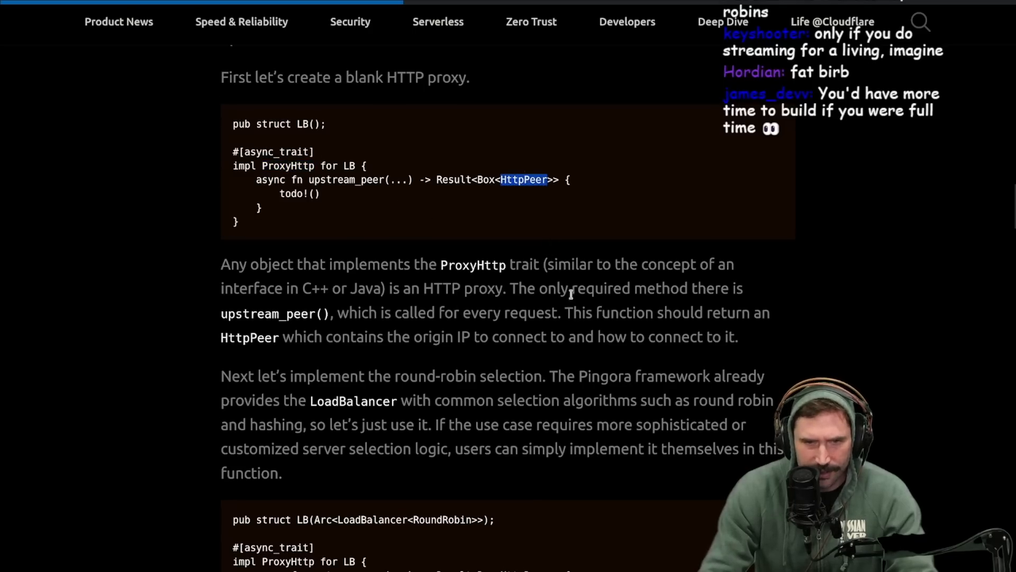
scroll("down", 3)
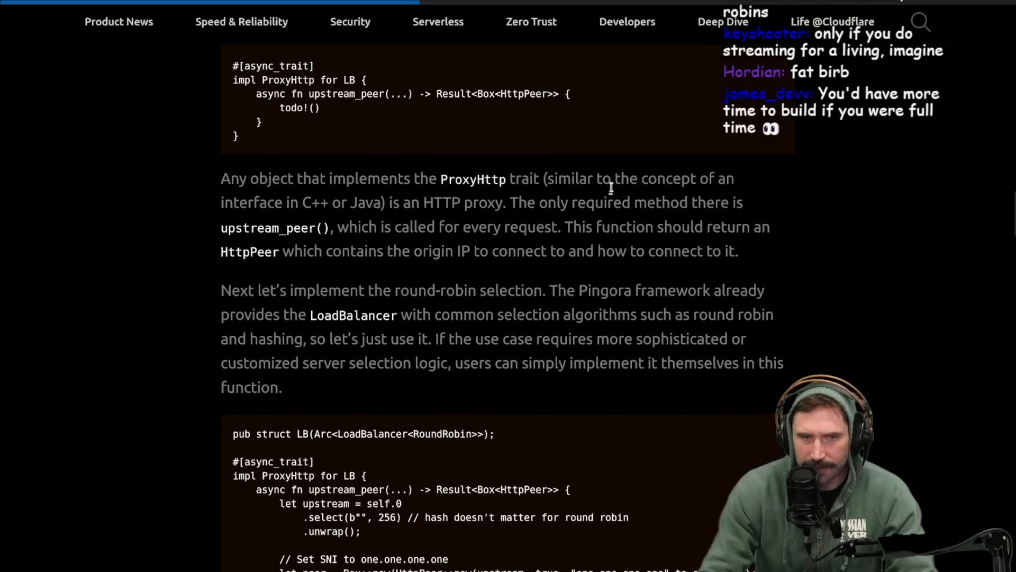
mouse_move(519, 160)
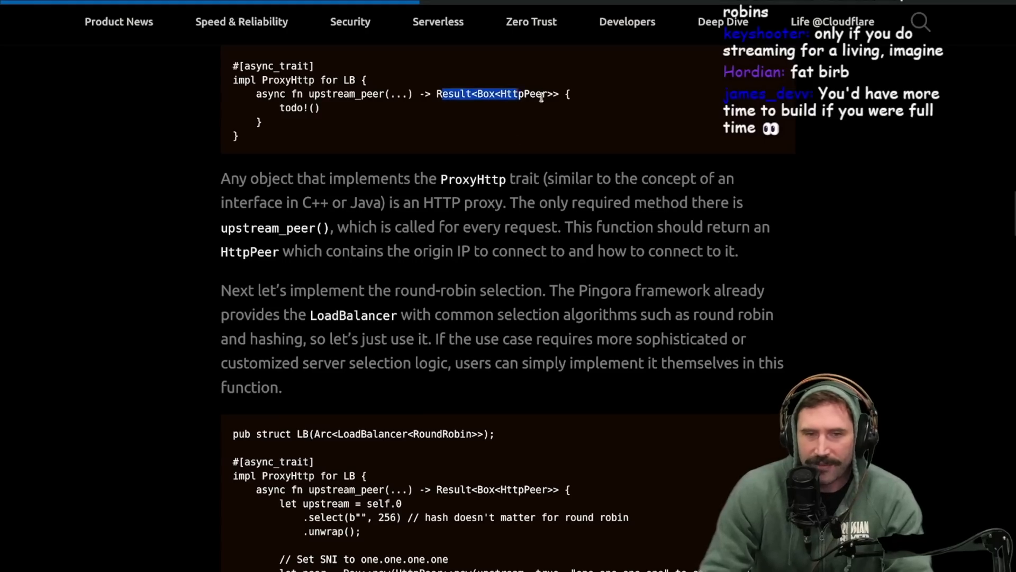
mouse_move(532, 211)
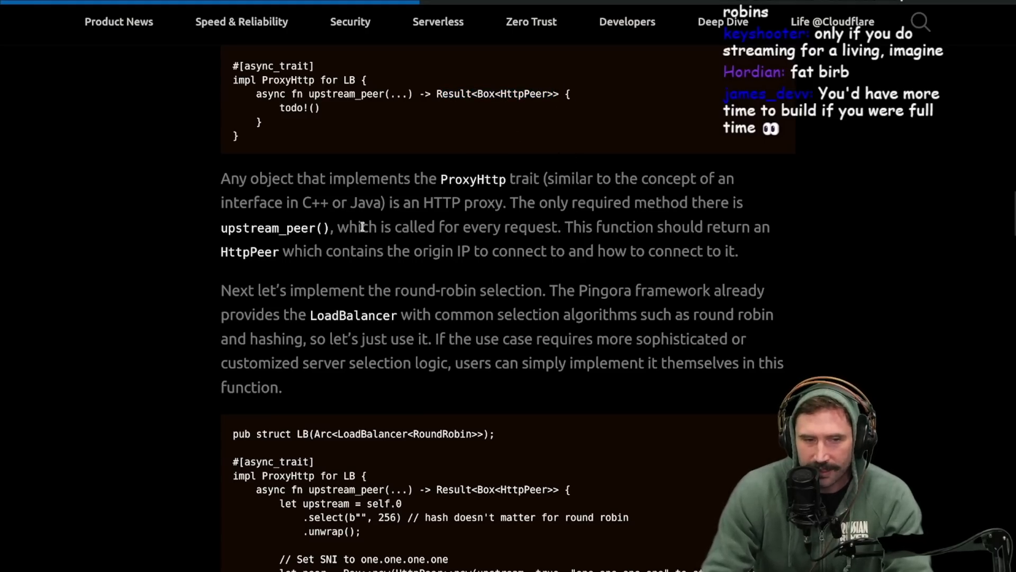
mouse_move(585, 246)
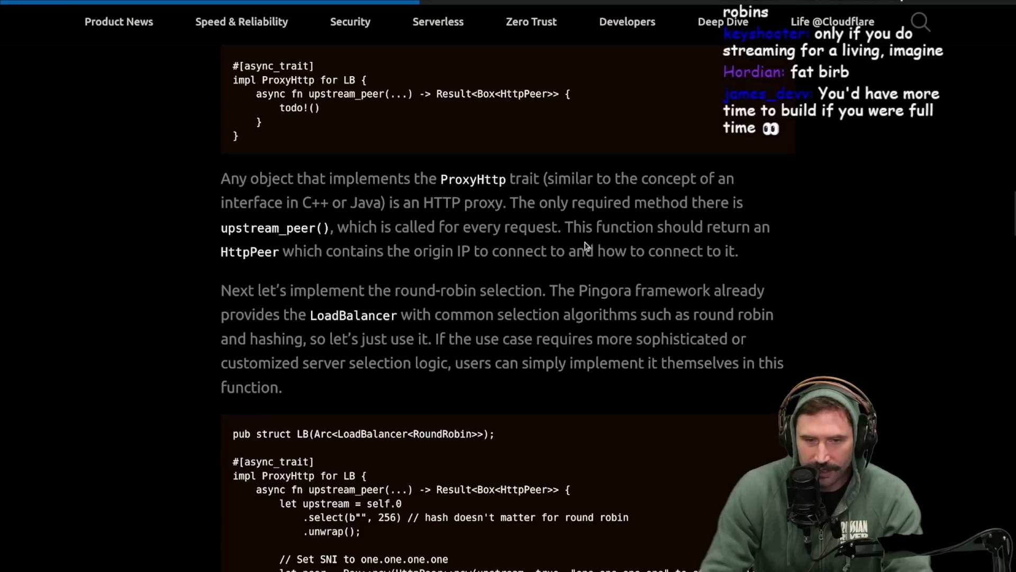
mouse_move(487, 285)
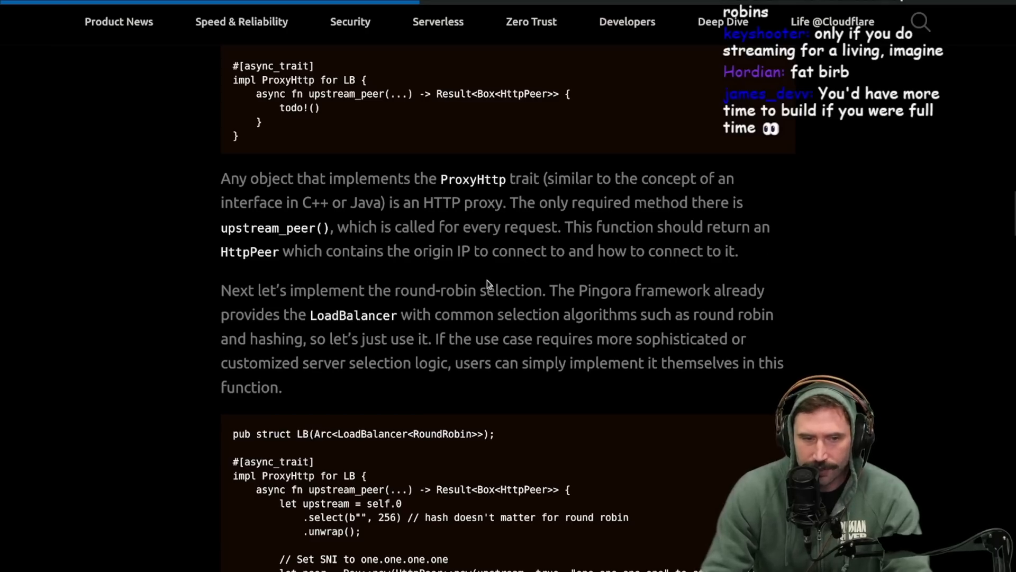
mouse_move(487, 275)
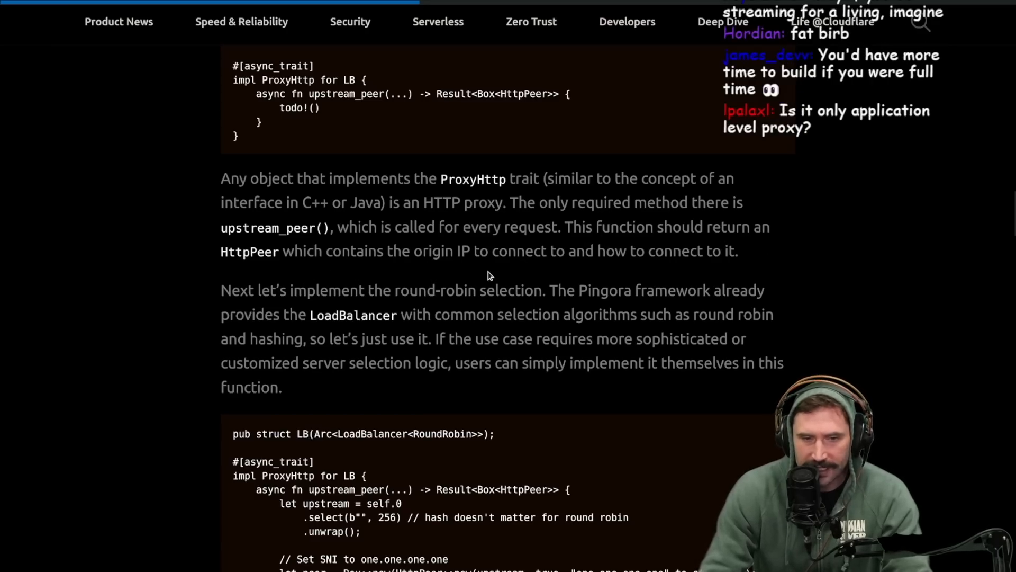
mouse_move(645, 270)
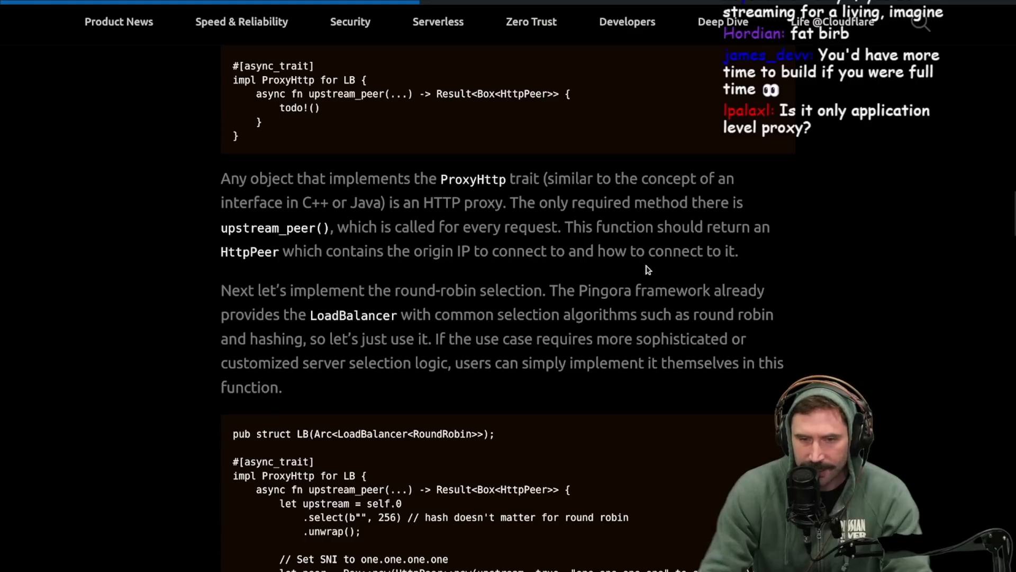
mouse_move(399, 304)
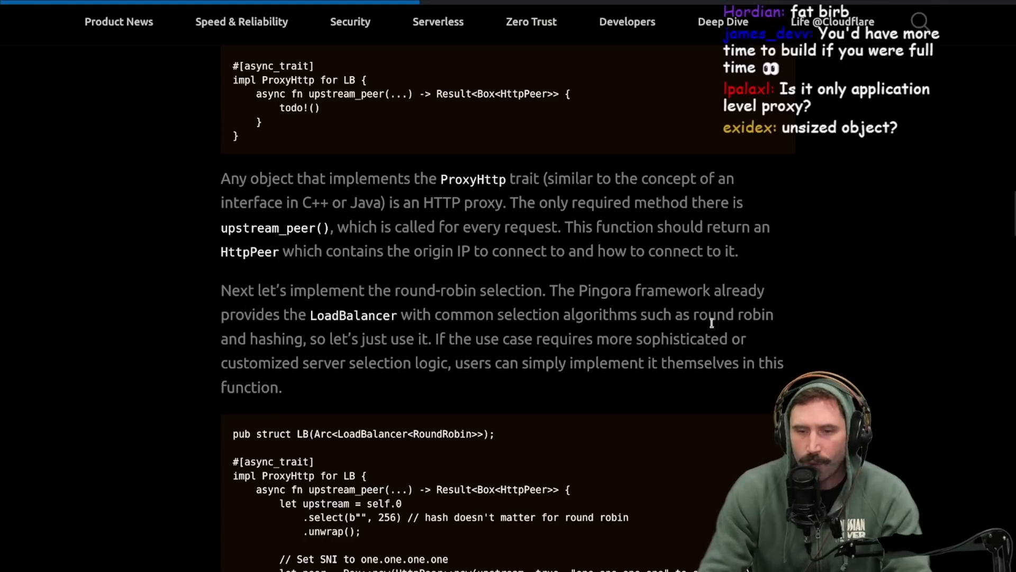
scroll("down", 3)
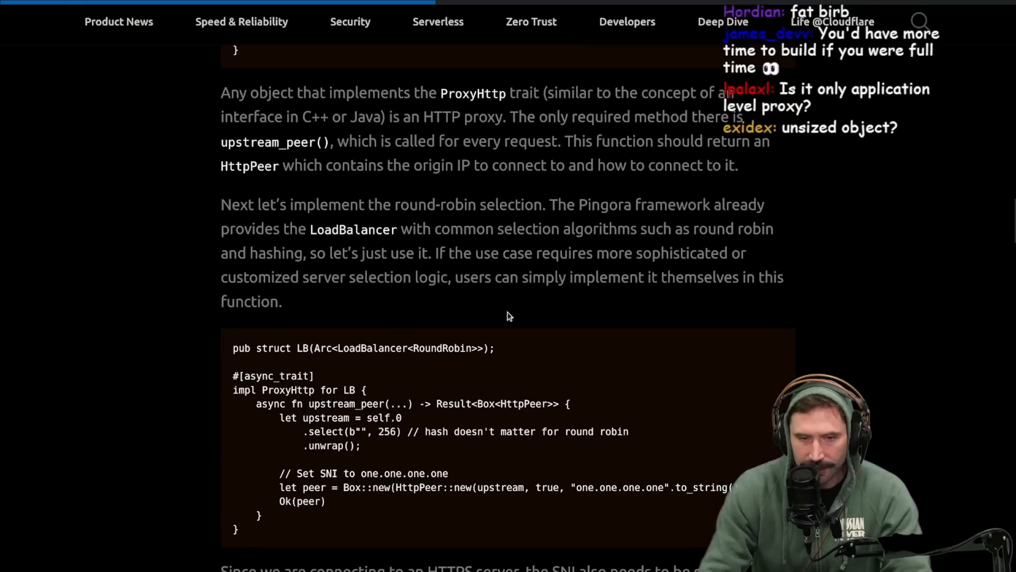
mouse_move(732, 245)
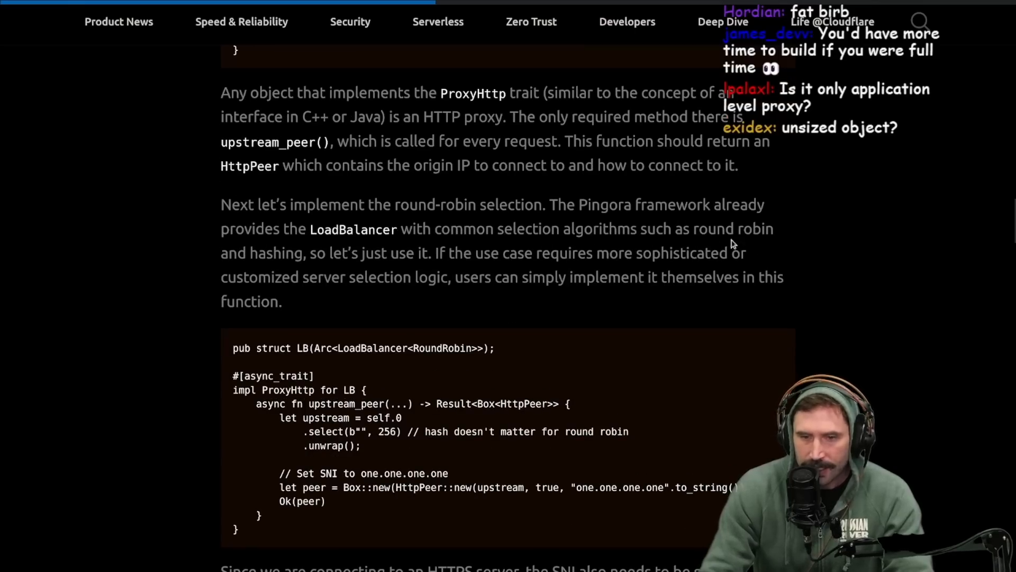
mouse_move(467, 259)
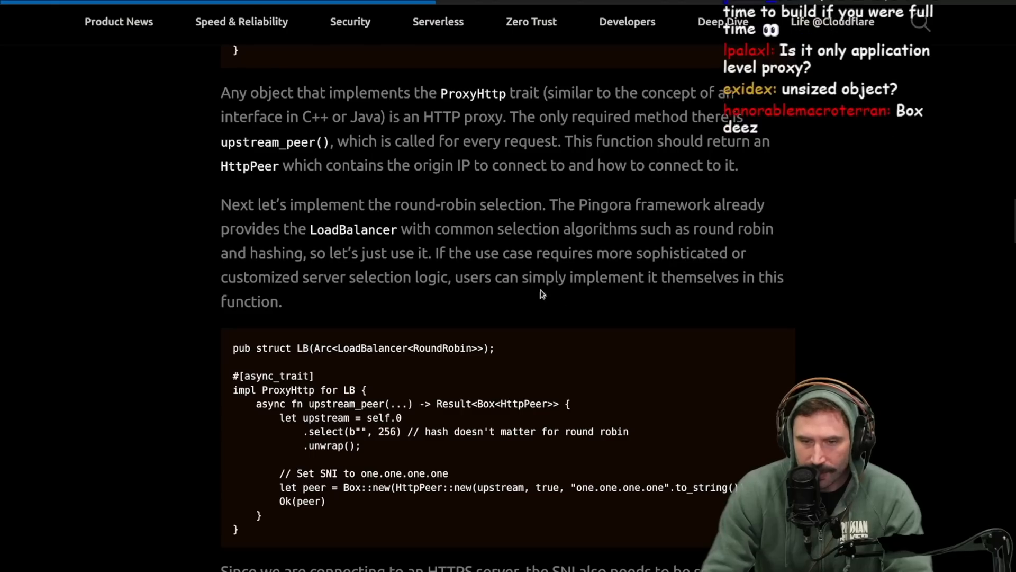
mouse_move(483, 297)
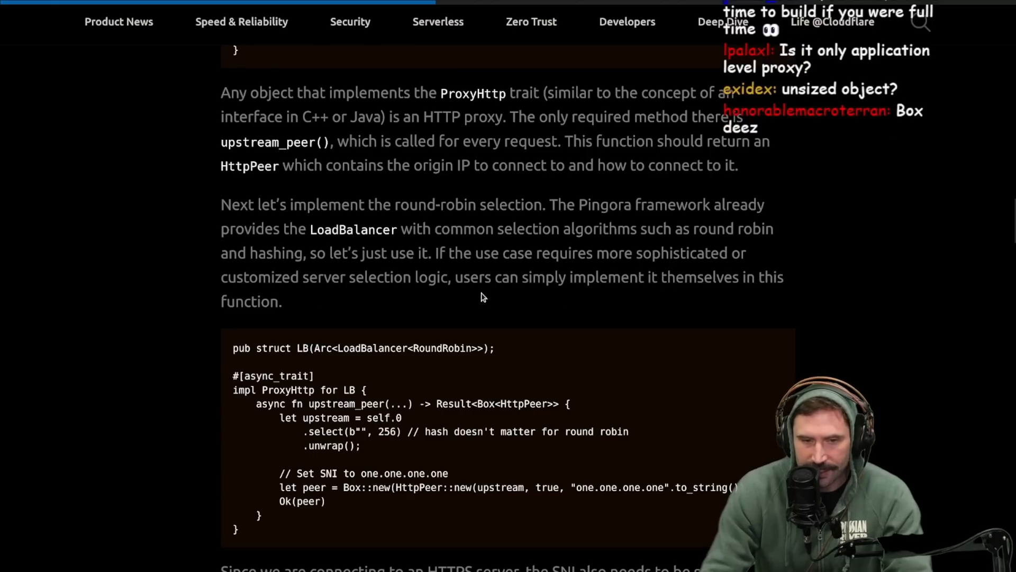
mouse_move(414, 328)
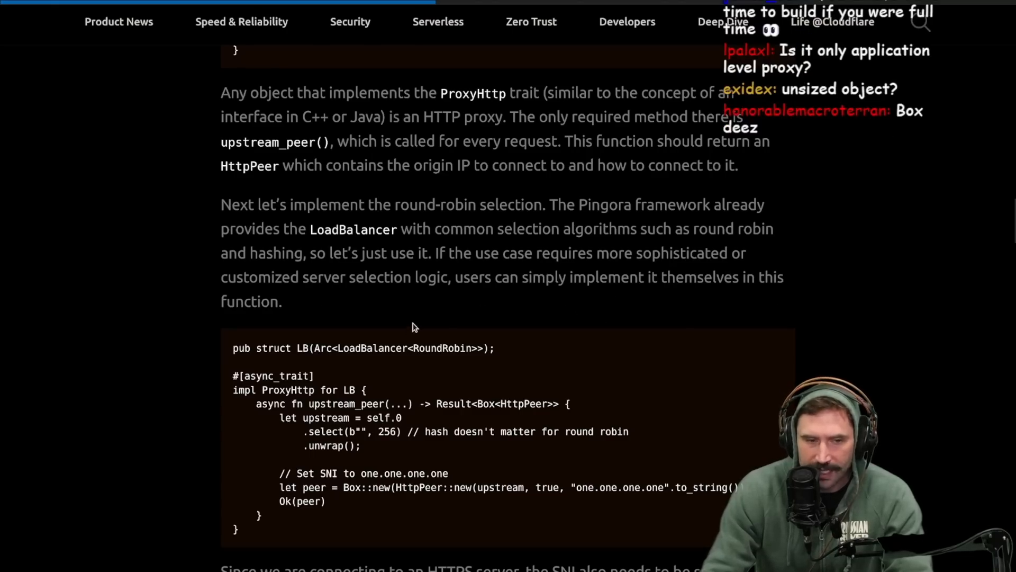
Step: Highlight the upstream selection lines in the round-robin code, then scroll to the SNI note
scroll("down", 3)
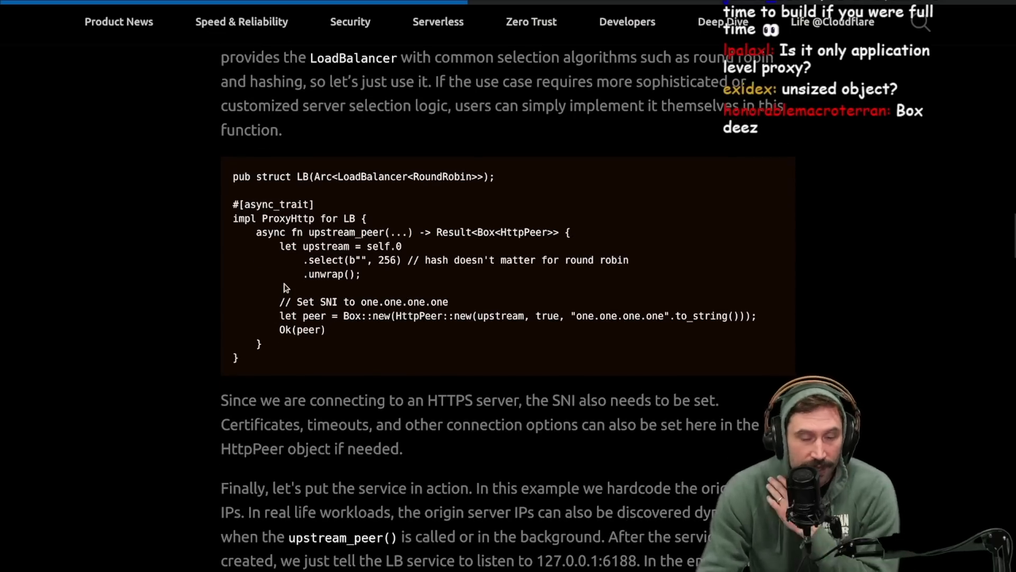
double_click(314, 246)
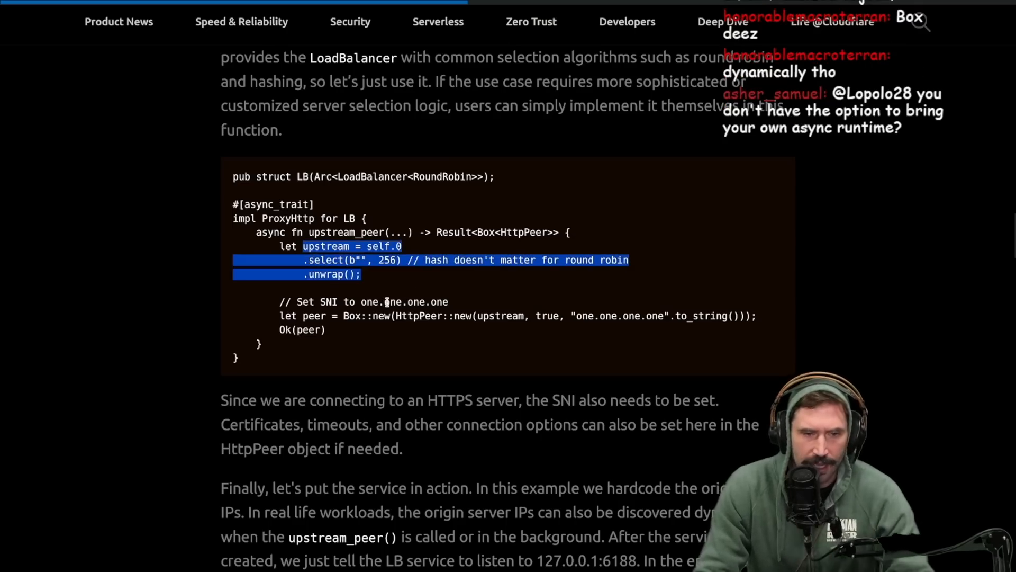
scroll("down", 3)
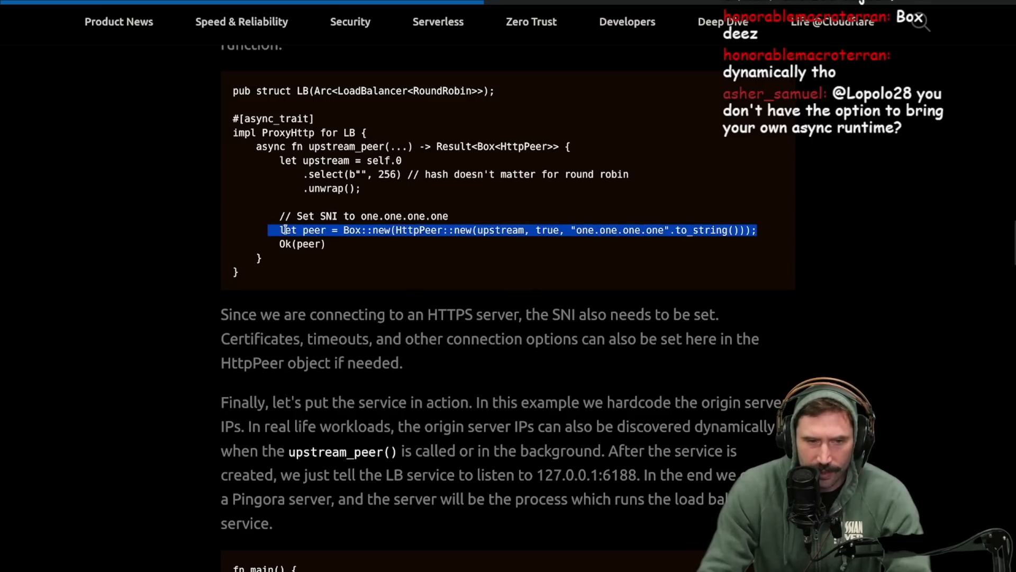
scroll("down", 3)
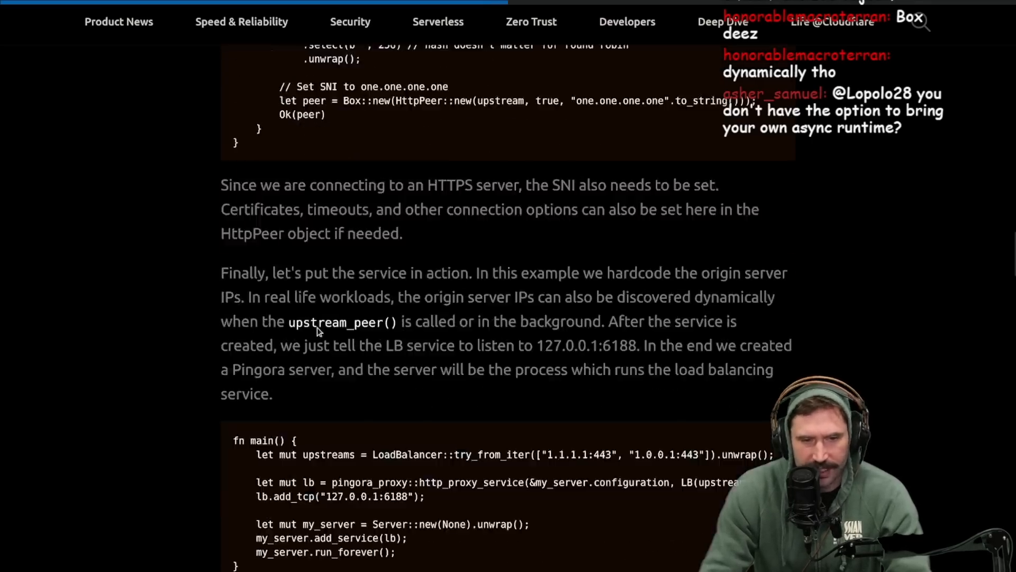
Step: Scroll past the service setup and main() code to the 'Let's try it out' curl test
scroll("down", 3)
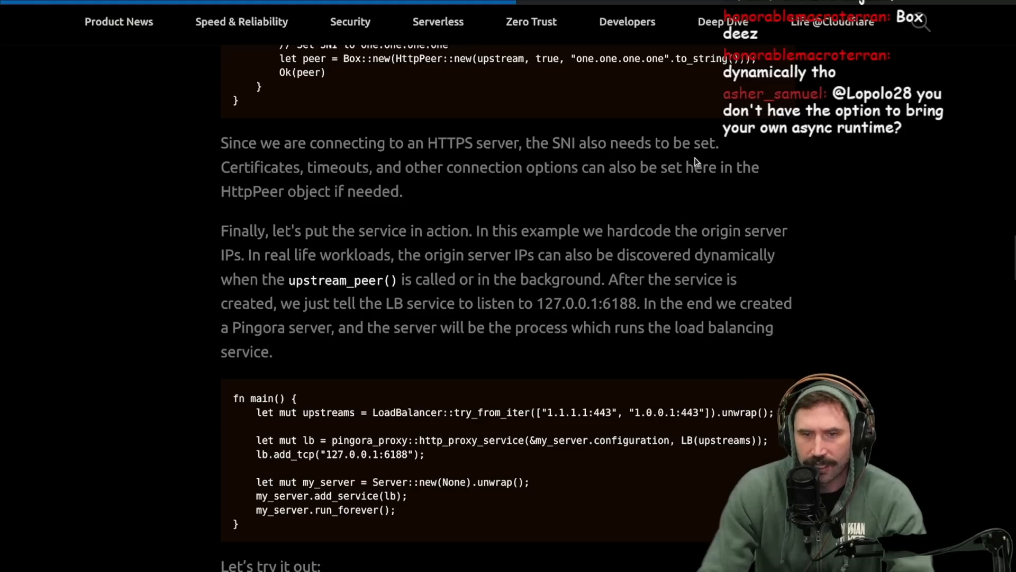
mouse_move(527, 190)
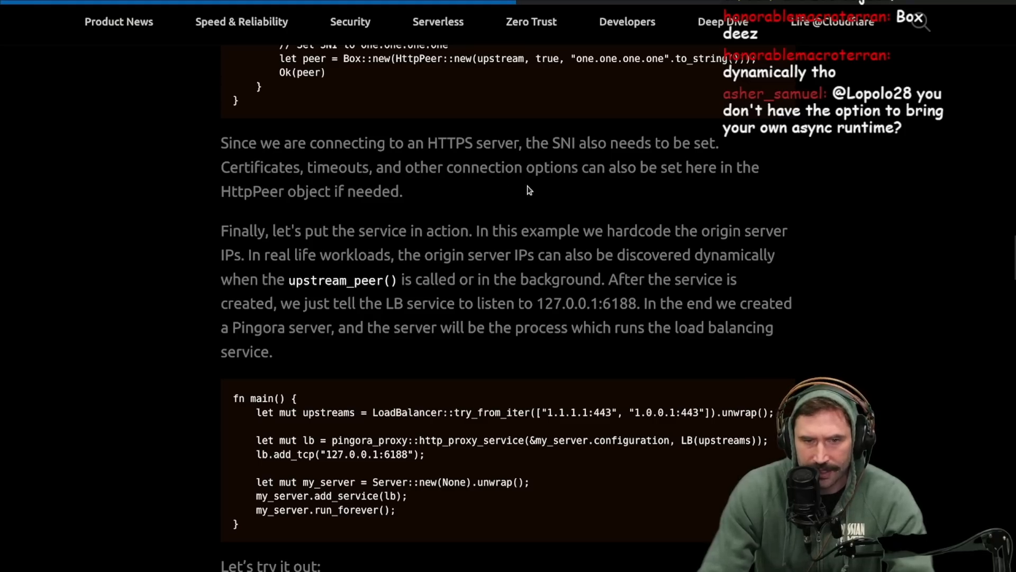
mouse_move(380, 246)
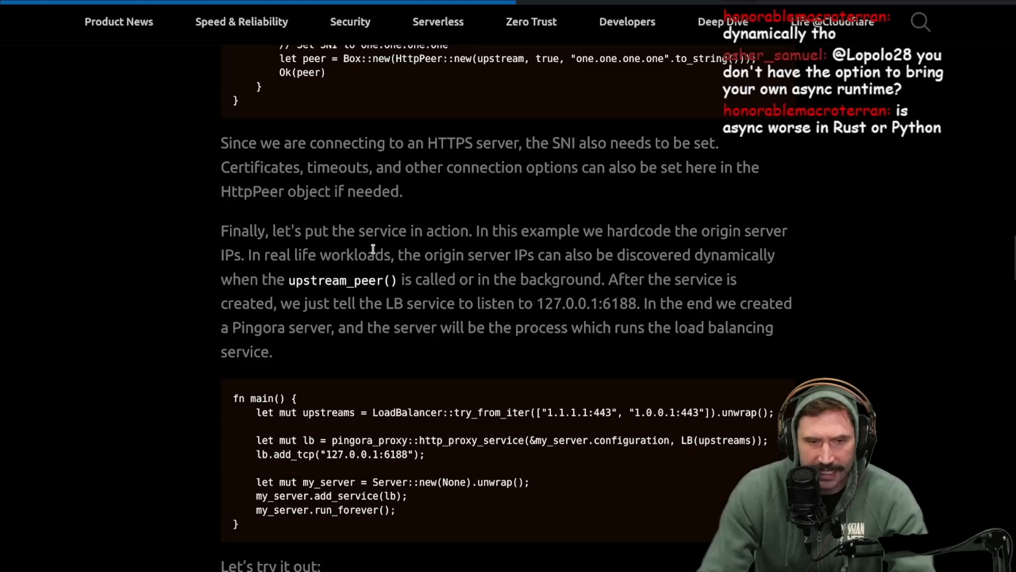
mouse_move(609, 245)
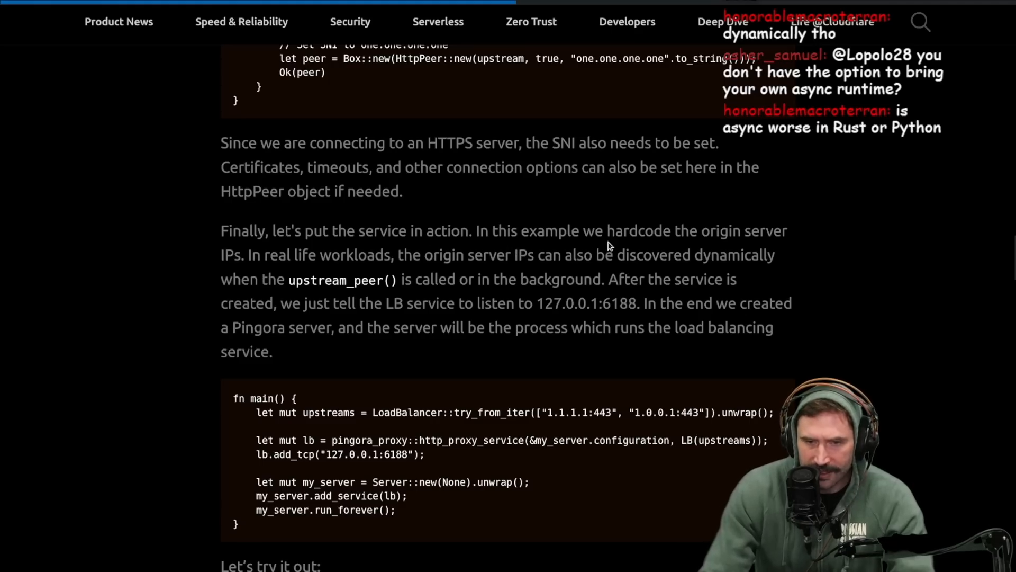
mouse_move(773, 254)
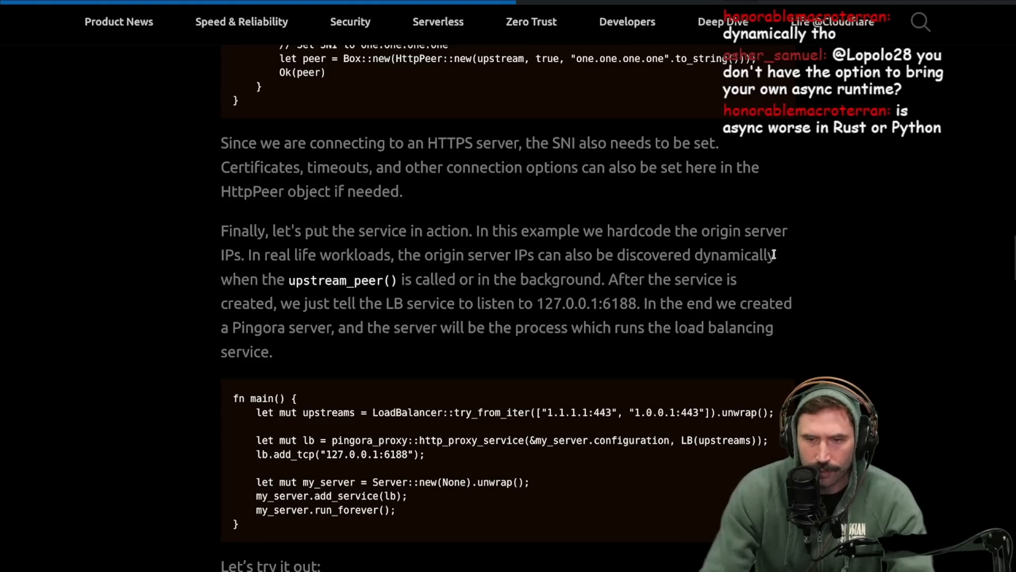
mouse_move(345, 259)
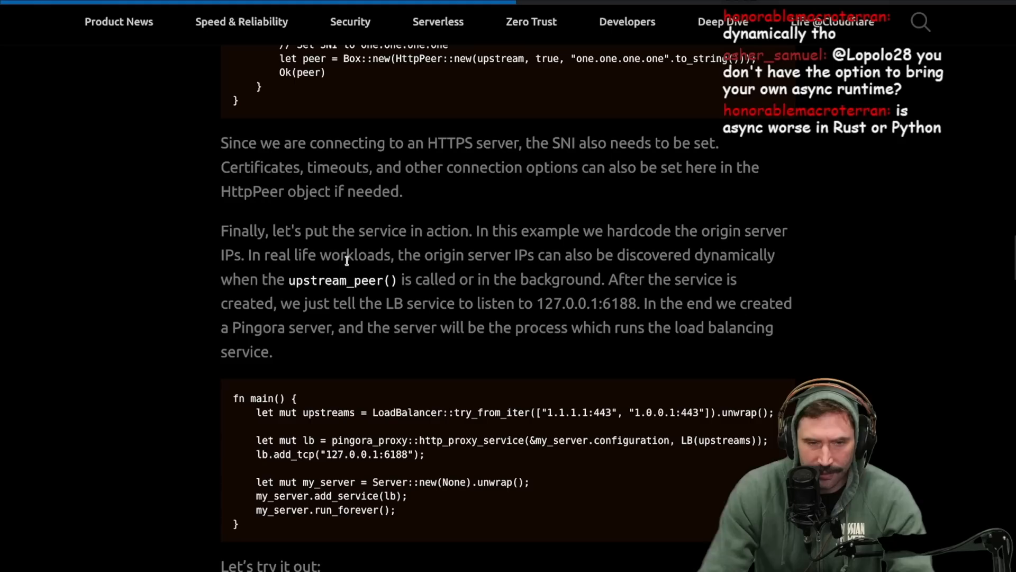
mouse_move(592, 275)
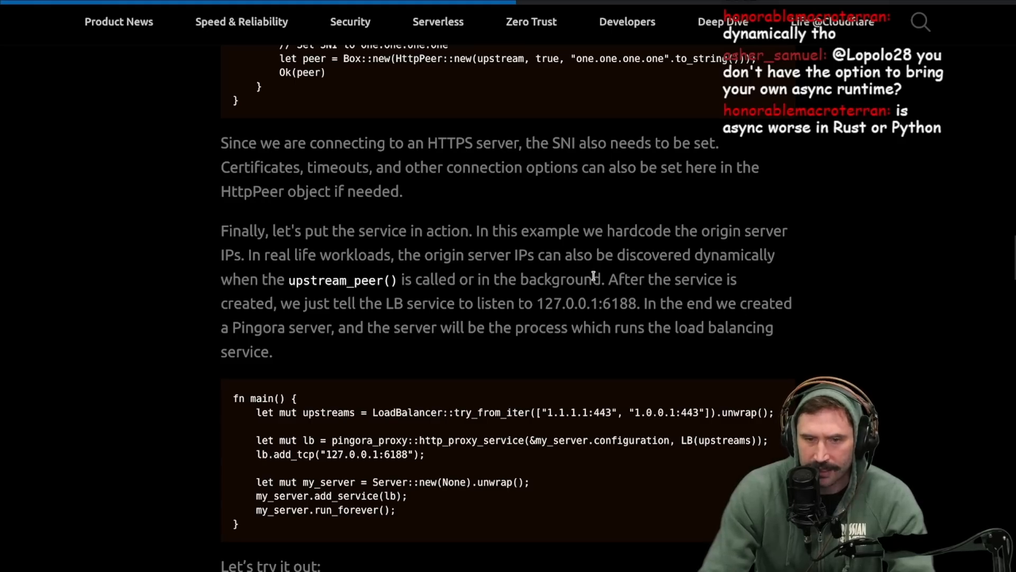
mouse_move(273, 310)
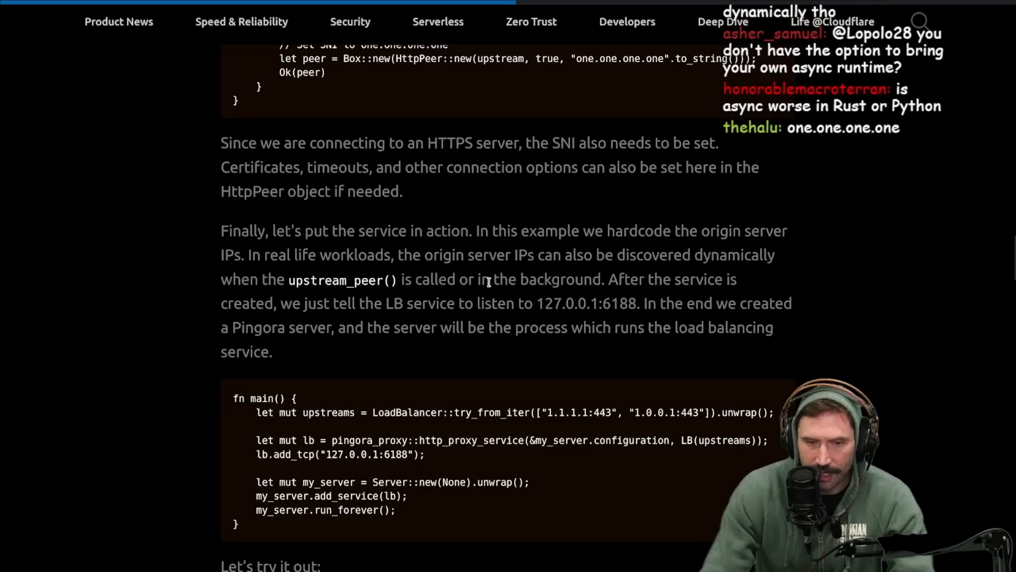
mouse_move(386, 344)
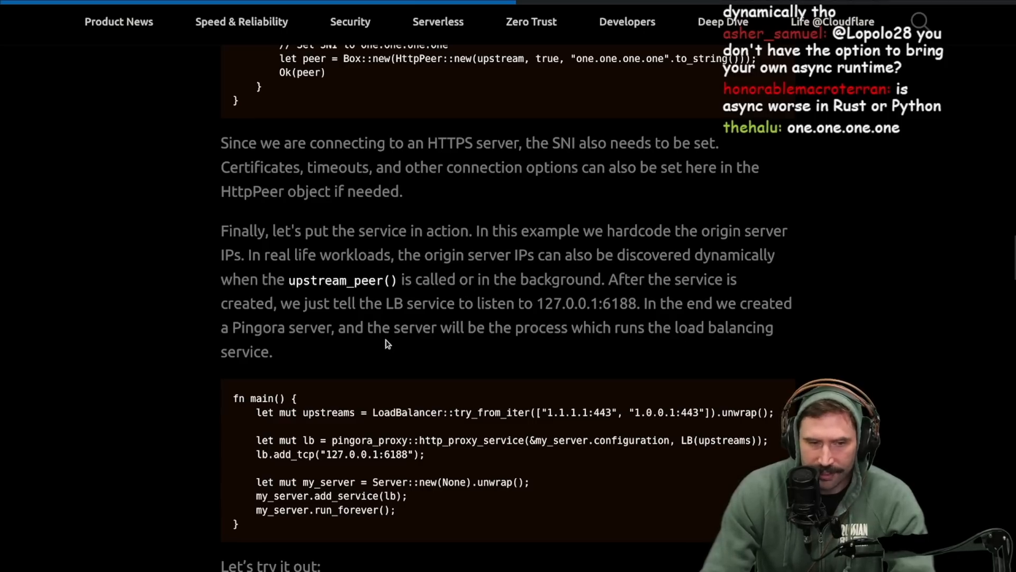
mouse_move(547, 307)
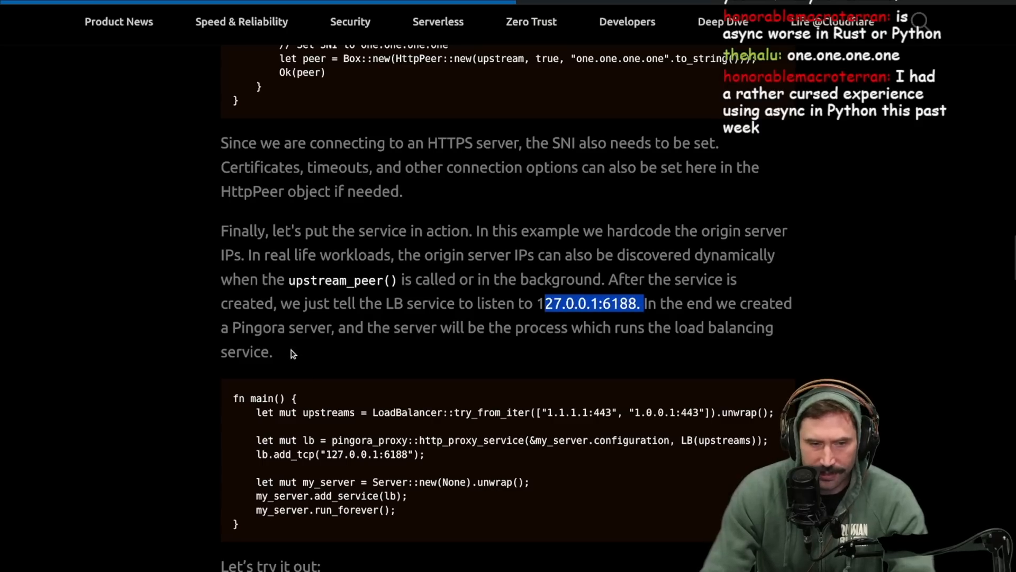
mouse_move(601, 358)
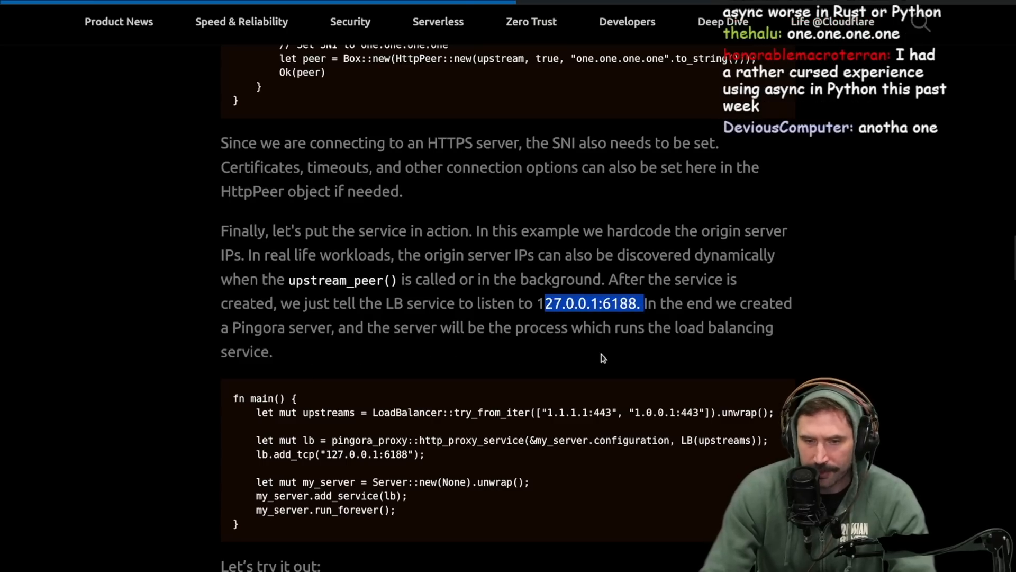
scroll("down", 3)
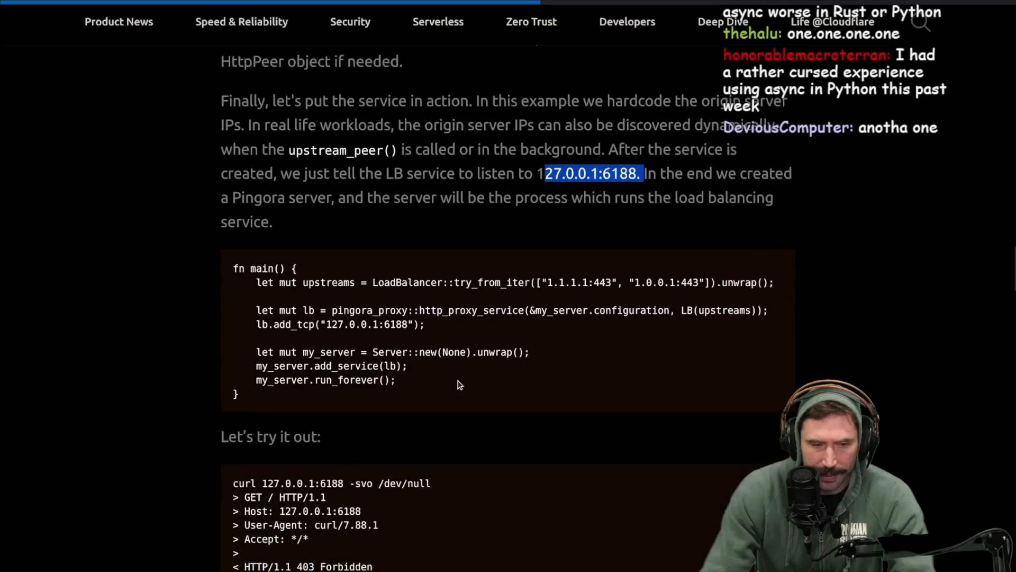
Step: Reread the round-robin code, highlighting the upstream_peer return type
scroll("down", 3)
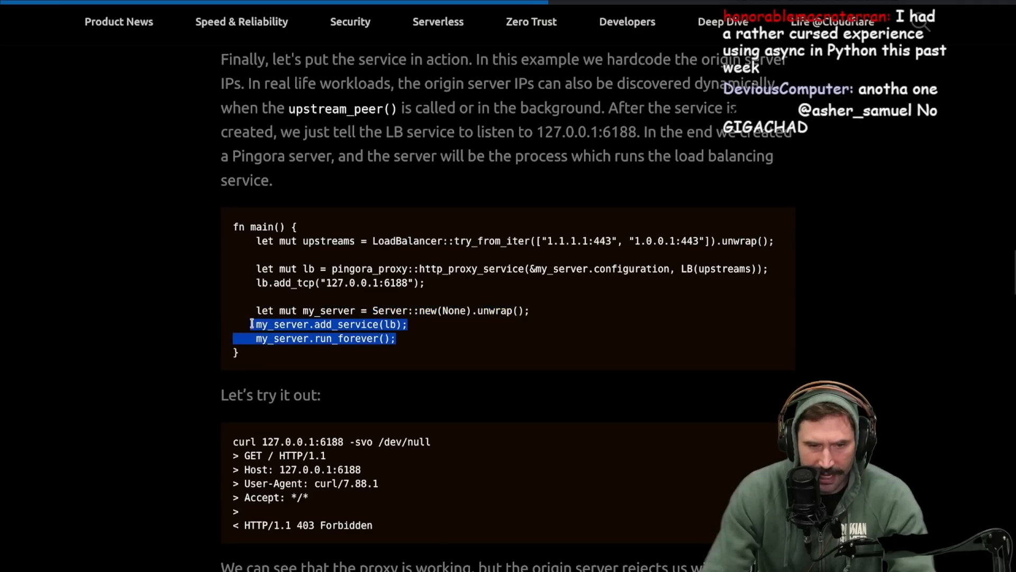
scroll("up", 3)
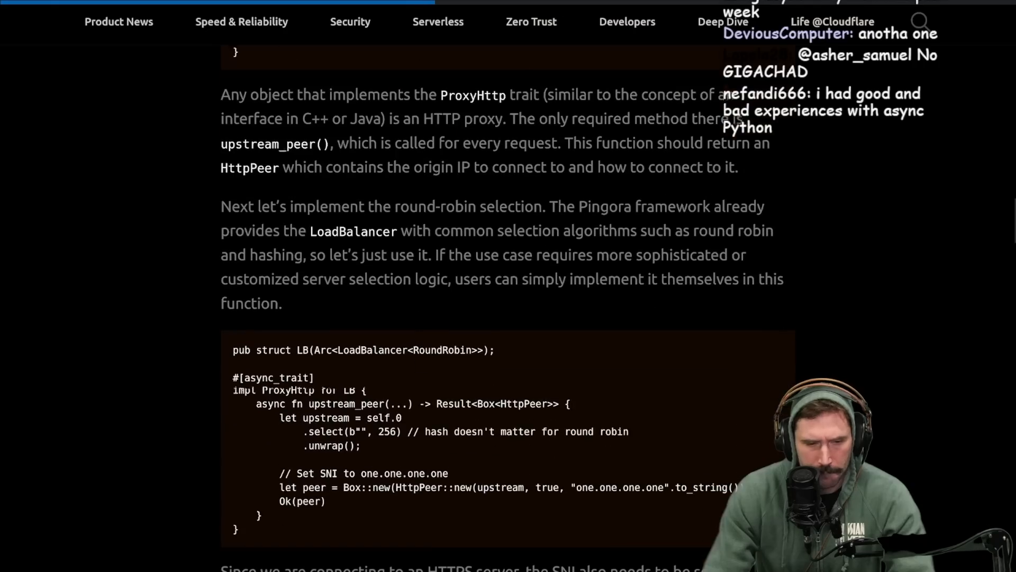
scroll("down", 3)
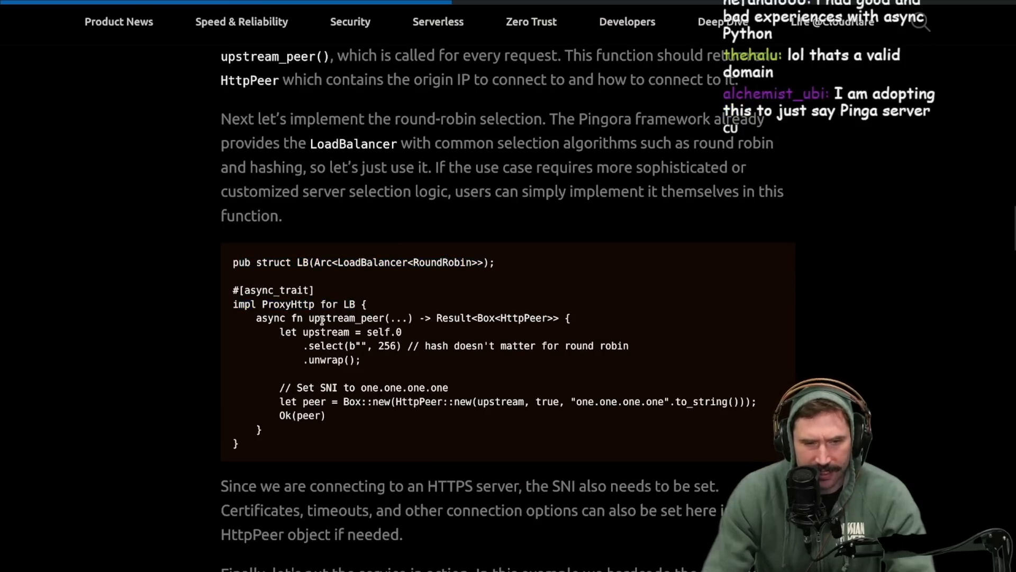
double_click(496, 318)
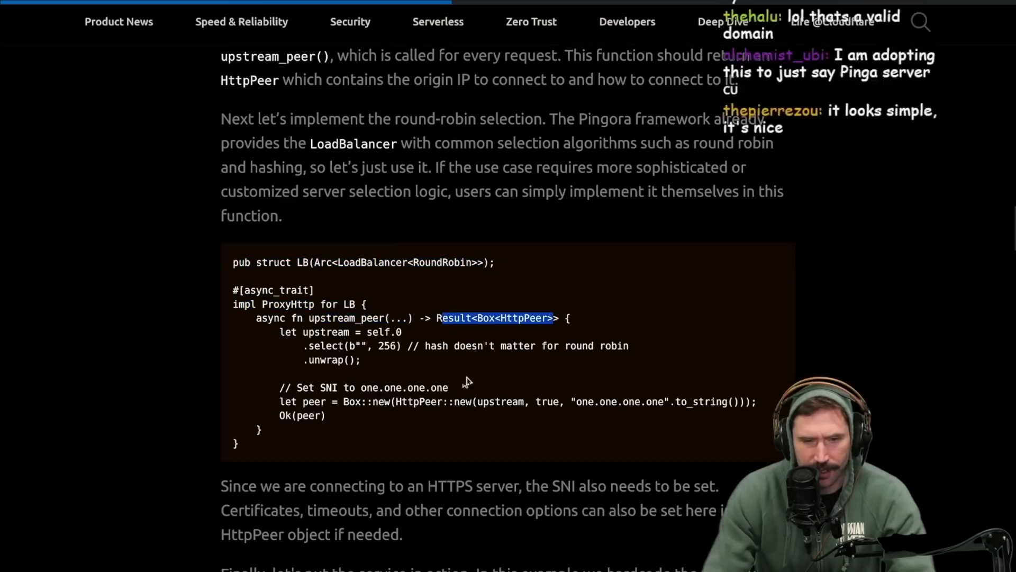
scroll("down", 3)
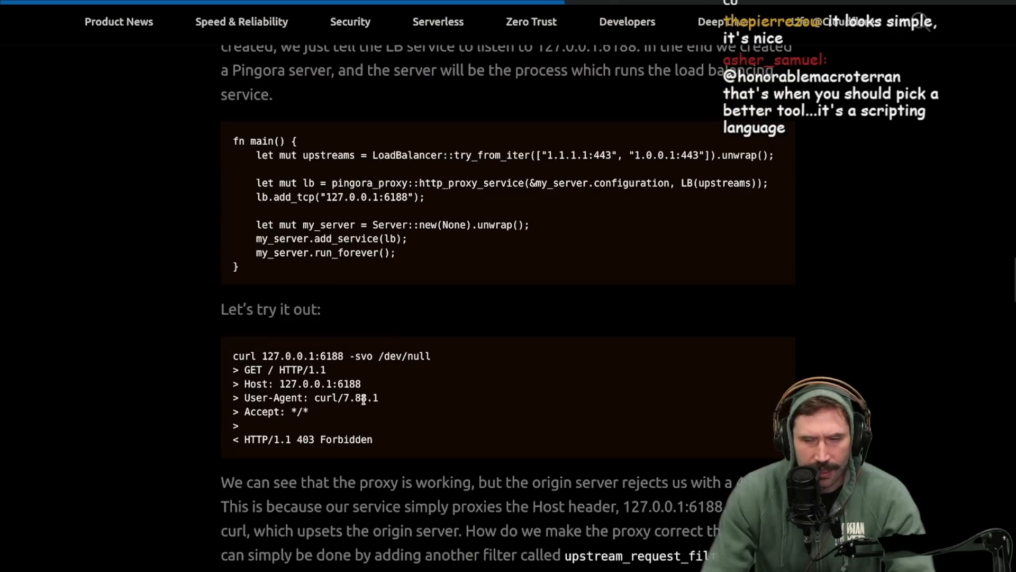
scroll("up", 3)
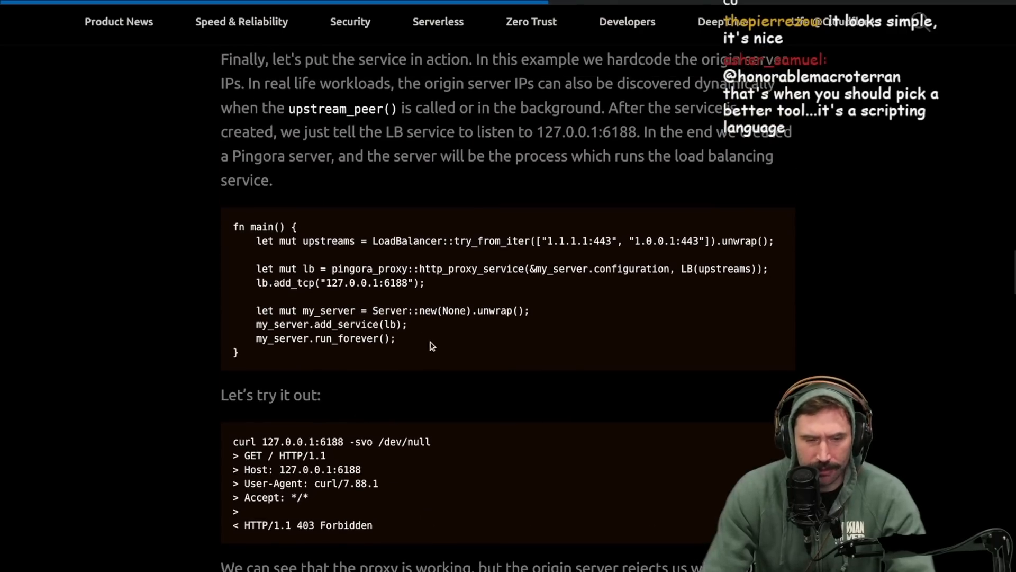
mouse_move(349, 306)
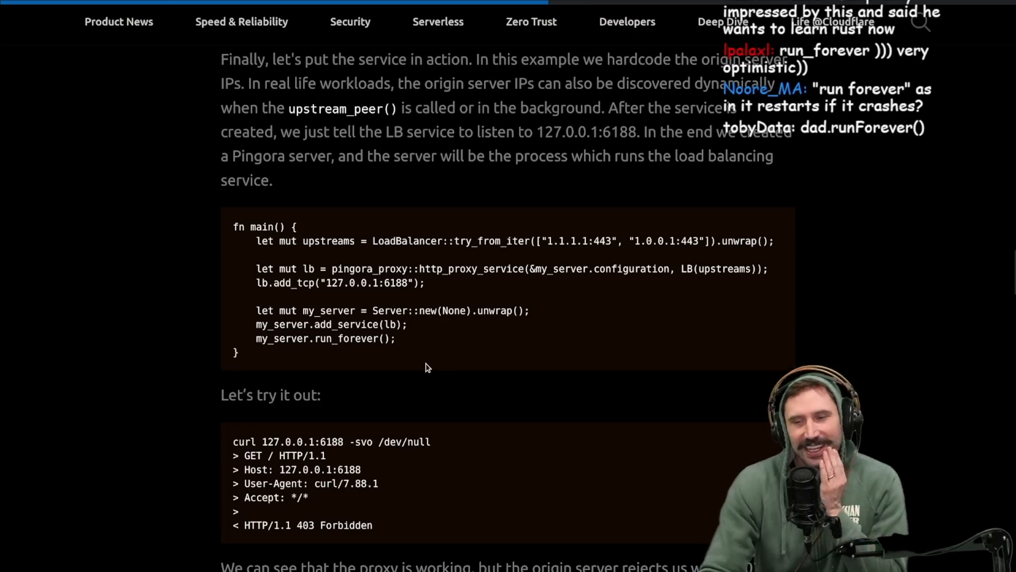
mouse_move(422, 364)
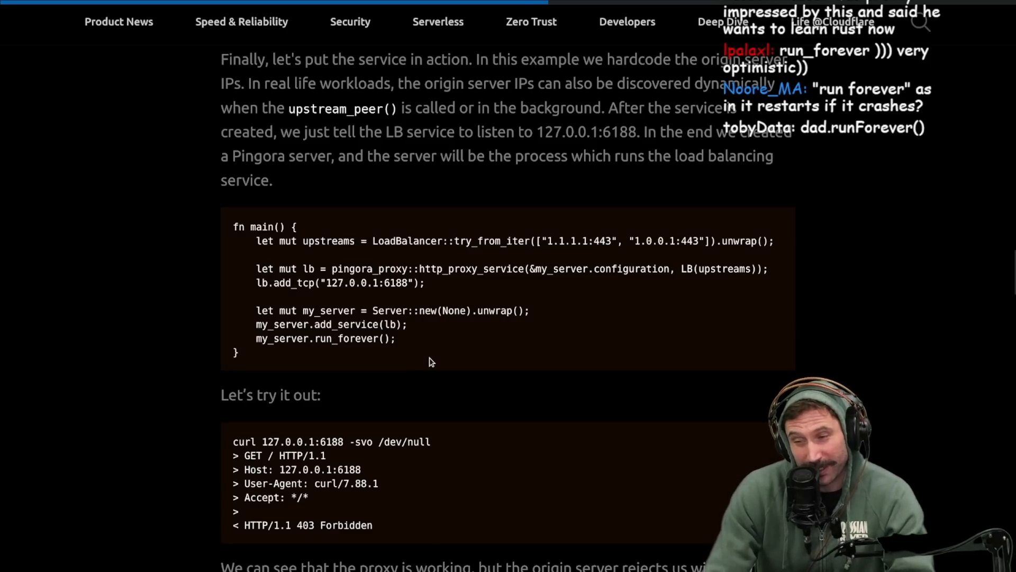
Step: Scroll to the 403 explanation, the upstream_request_filter fix and the 200 OK retest
scroll("down", 3)
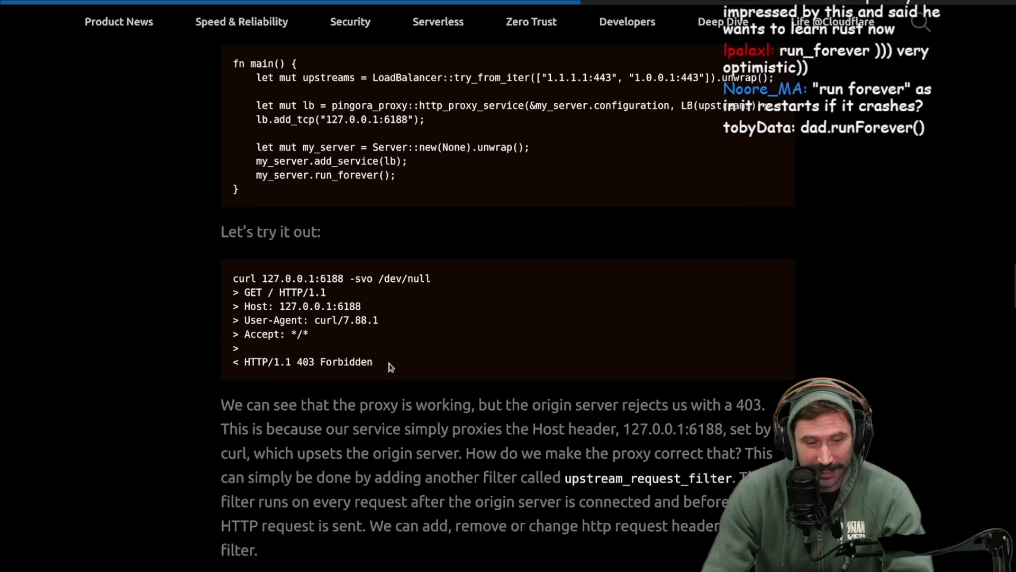
scroll("down", 3)
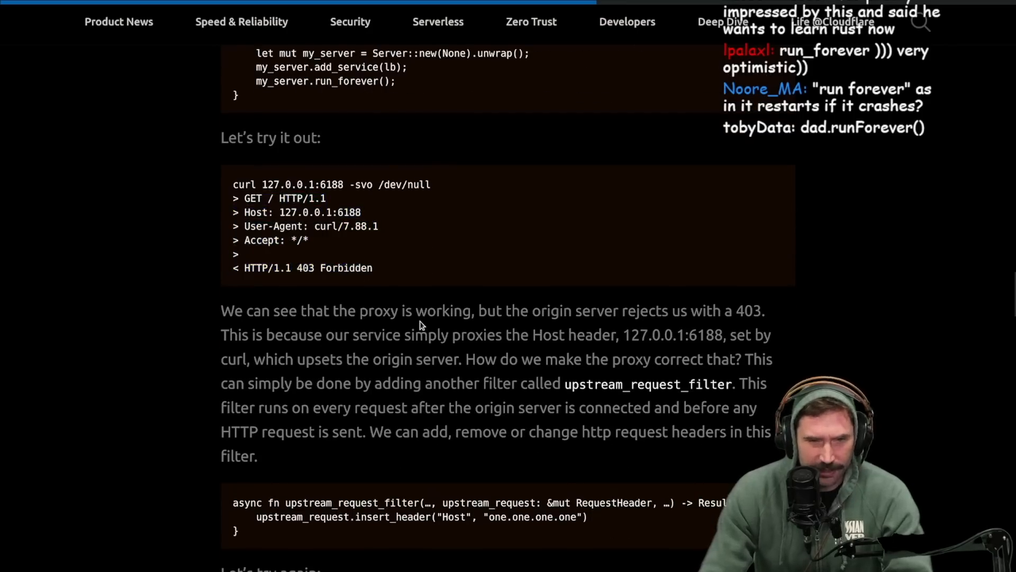
scroll("down", 3)
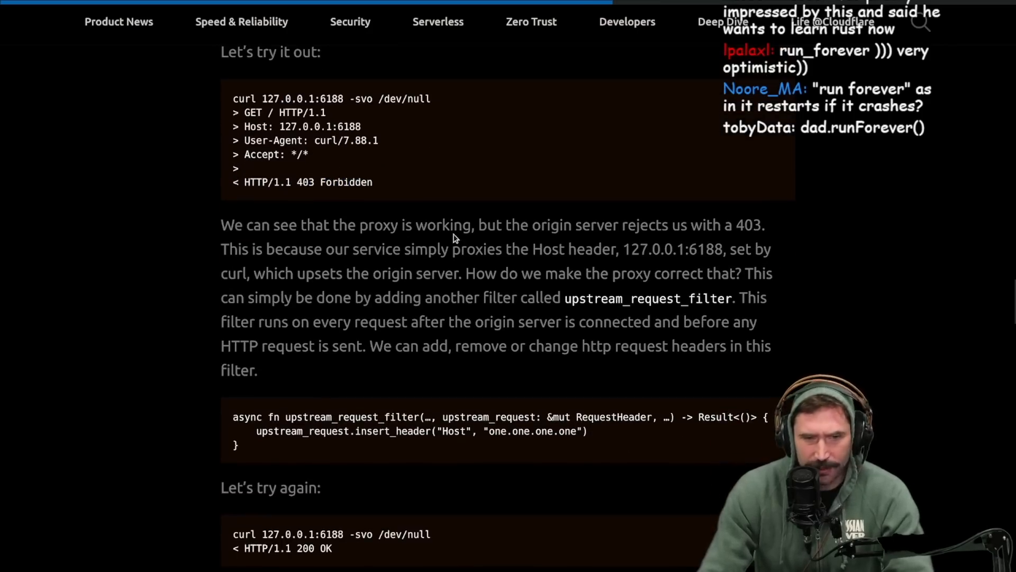
mouse_move(704, 250)
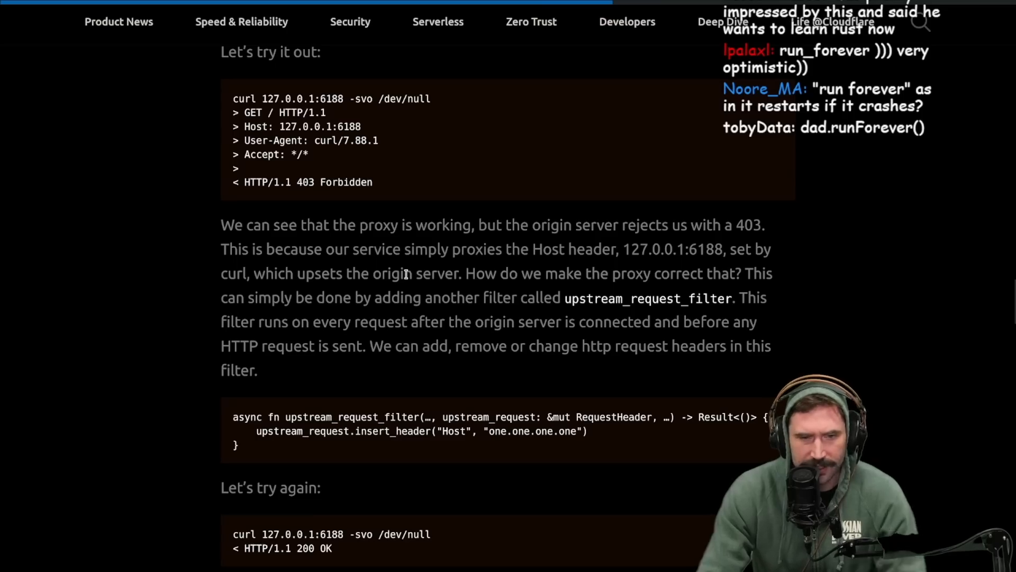
mouse_move(526, 271)
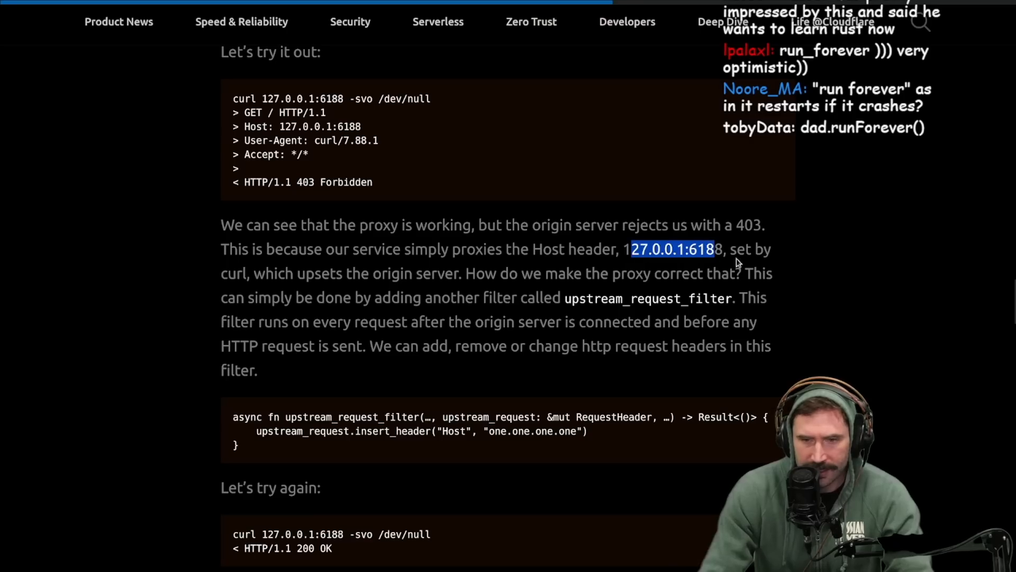
mouse_move(355, 288)
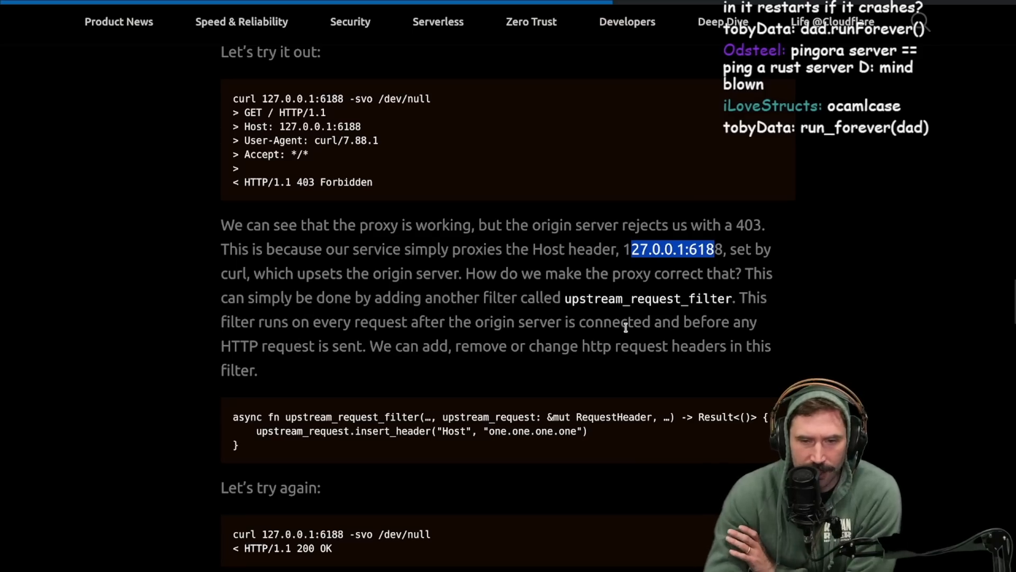
mouse_move(291, 373)
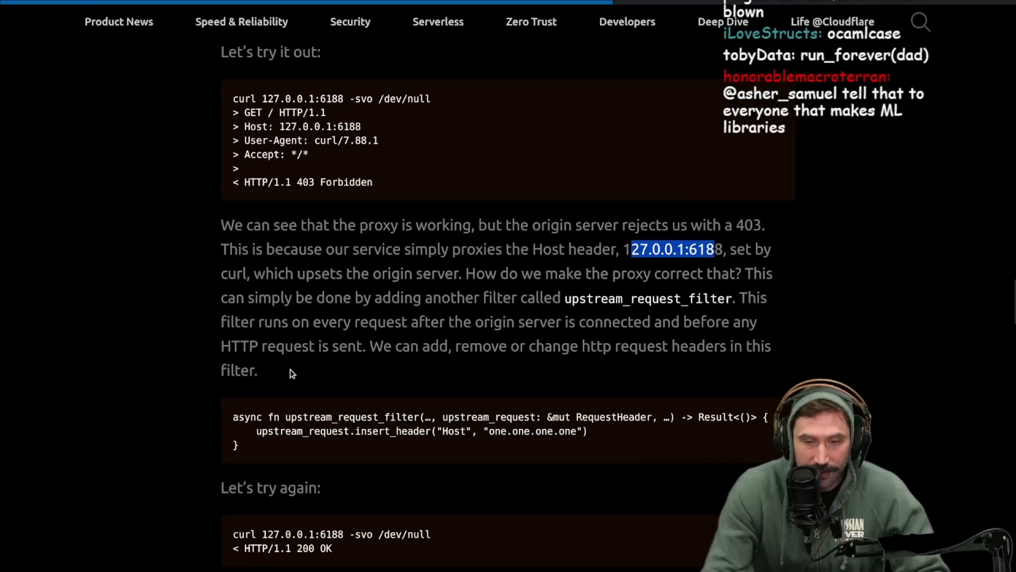
mouse_move(502, 337)
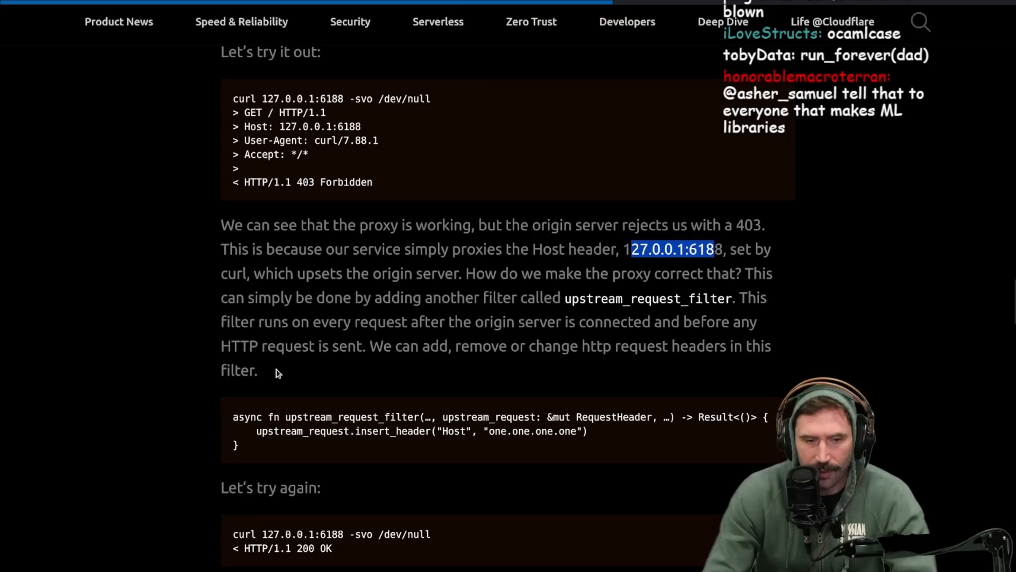
mouse_move(521, 361)
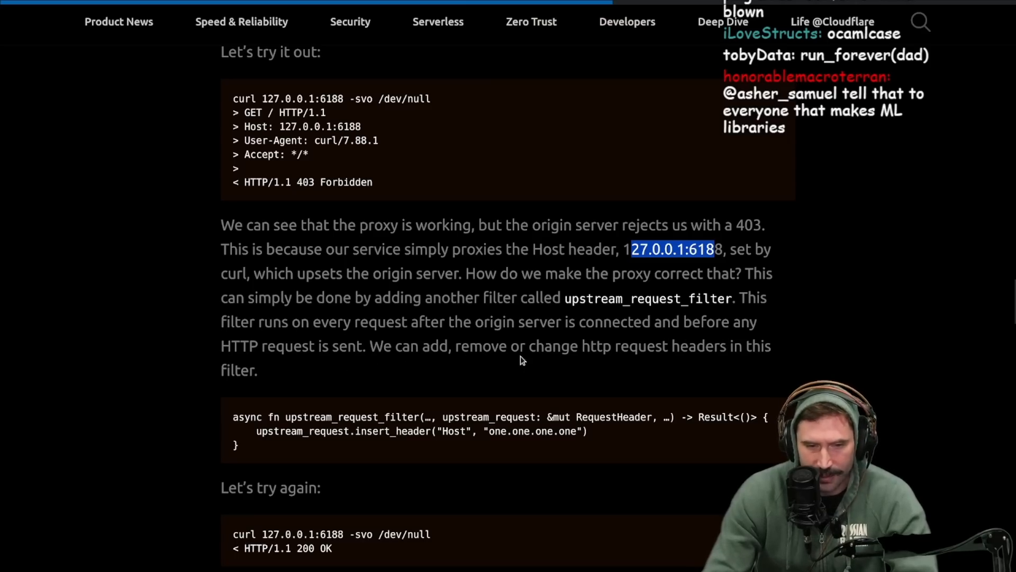
mouse_move(522, 376)
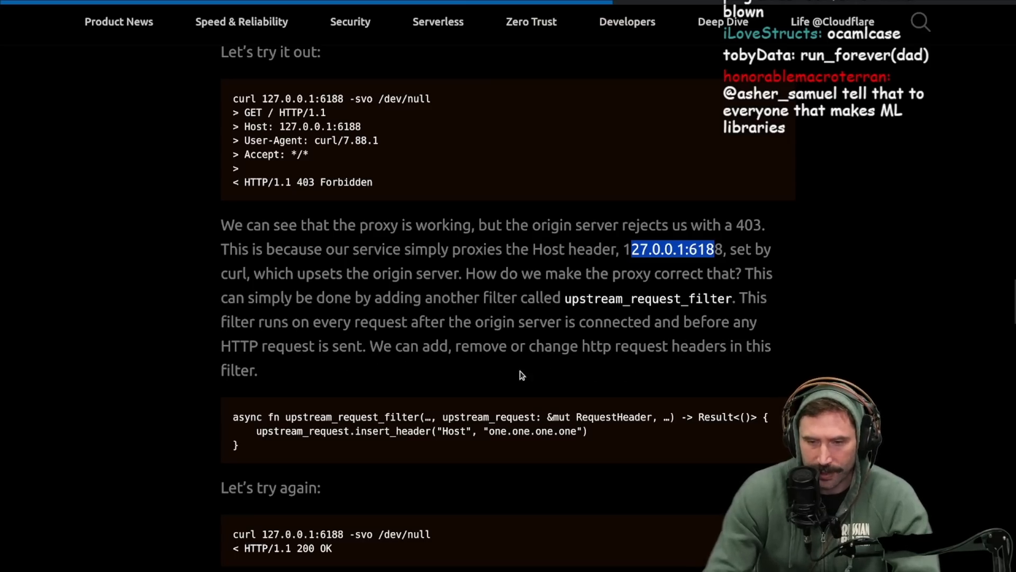
scroll("down", 3)
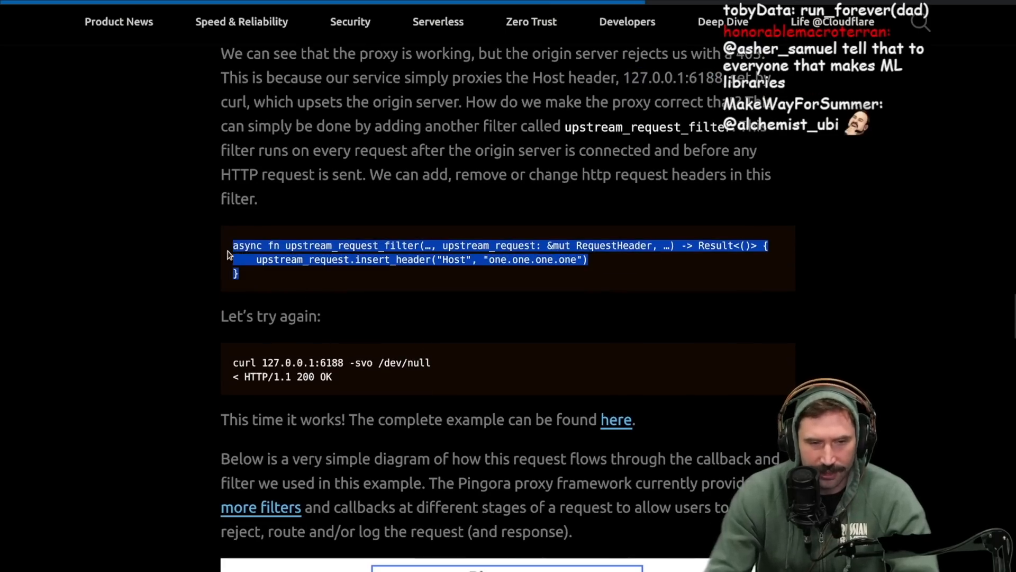
Step: Skim past the request-flow diagram, then open the complete load_balancer.rs example on GitHub
left_click(384, 318)
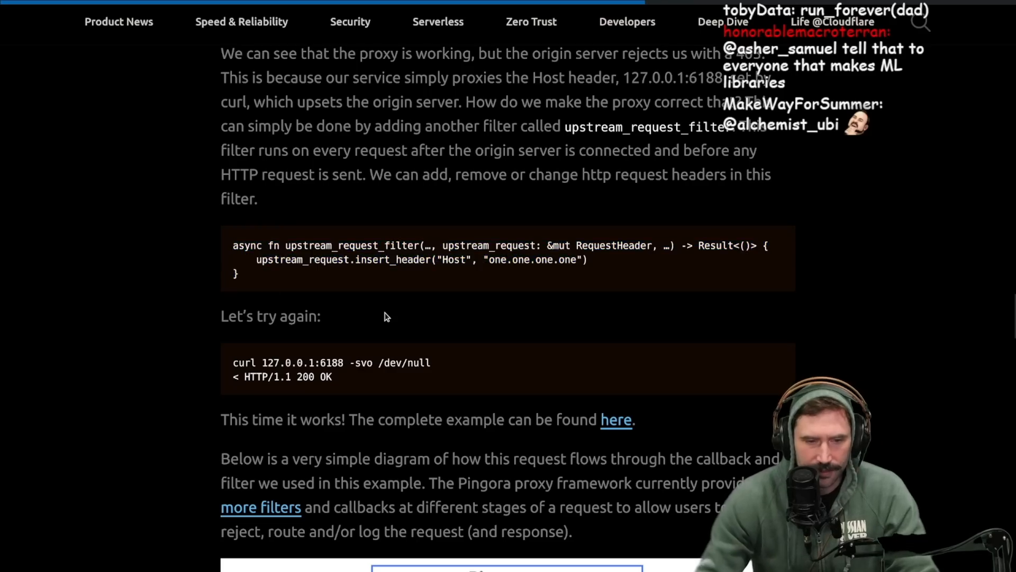
scroll("down", 3)
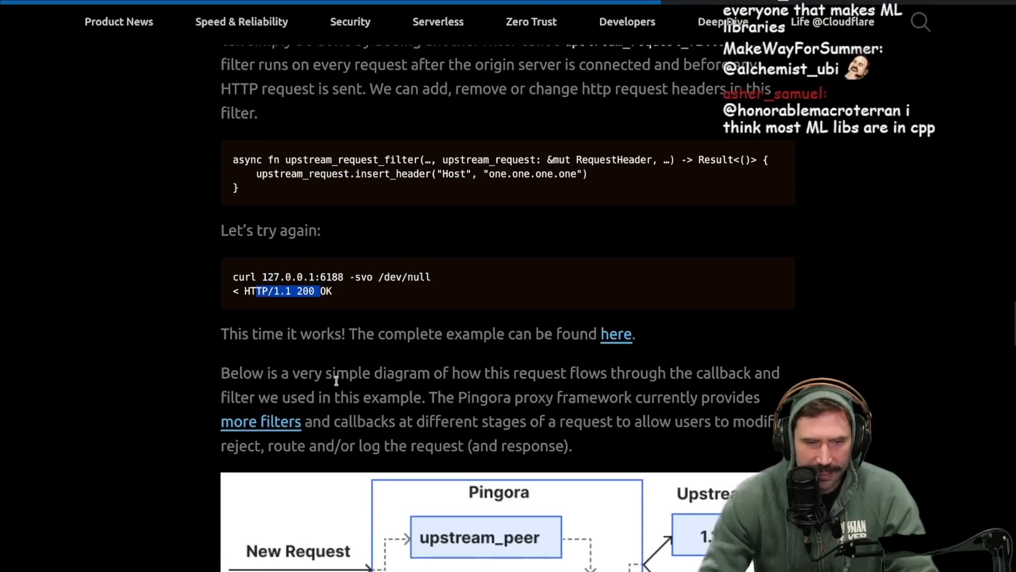
scroll("down", 3)
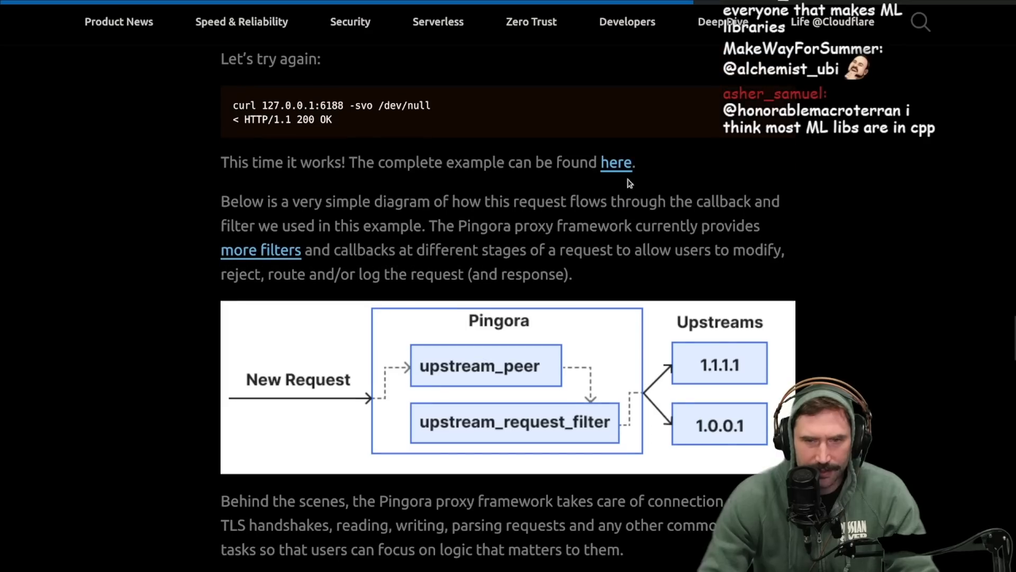
mouse_move(475, 219)
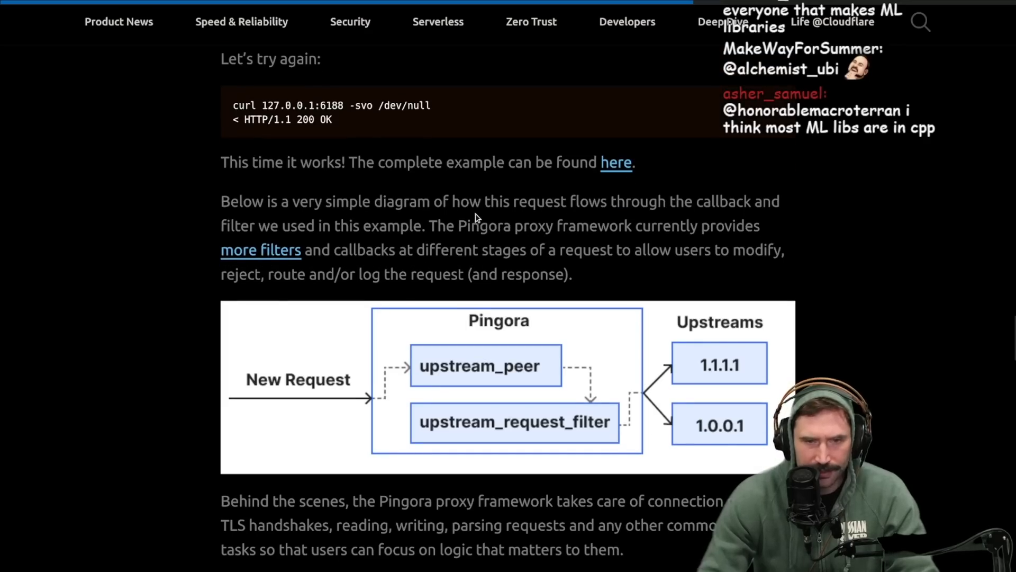
mouse_move(733, 220)
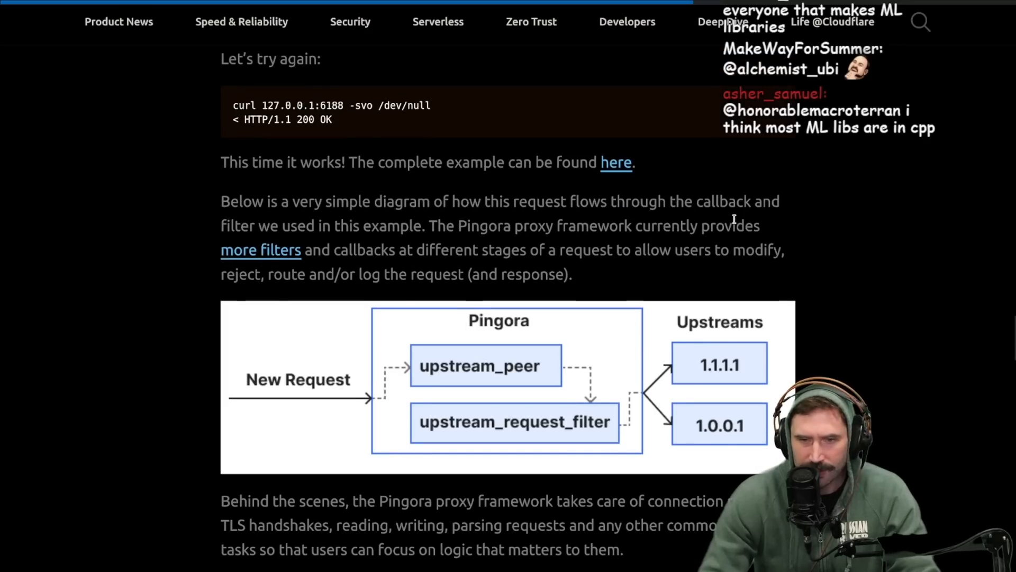
mouse_move(408, 243)
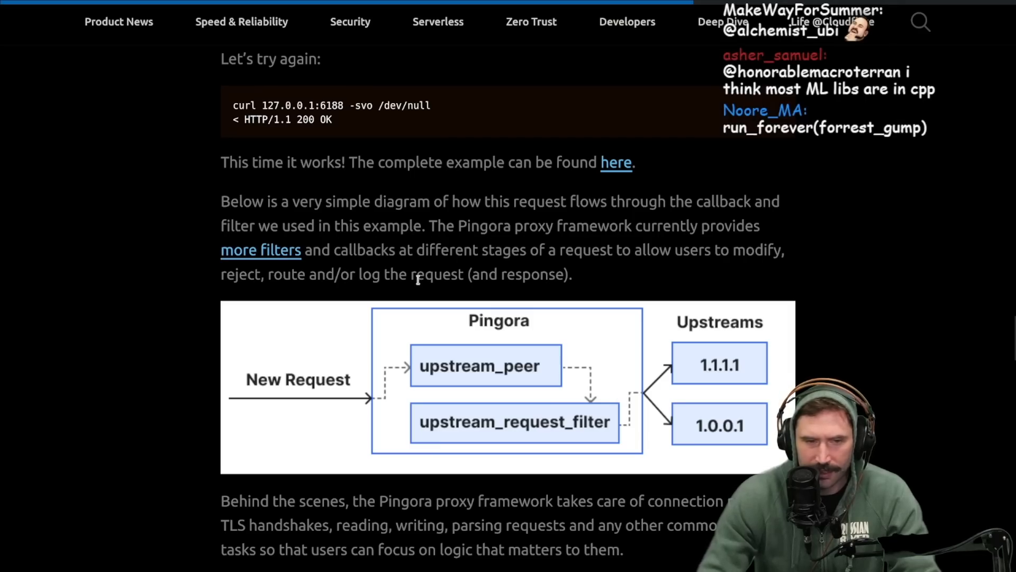
mouse_move(586, 265)
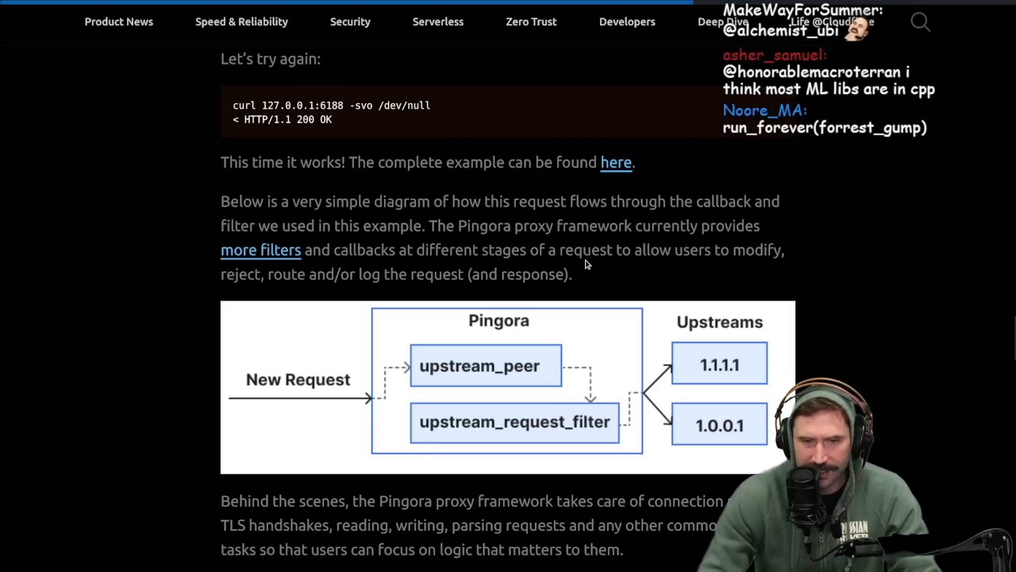
mouse_move(292, 290)
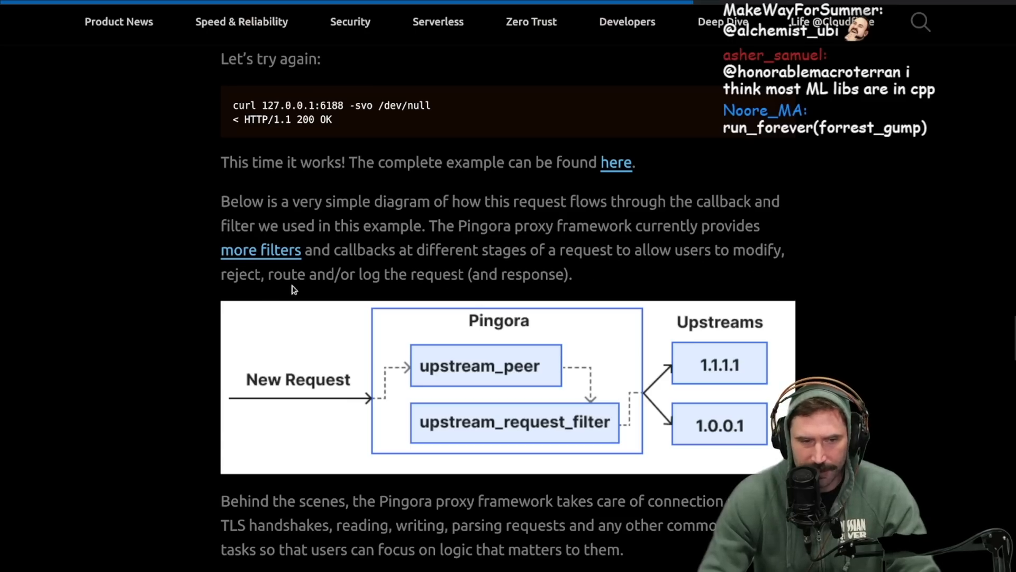
scroll("down", 3)
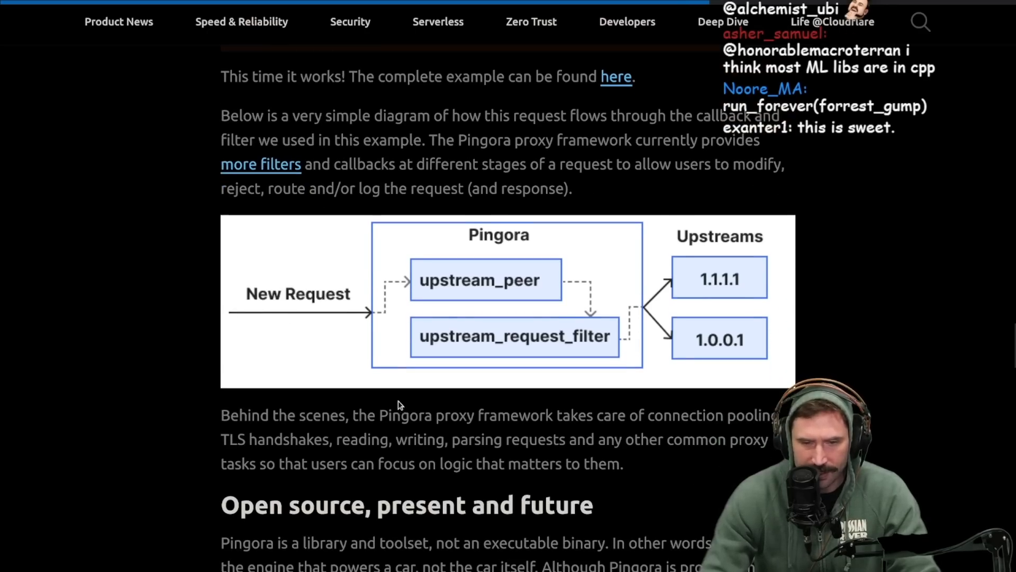
mouse_move(426, 284)
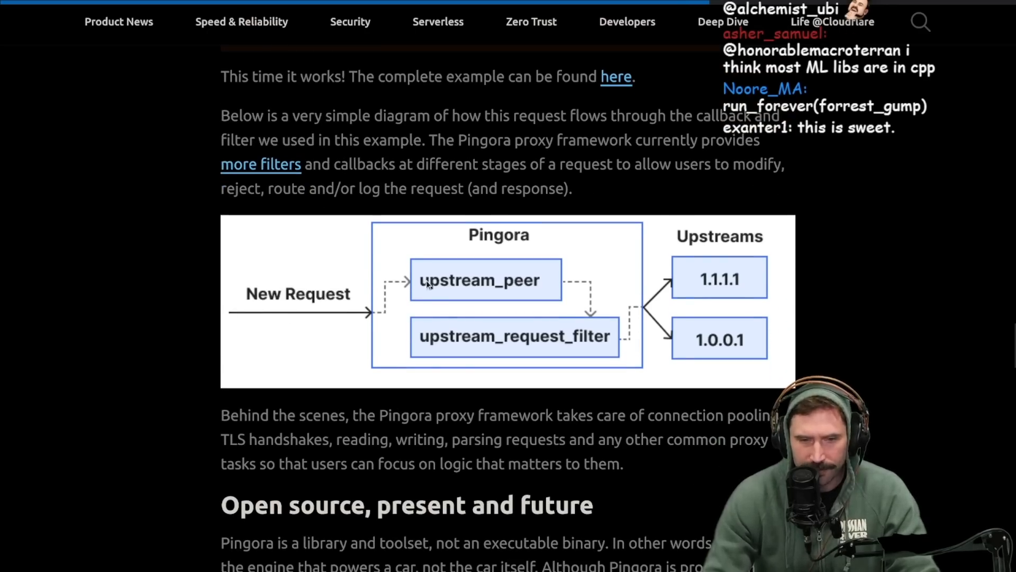
mouse_move(592, 340)
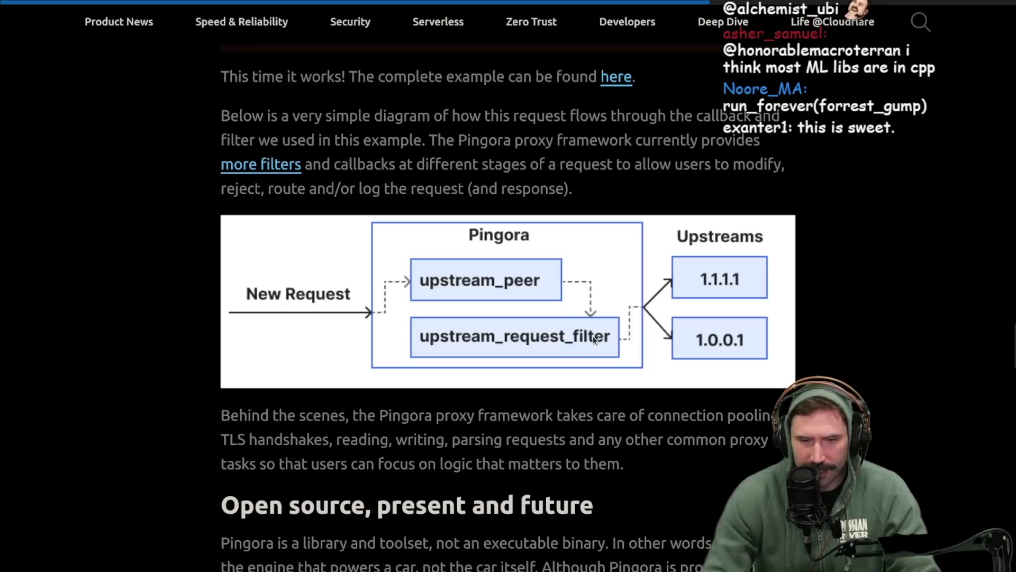
mouse_move(718, 365)
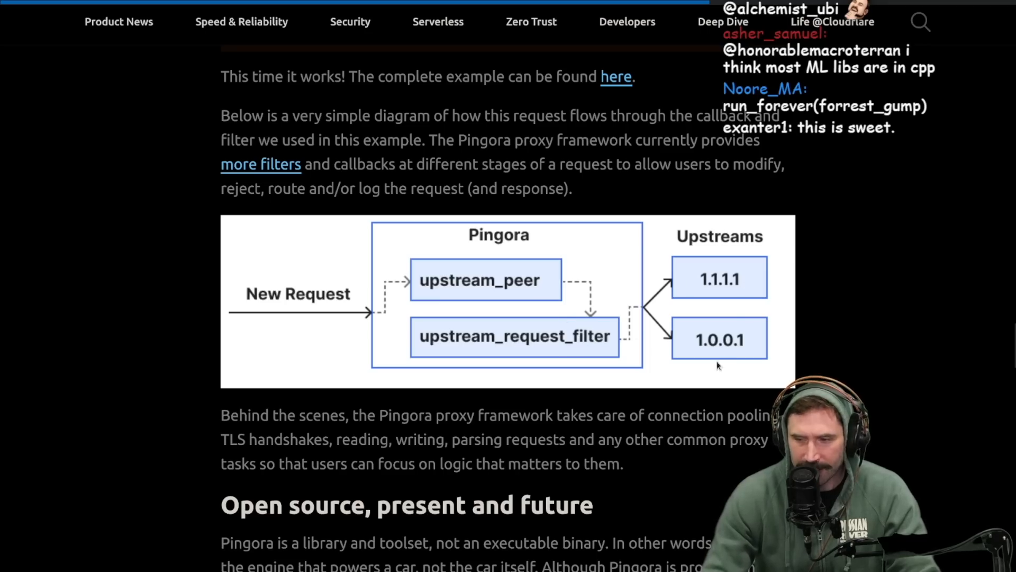
scroll("up", 3)
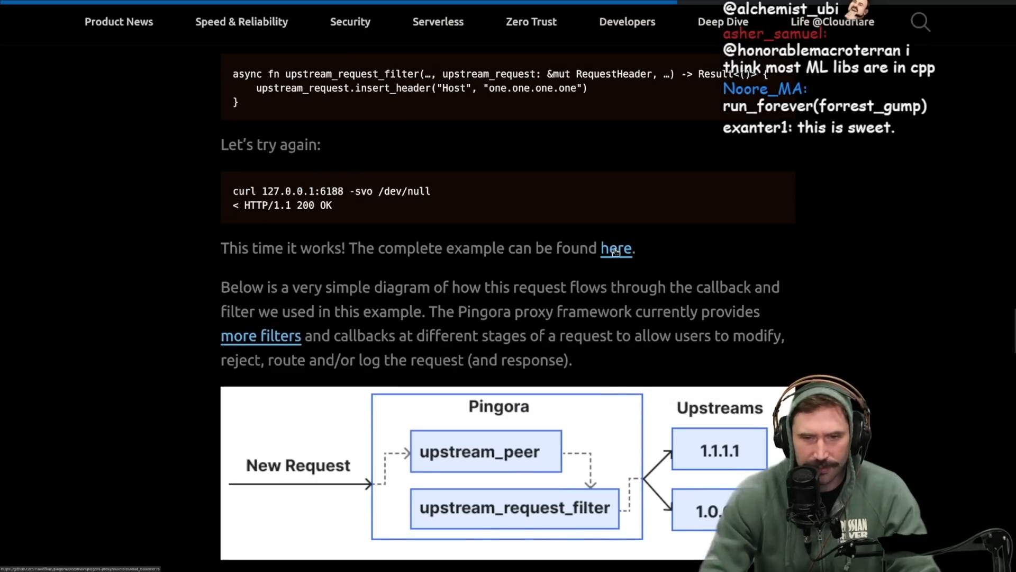
left_click(615, 248)
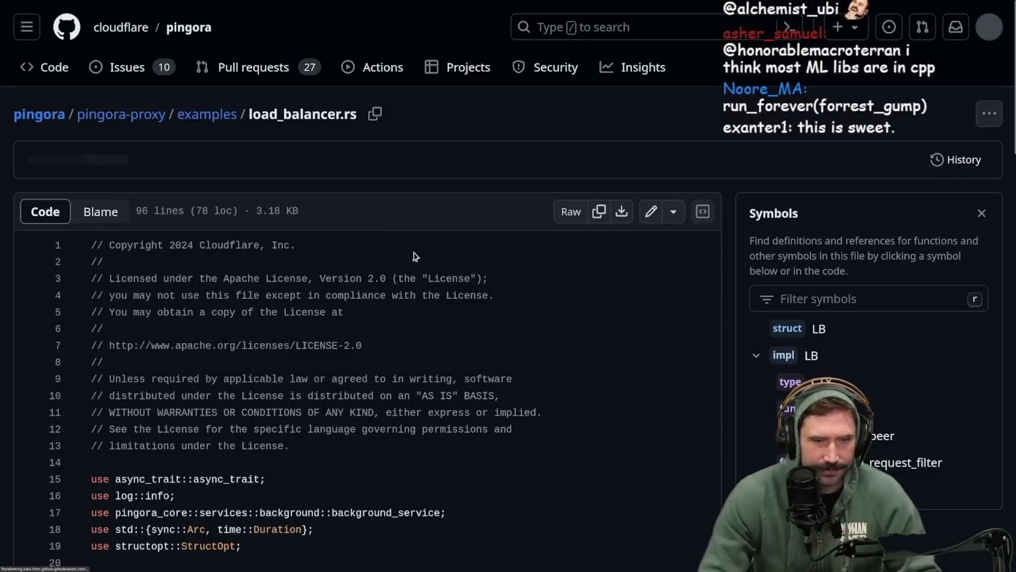
Step: Read load_balancer.rs on GitHub past upstream_peer and upstream_request_filter, down to main()
scroll("down", 3)
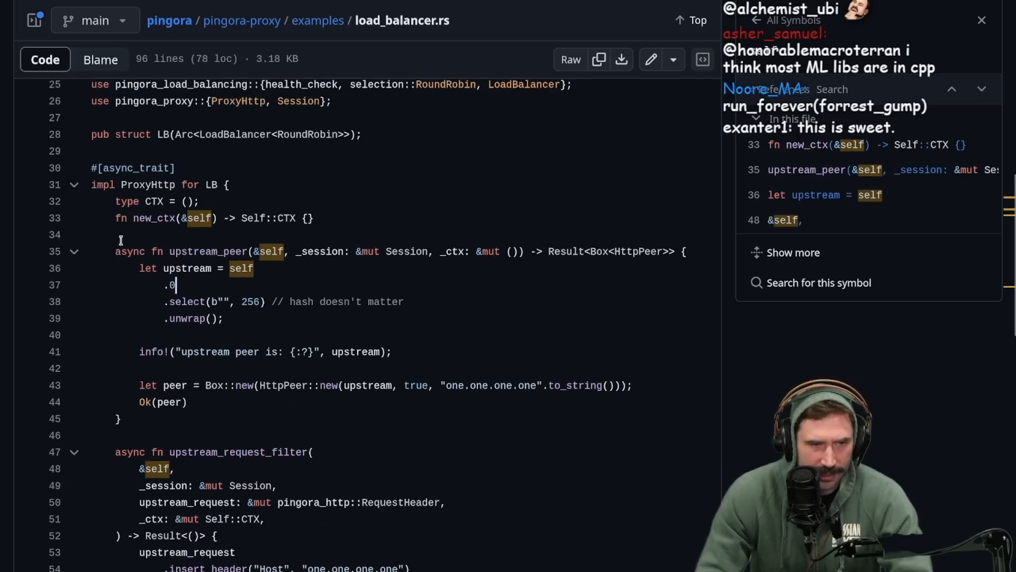
scroll("down", 3)
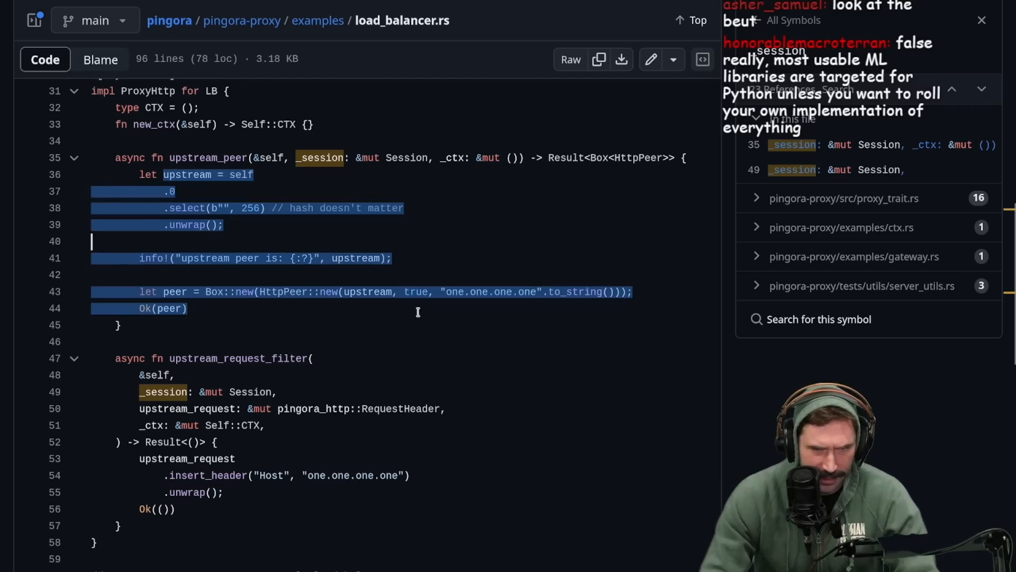
scroll("down", 3)
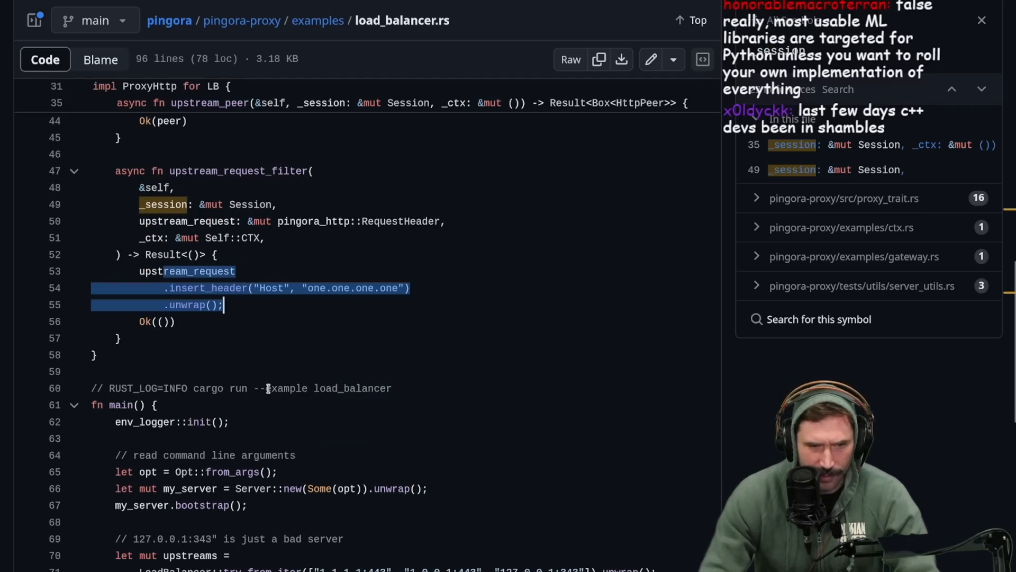
Step: Read main() through health checks, TLS settings and run_forever, clearing the code selection
scroll("down", 3)
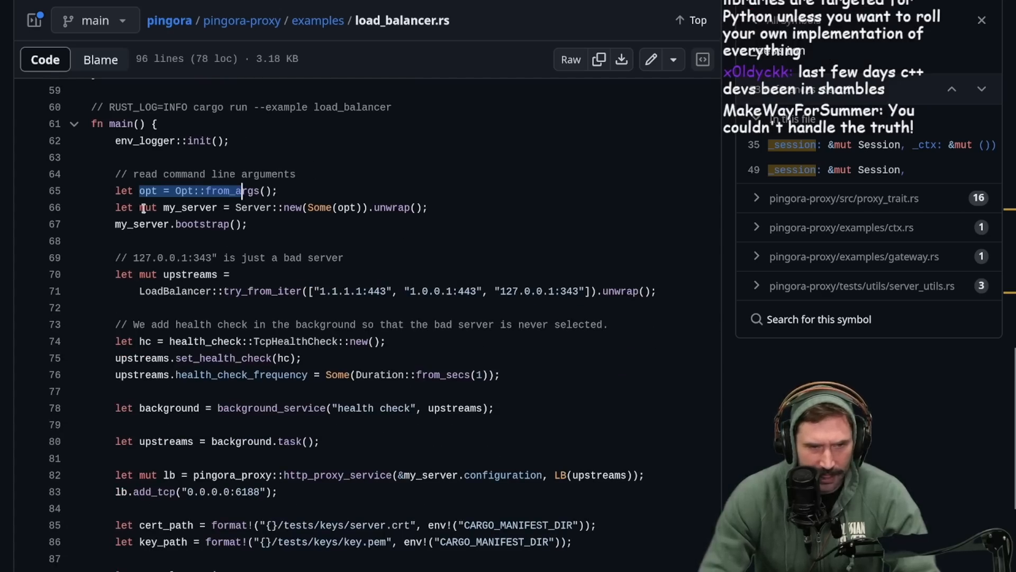
scroll("down", 3)
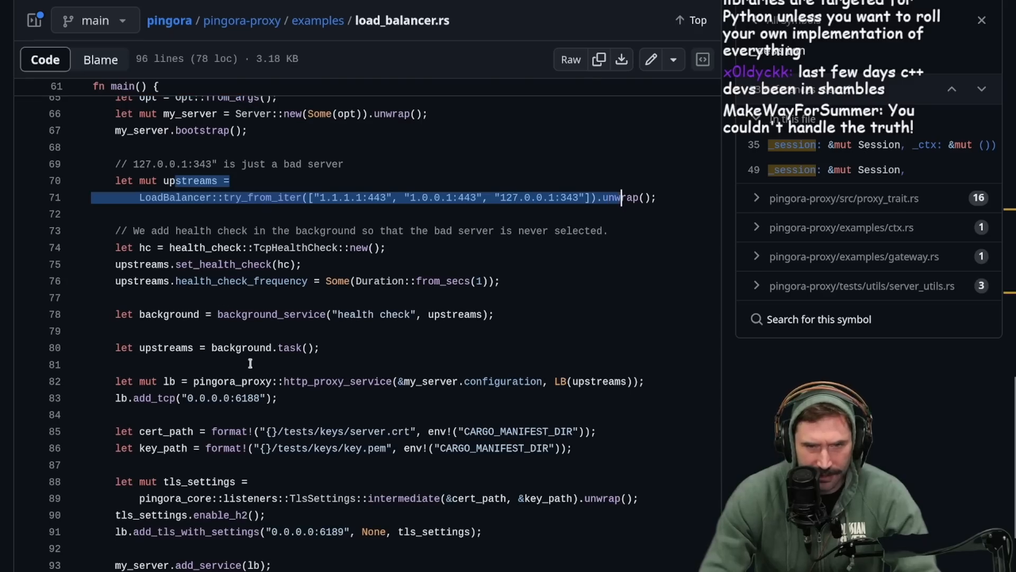
mouse_move(517, 246)
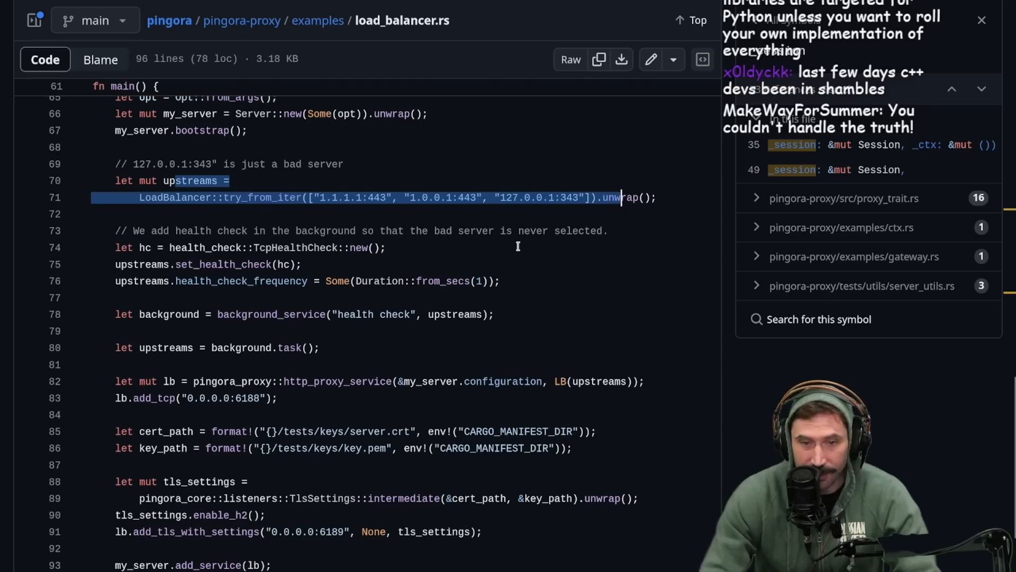
left_click(561, 197)
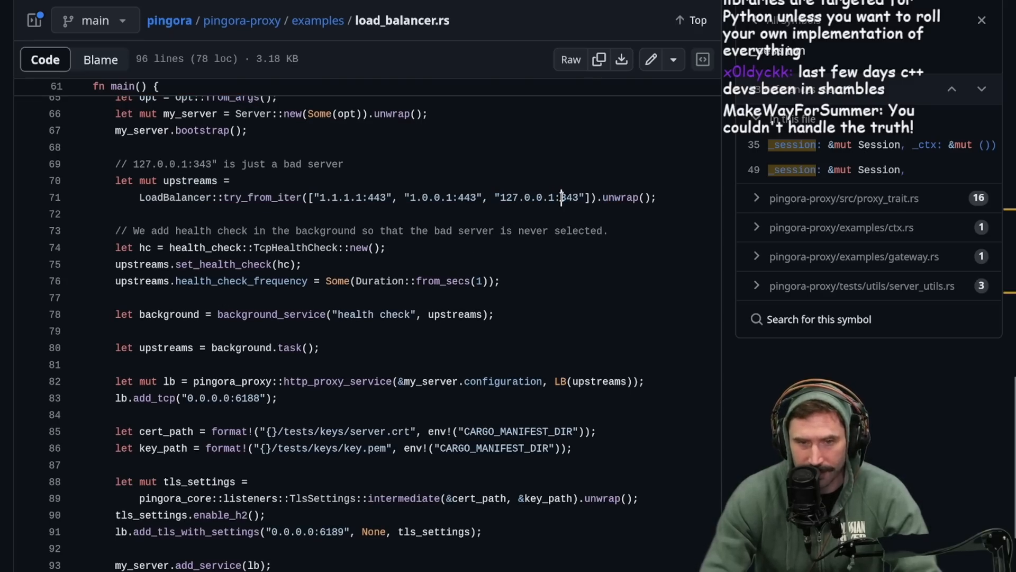
scroll("down", 3)
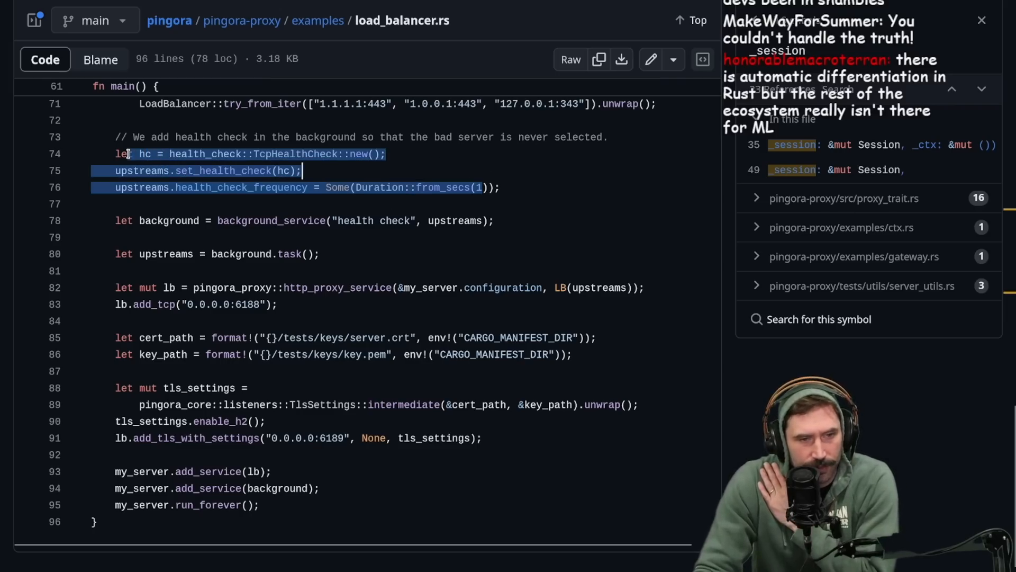
Step: Scroll back up load_balancer.rs to the top of the file
scroll("up", 3)
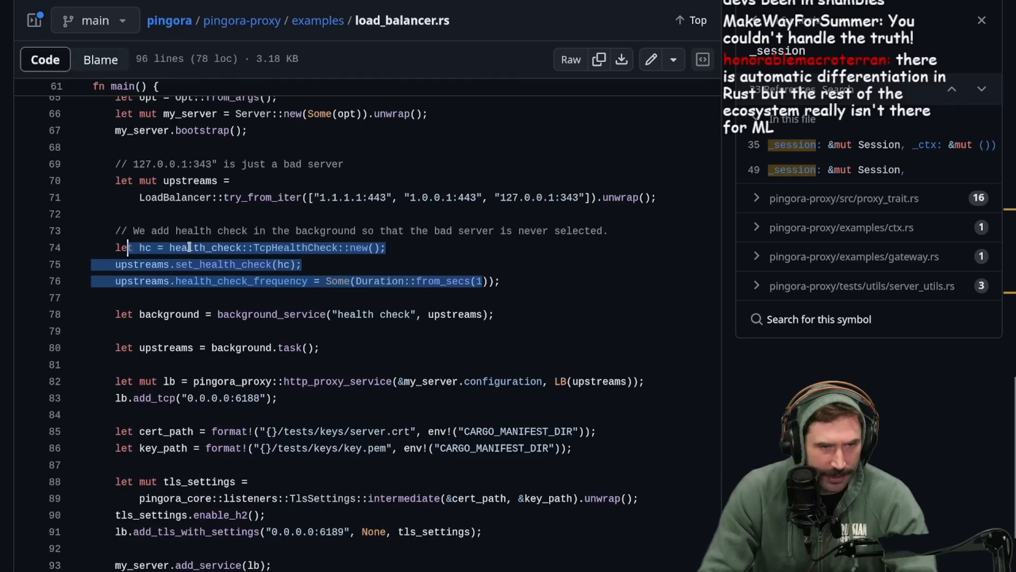
scroll("down", 3)
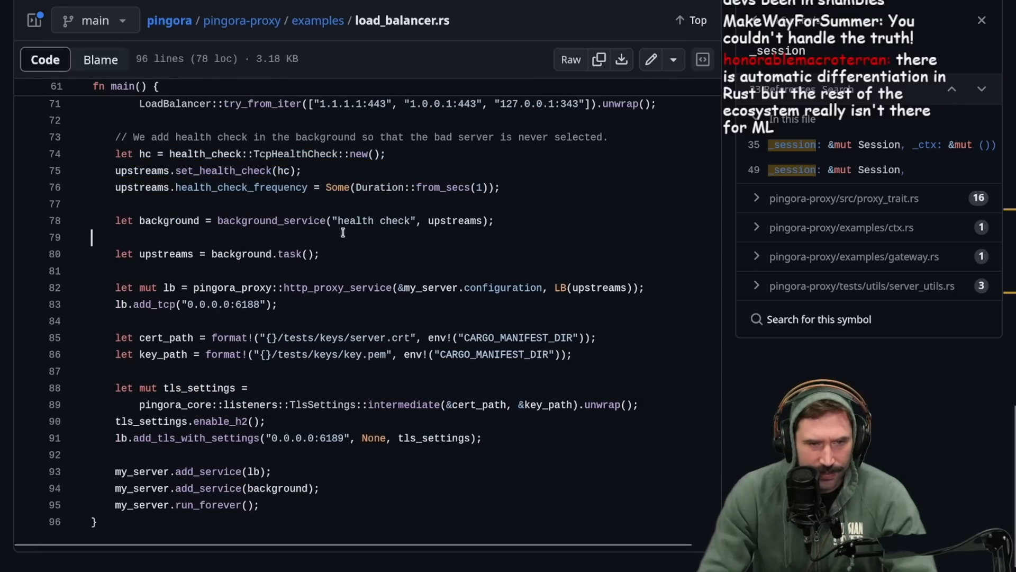
scroll("up", 3)
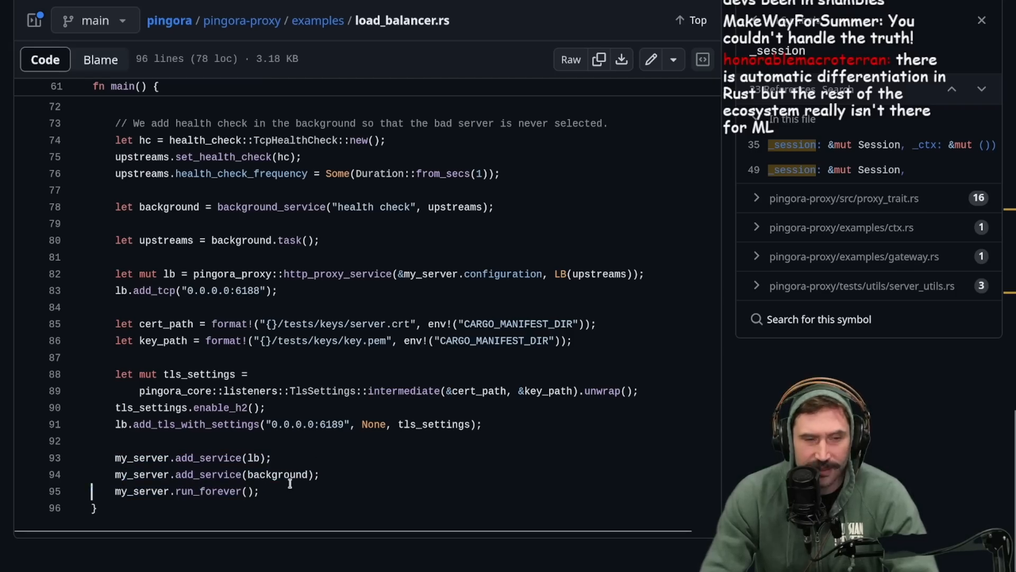
scroll("up", 3)
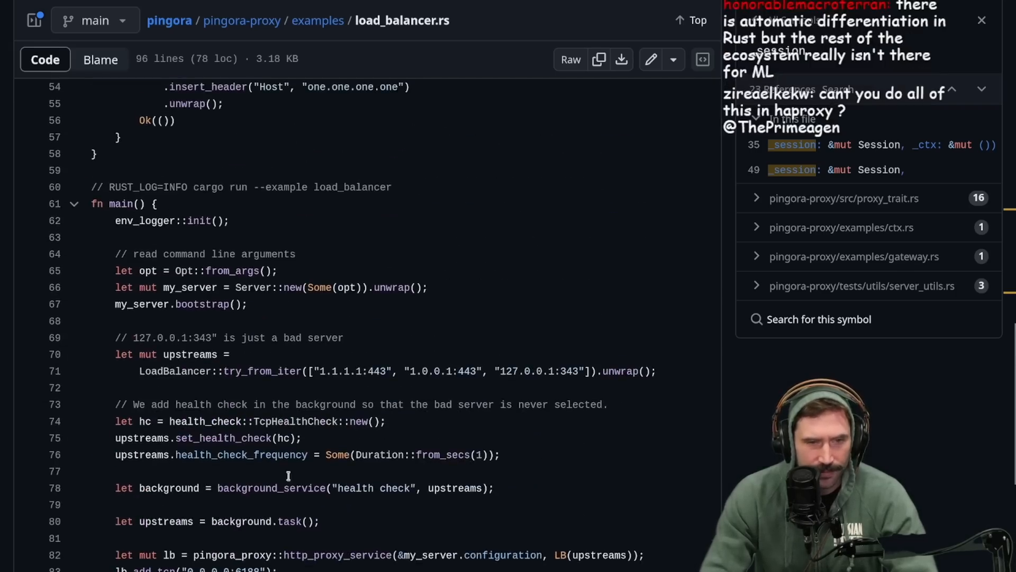
scroll("down", 3)
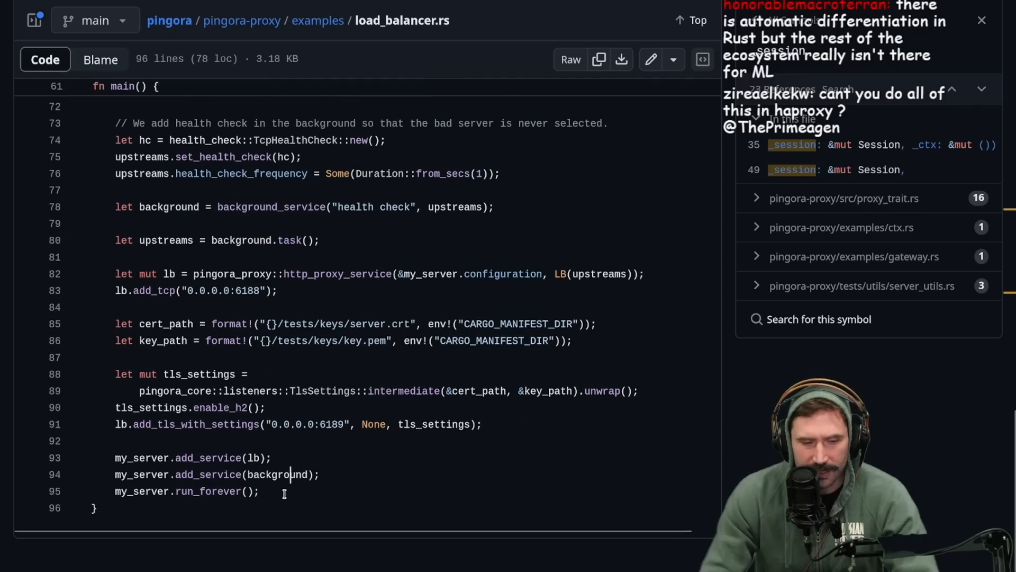
mouse_move(305, 497)
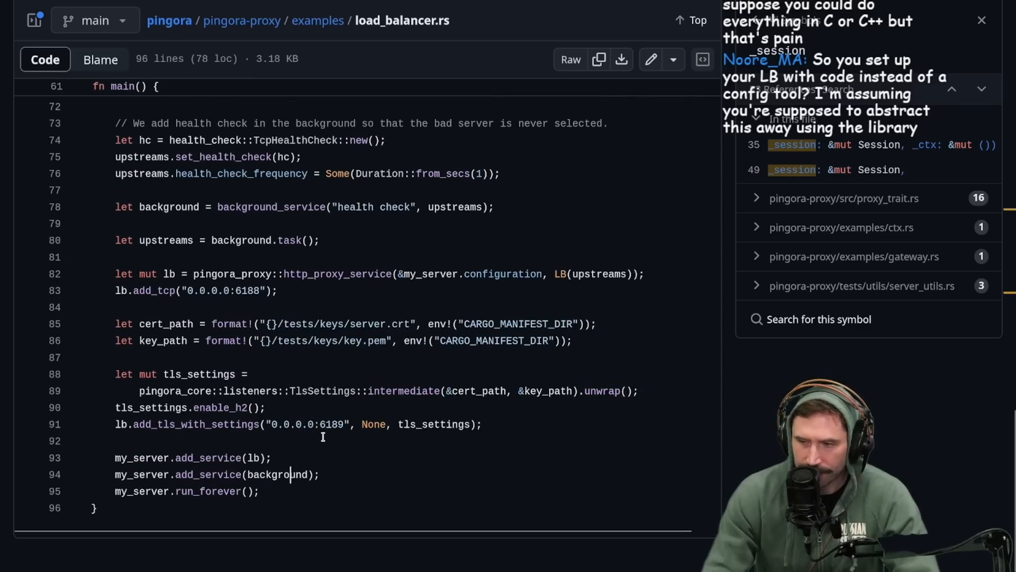
scroll("up", 3)
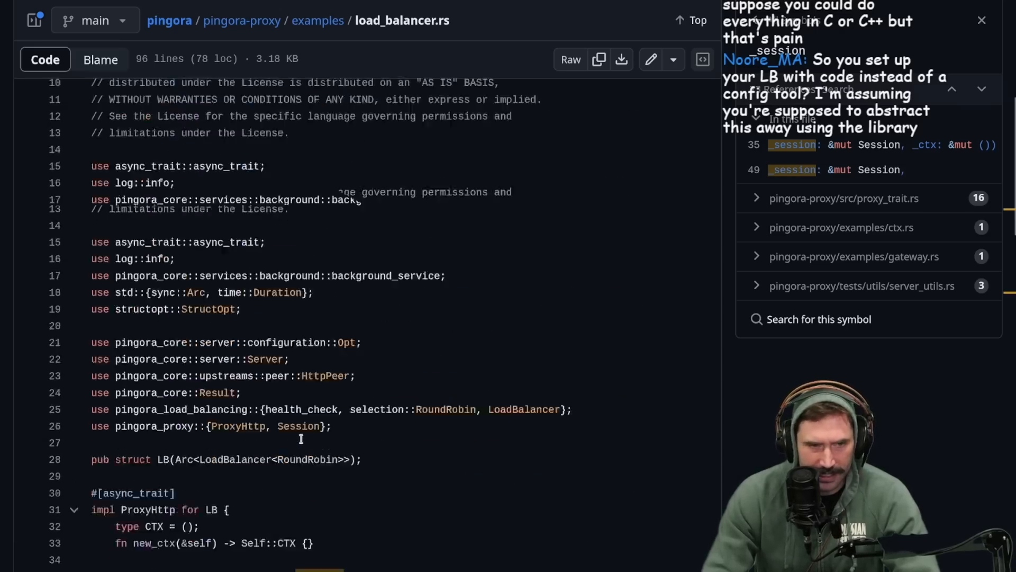
scroll("up", 3)
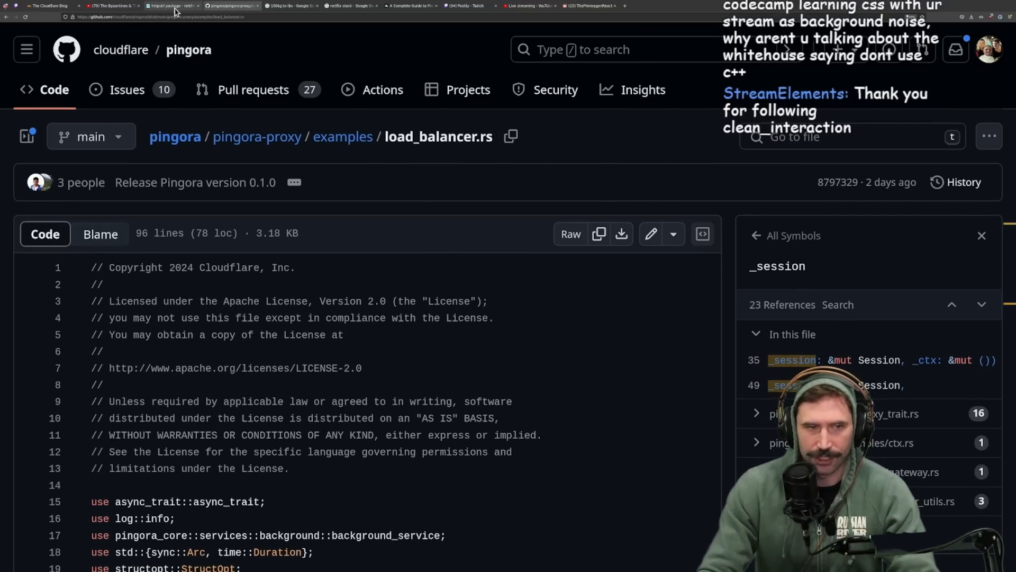
Step: Return to the Pingora post's complete-example paragraph after briefly checking the Twitch stream manager
left_click(47, 6)
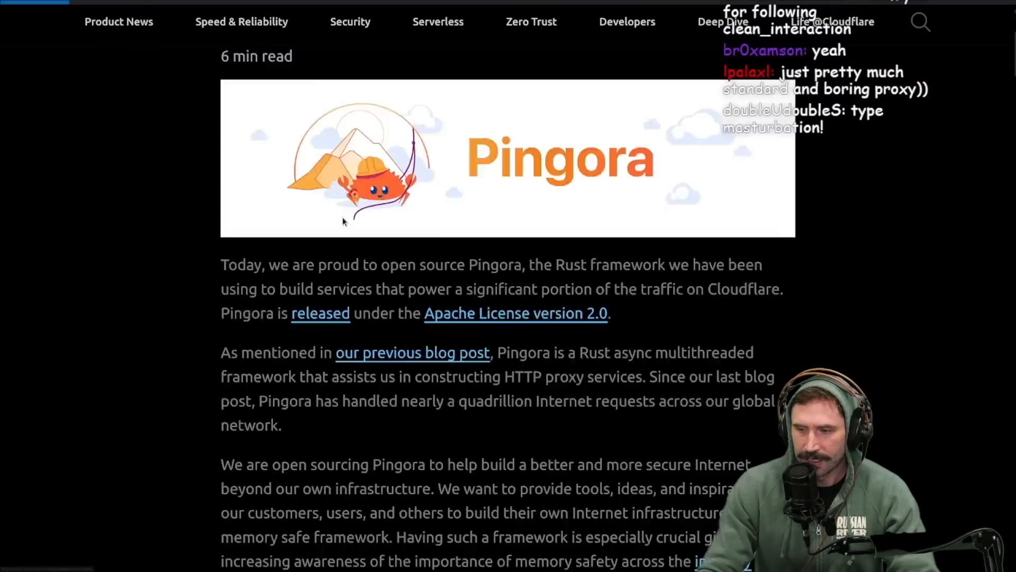
scroll("down", 3)
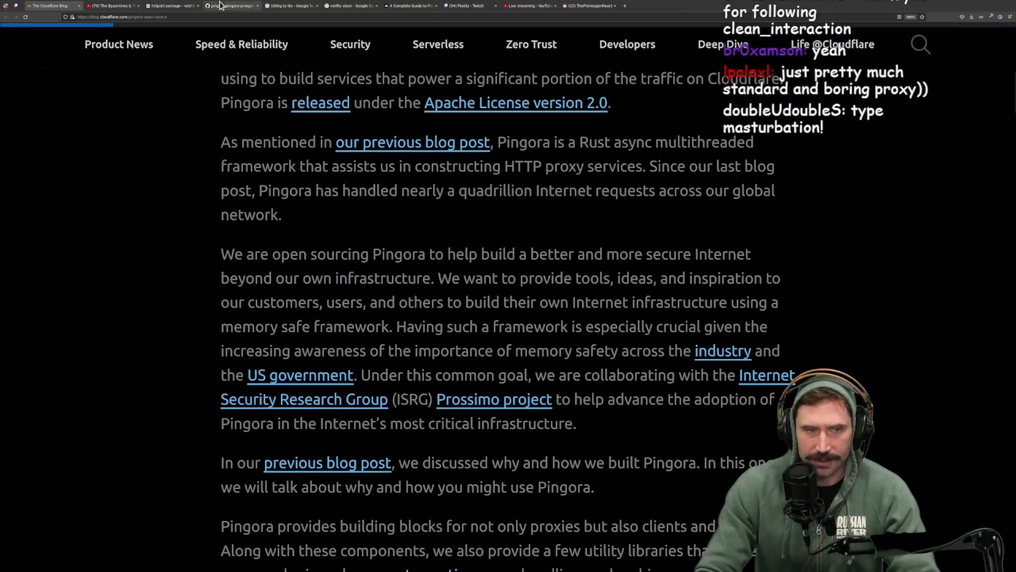
left_click(214, 6)
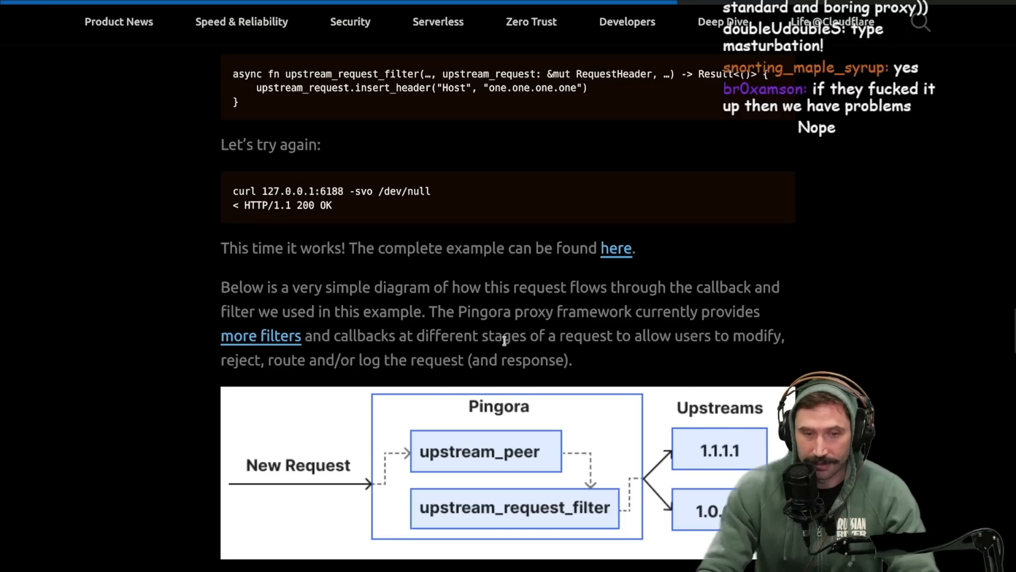
scroll("down", 3)
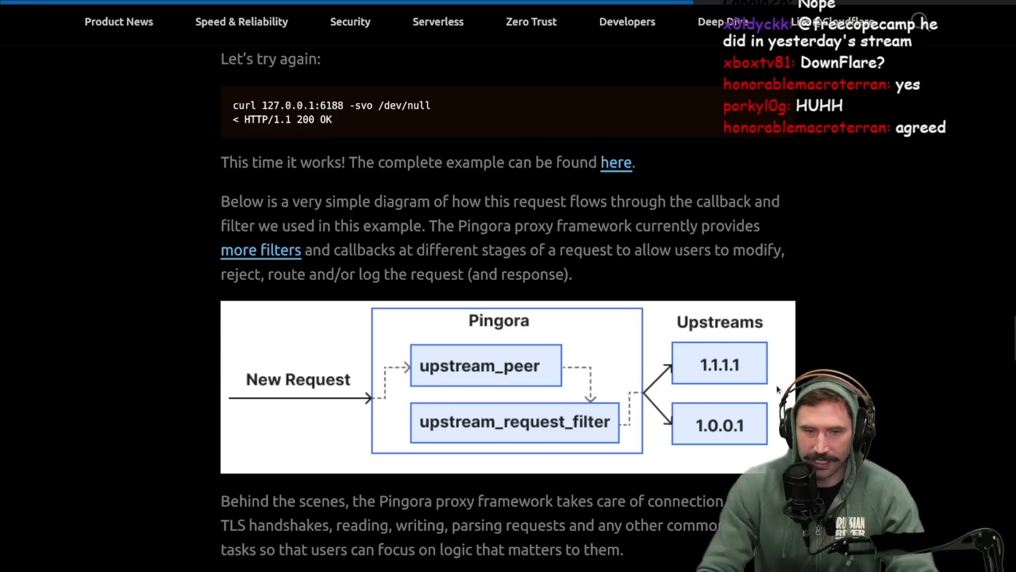
scroll("down", 3)
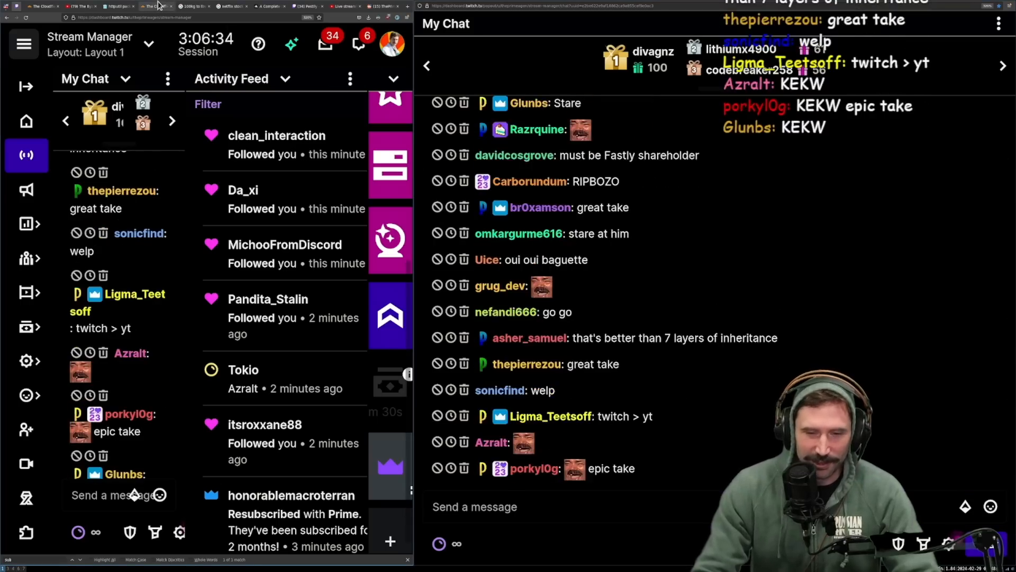
left_click(156, 6)
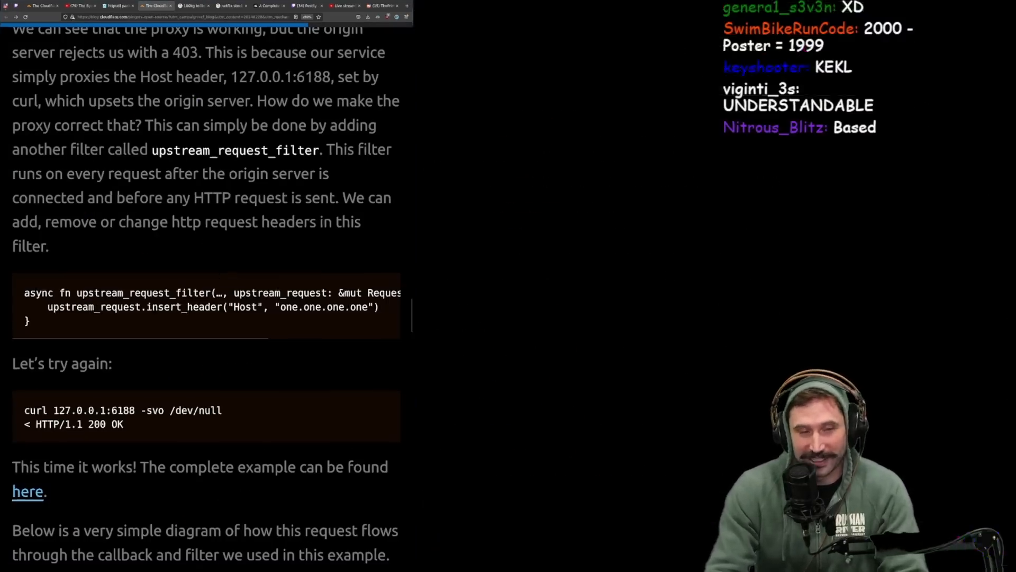
Step: Read down to the Other caveats list and How to contribute, deselecting the caveats text
scroll("down", 3)
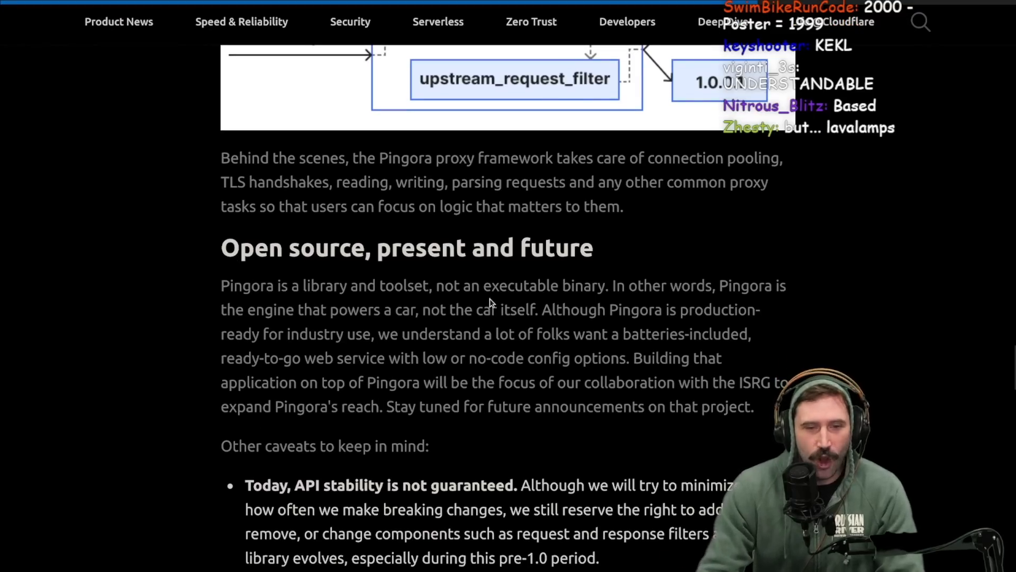
scroll("down", 3)
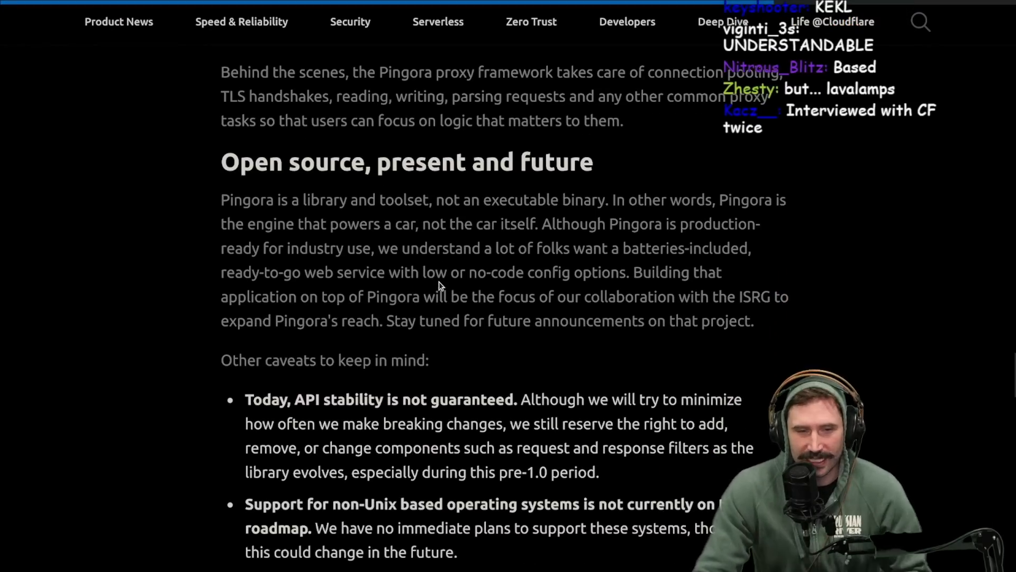
mouse_move(595, 201)
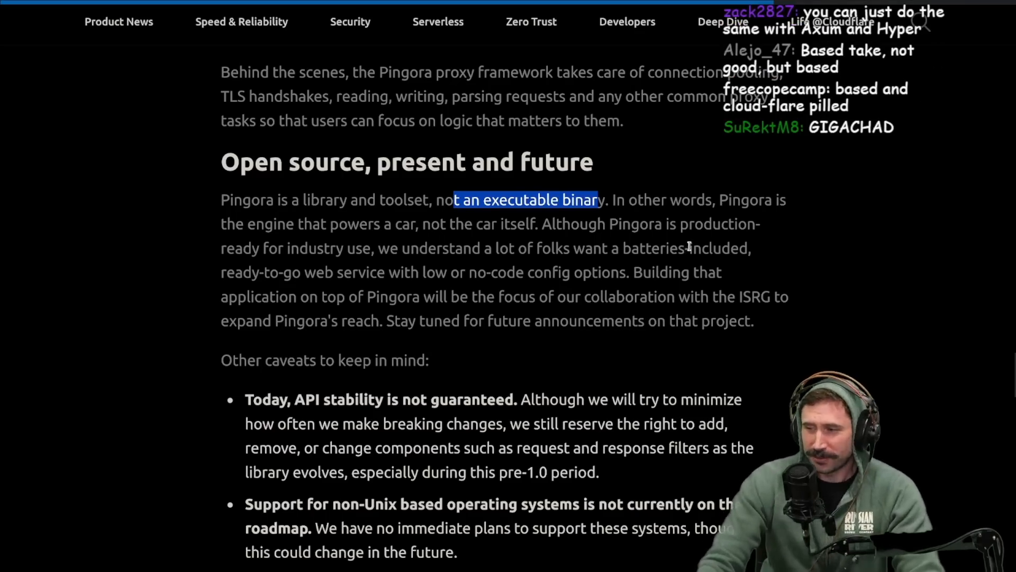
mouse_move(382, 227)
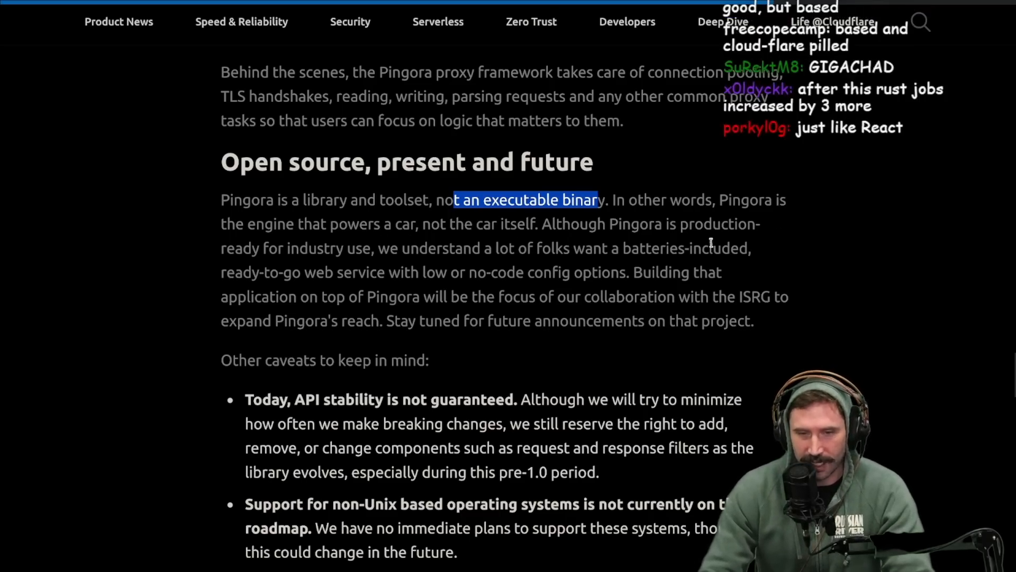
mouse_move(400, 271)
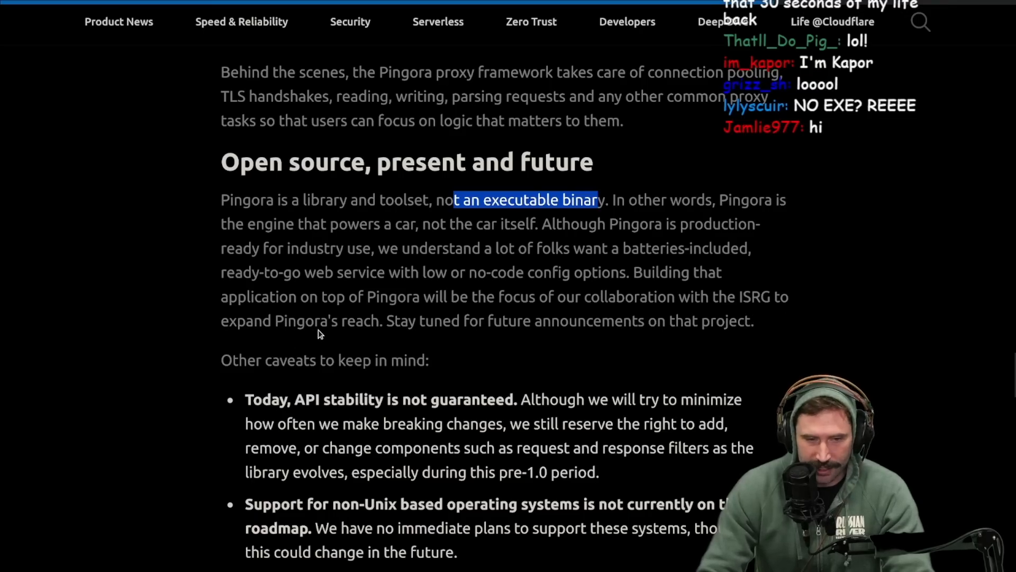
mouse_move(754, 322)
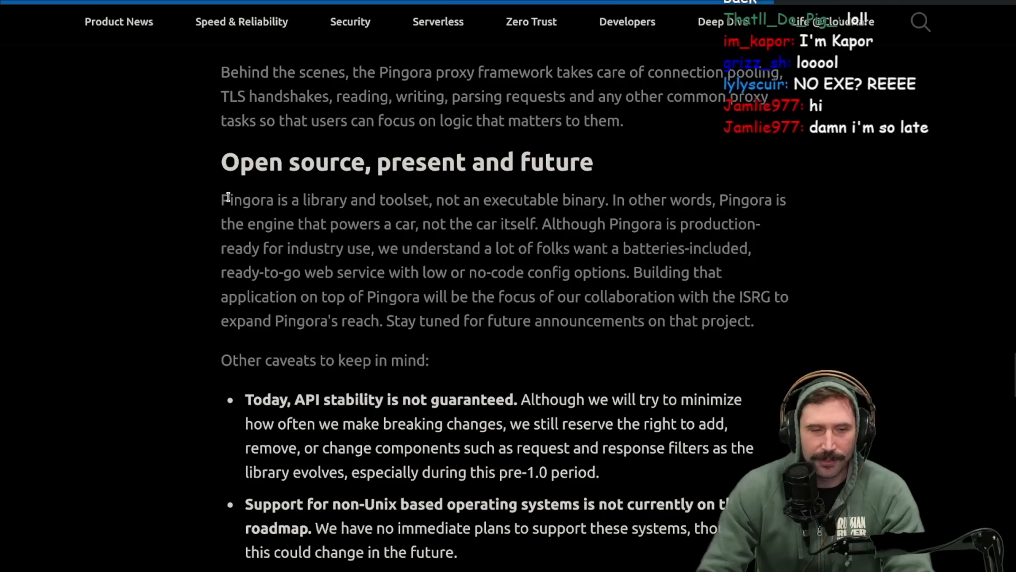
scroll("down", 3)
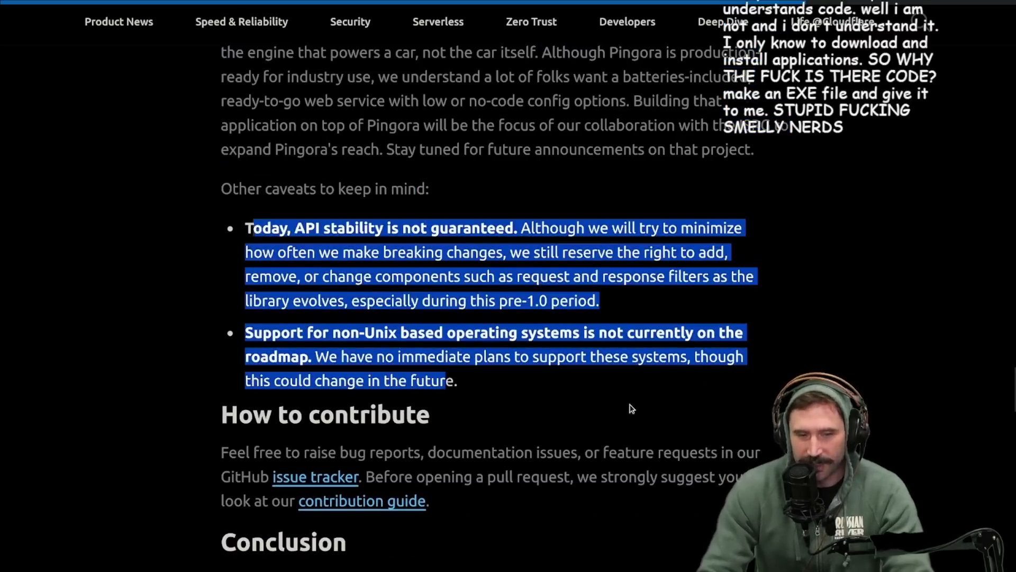
left_click(632, 408)
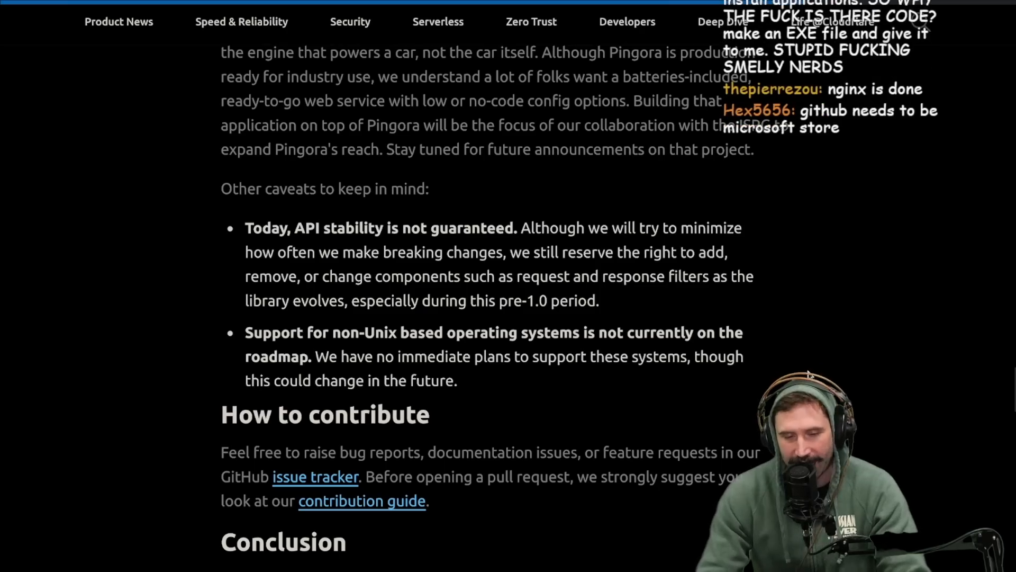
Step: Read the Conclusion, then return to the 403 curl test and upstream_request_filter code
scroll("up", 3)
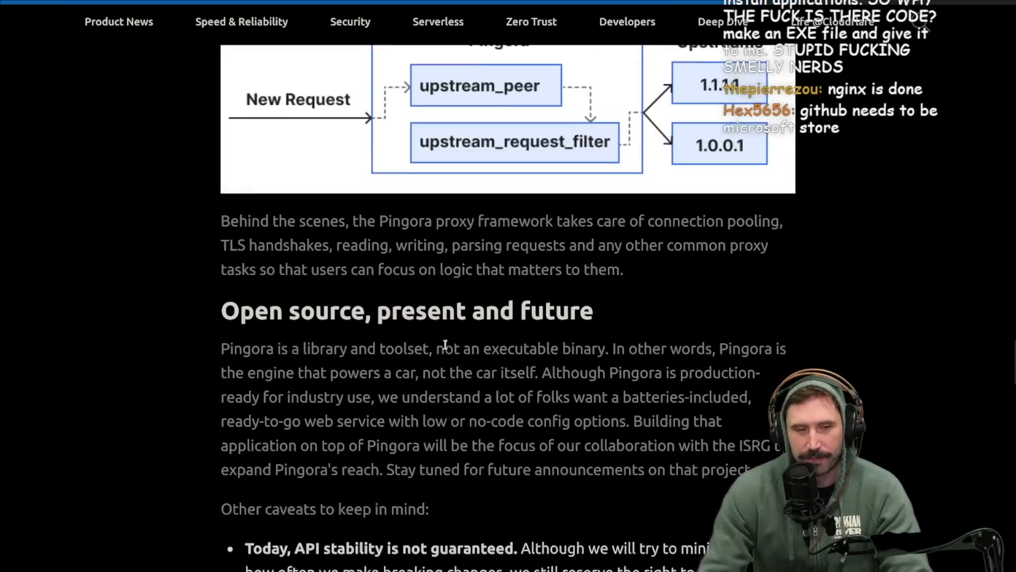
scroll("down", 3)
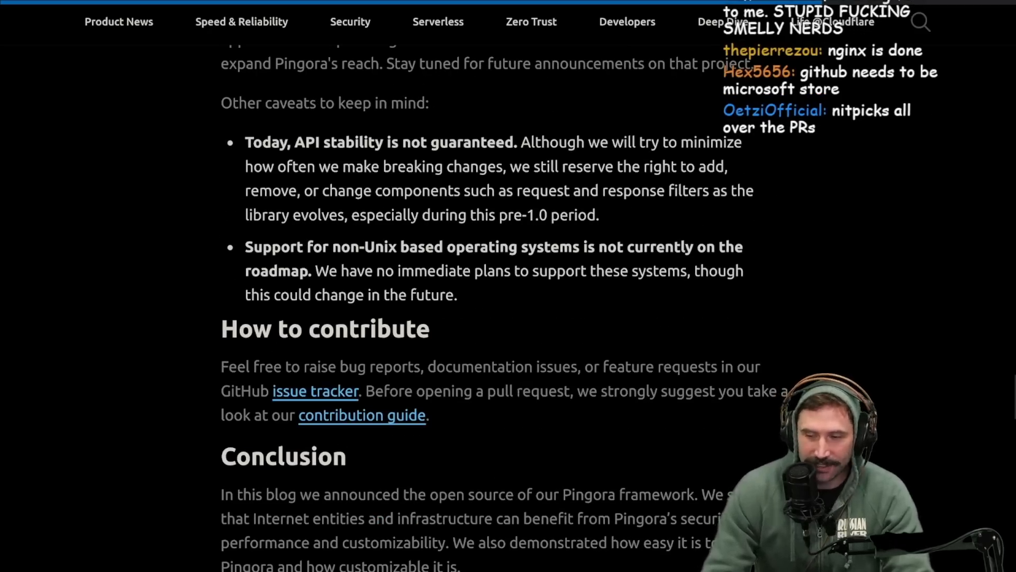
scroll("down", 3)
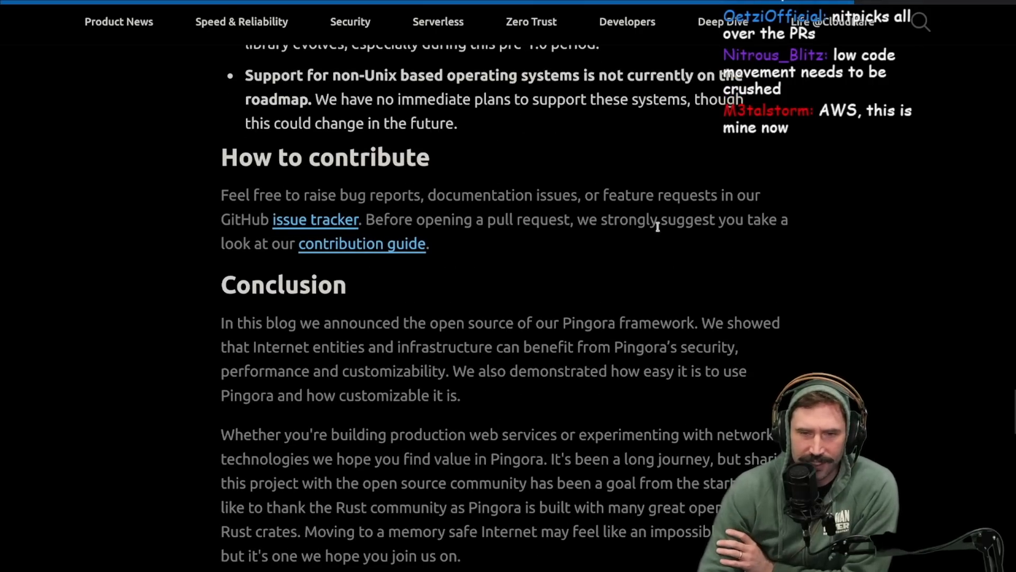
mouse_move(523, 279)
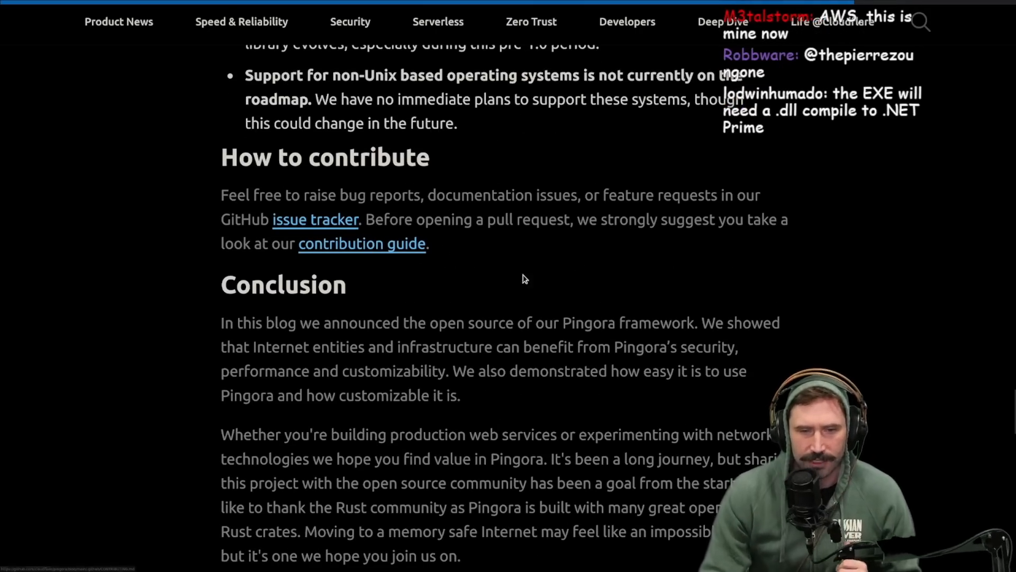
scroll("down", 3)
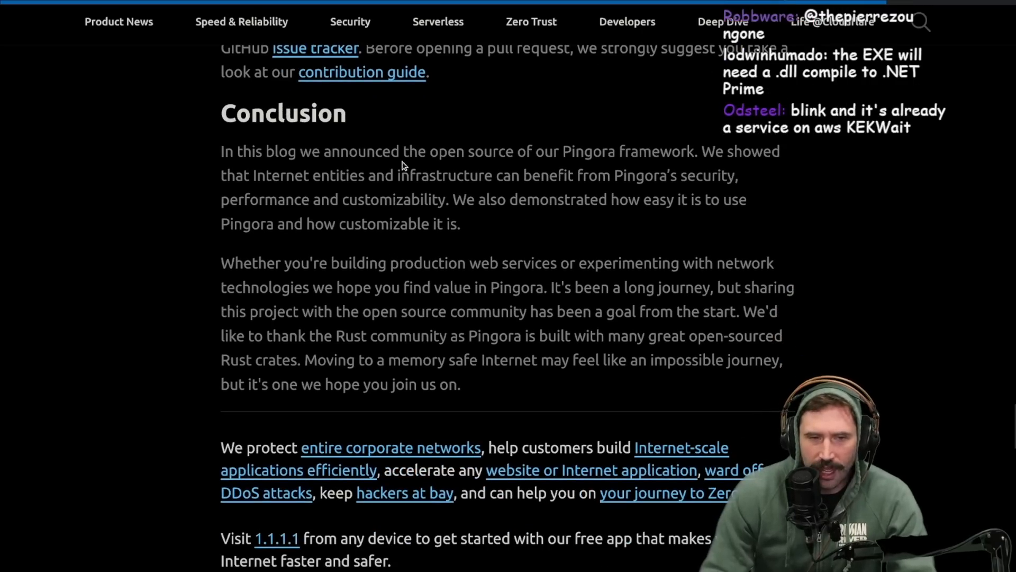
mouse_move(672, 173)
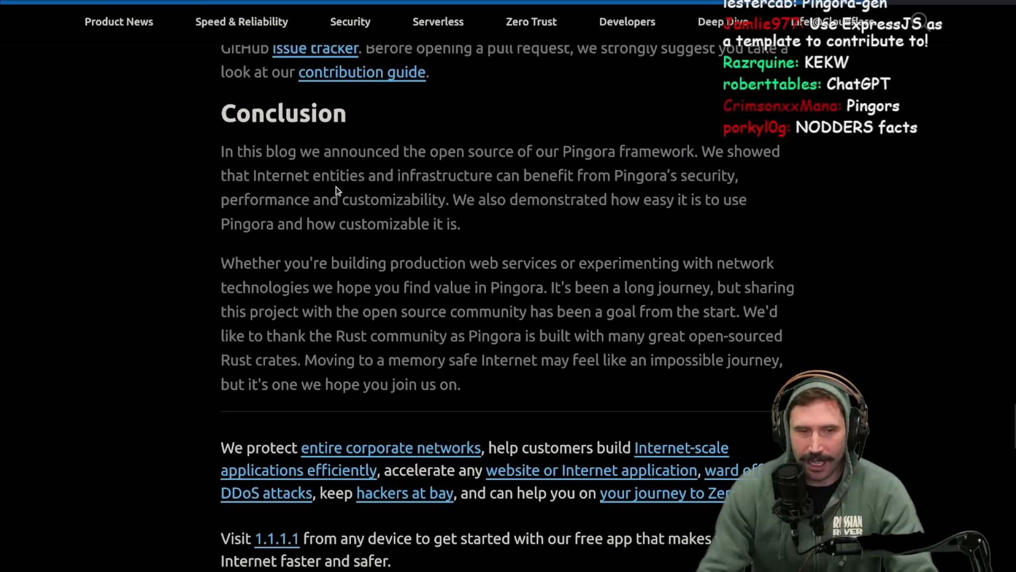
mouse_move(379, 197)
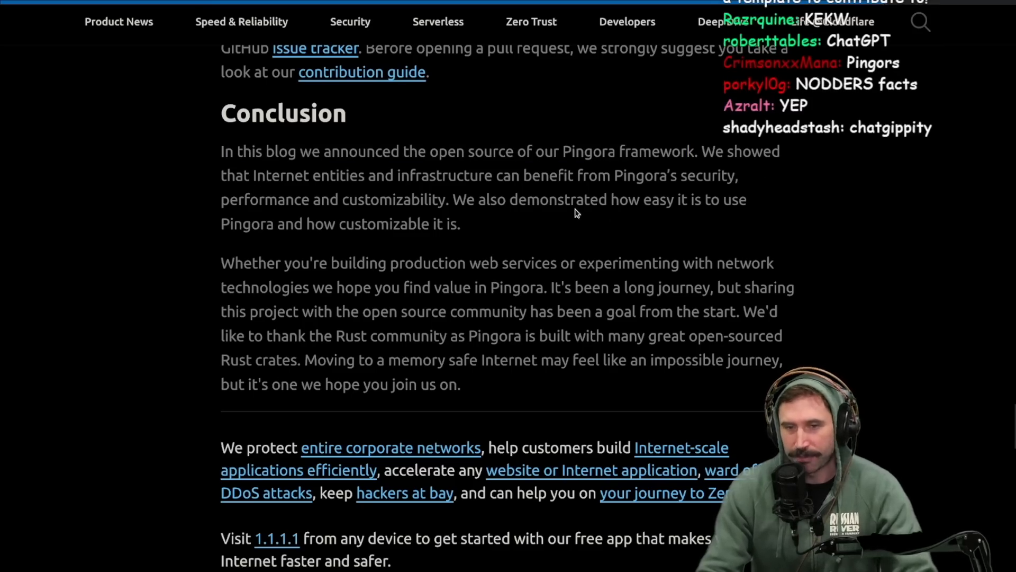
mouse_move(433, 242)
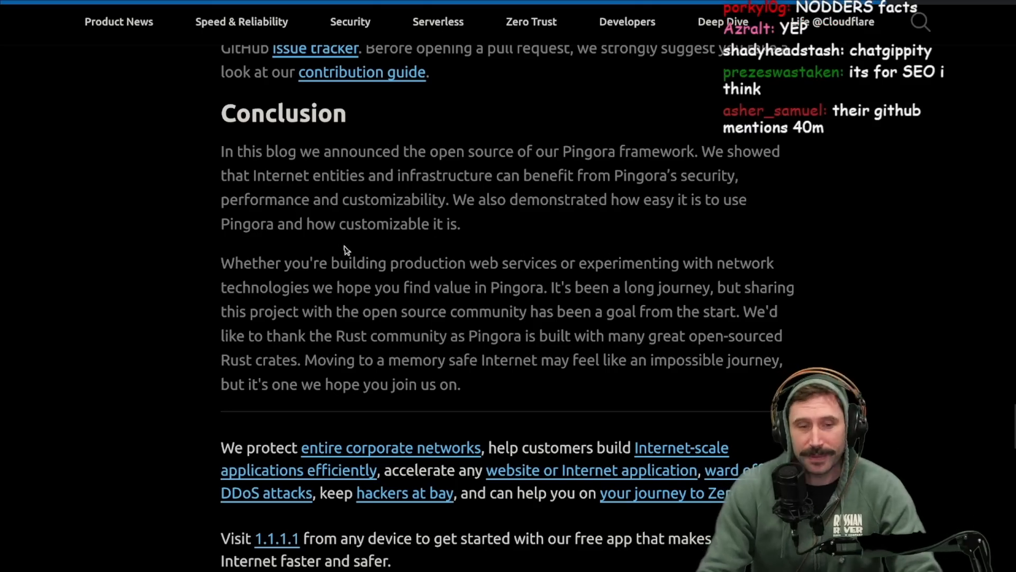
scroll("up", 3)
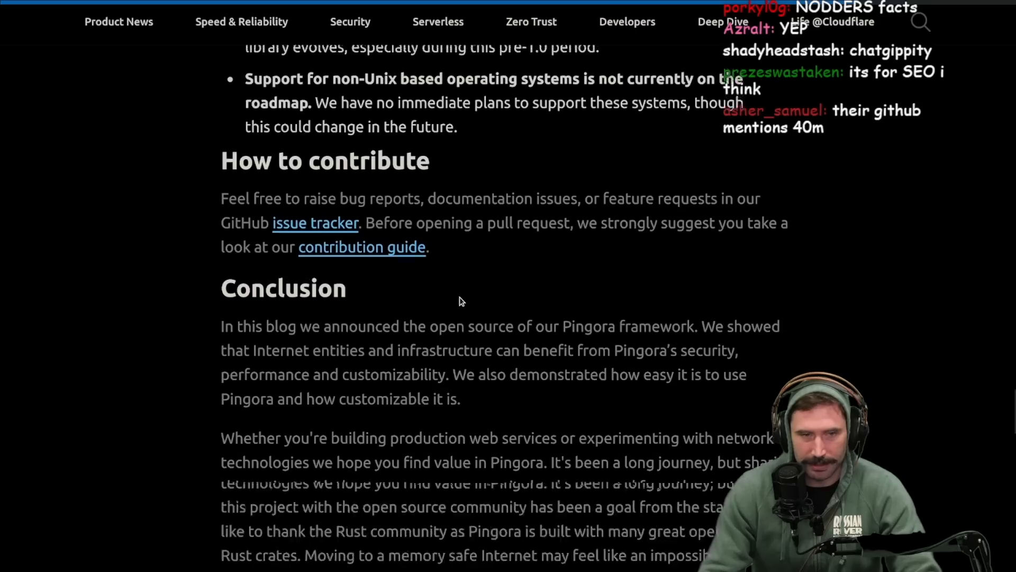
scroll("up", 3)
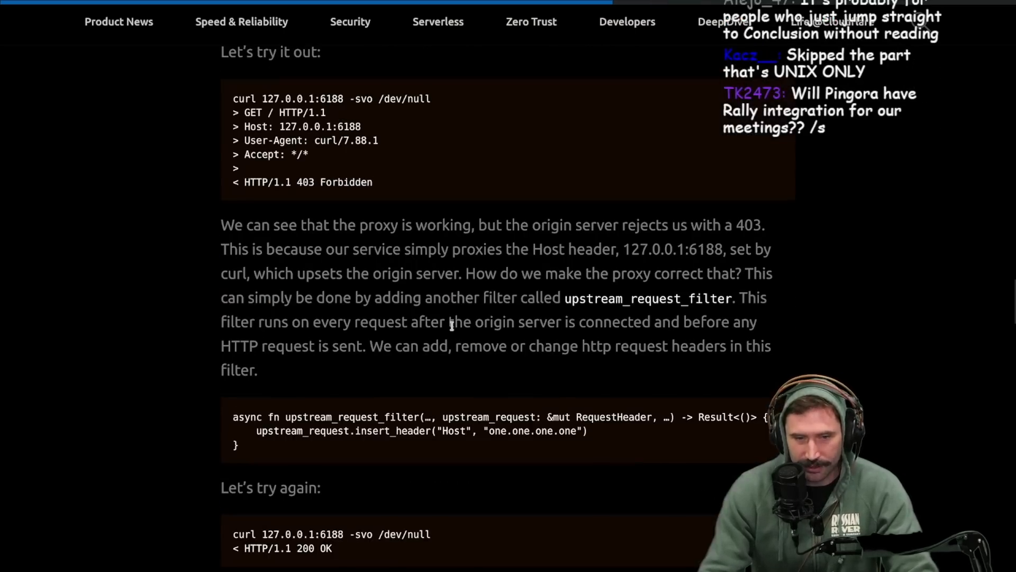
Step: Review the load balancer code, ending at the 'Let's build a load balancer' blank proxy code
scroll("down", 3)
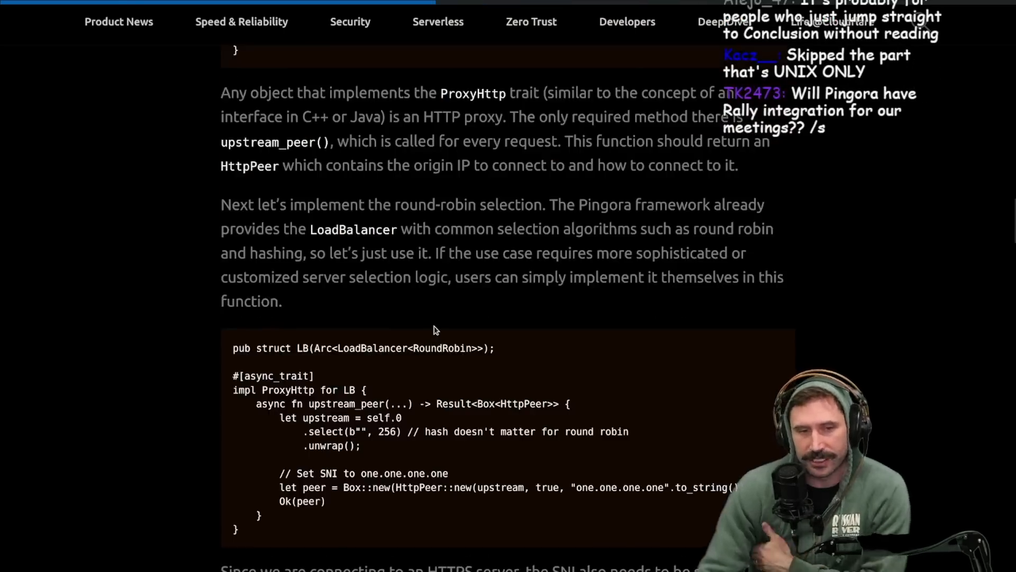
scroll("up", 3)
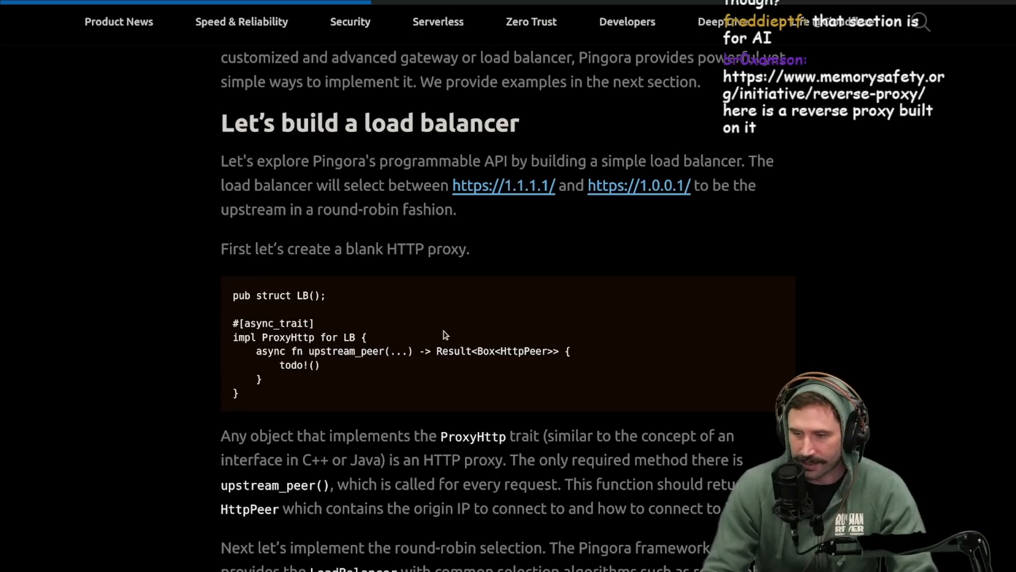
mouse_move(479, 332)
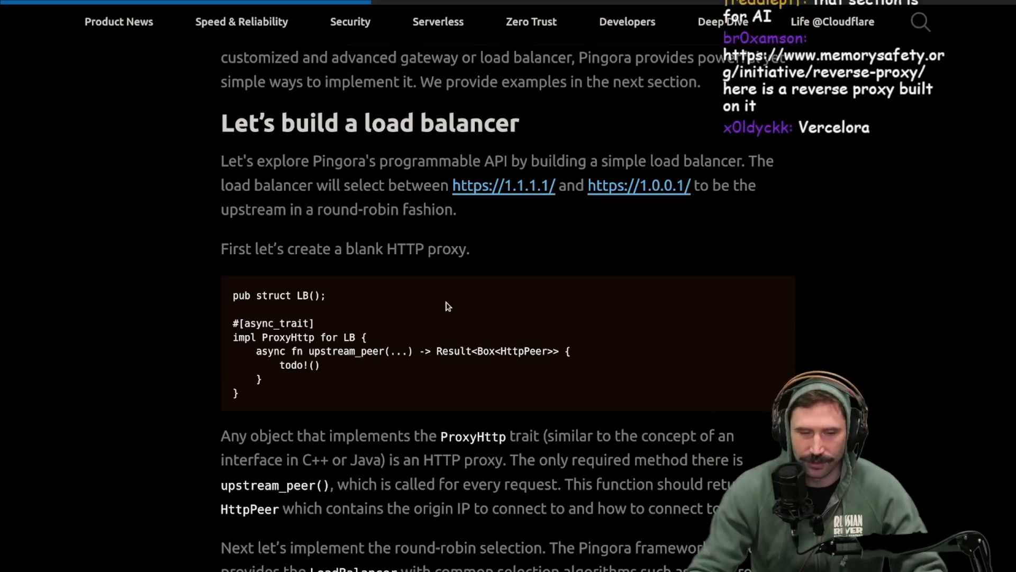
scroll("down", 3)
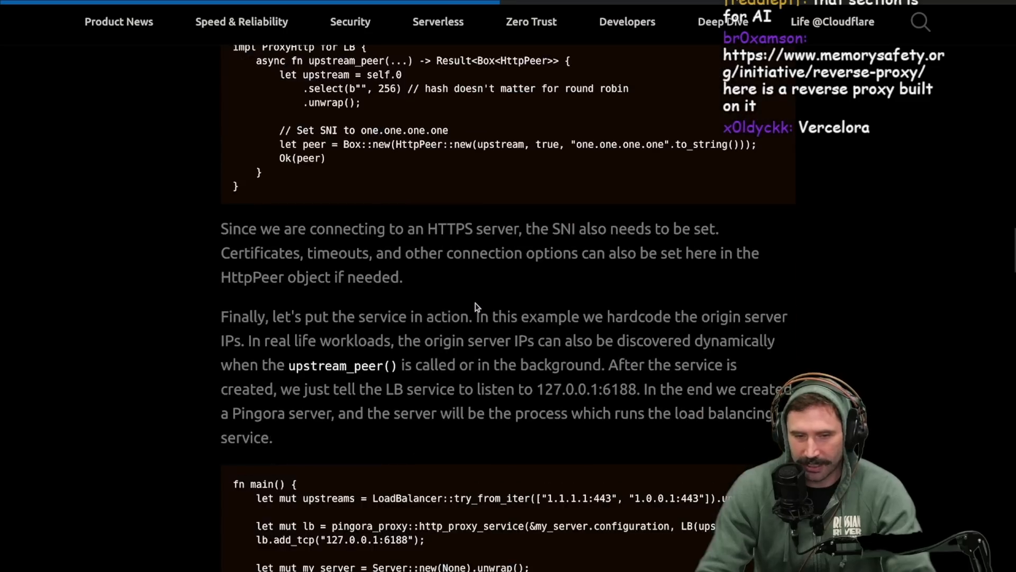
scroll("down", 3)
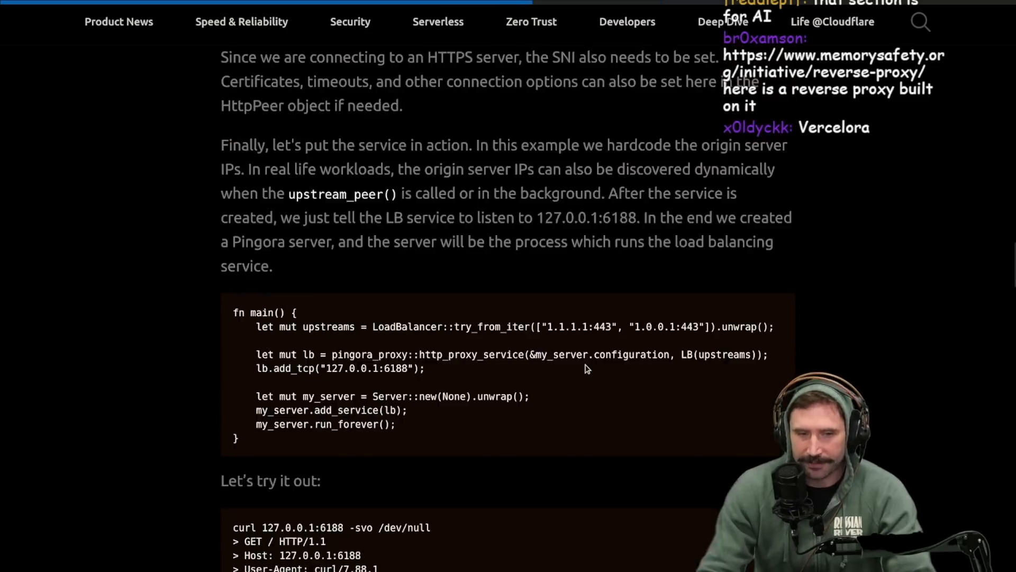
scroll("up", 3)
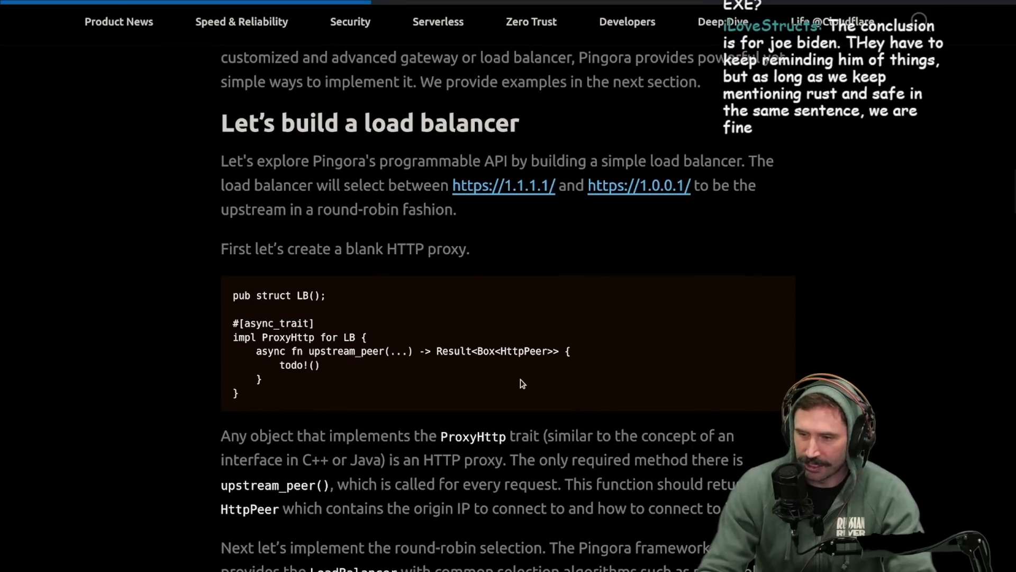
mouse_move(563, 384)
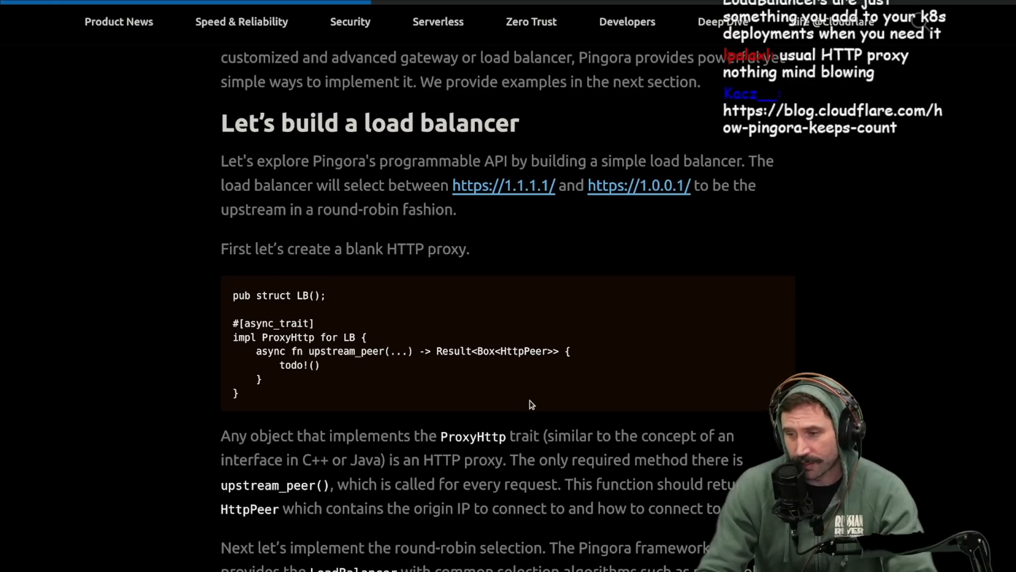
mouse_move(555, 407)
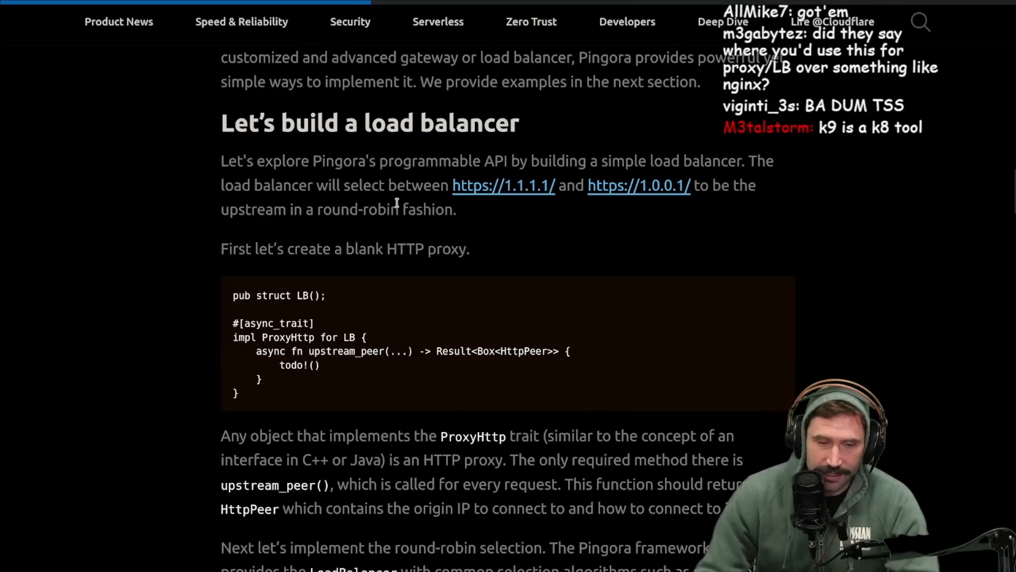
Step: Return to the post's title, authors and Pingora banner beside the stream chat
scroll("up", 3)
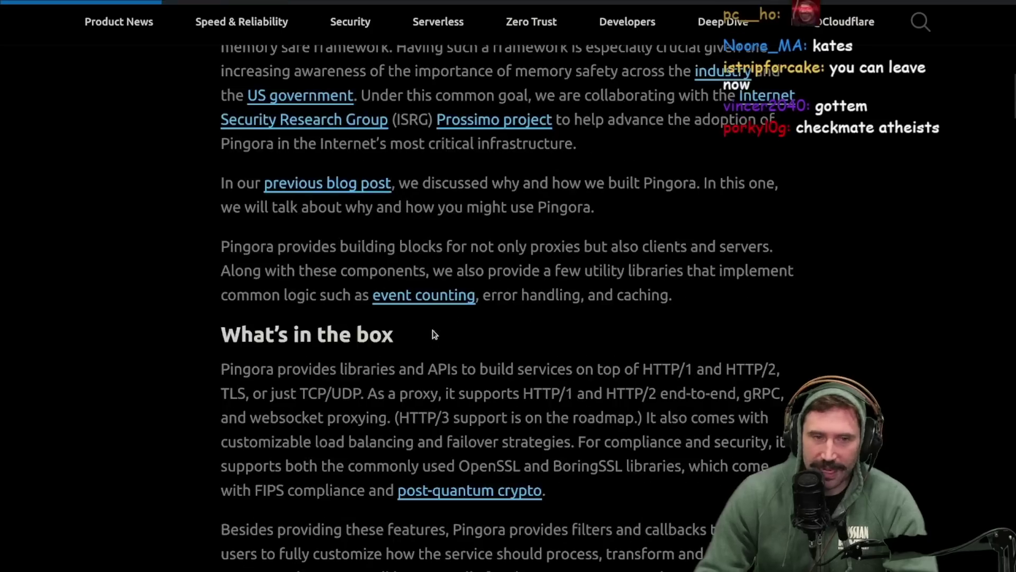
scroll("up", 3)
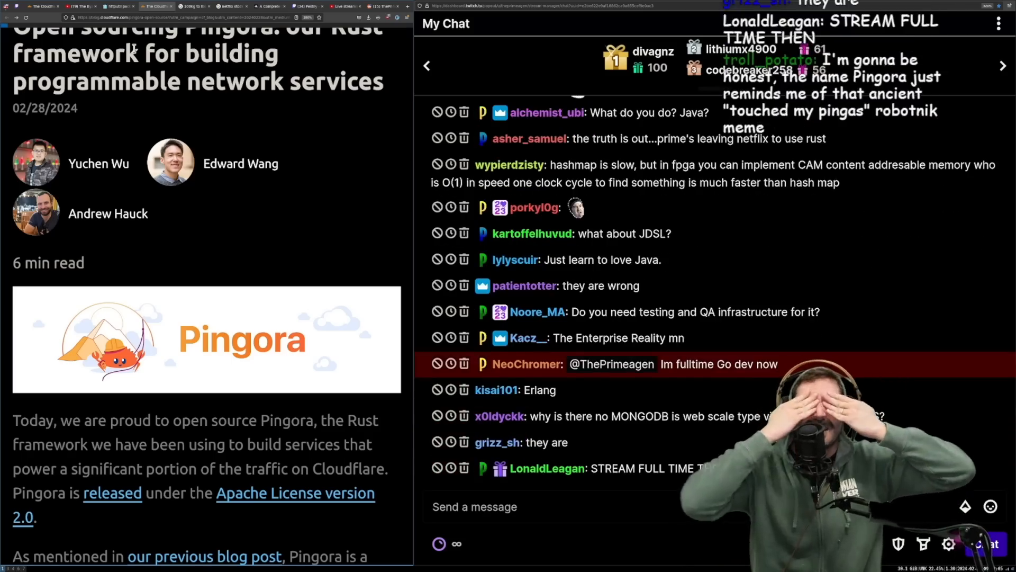
scroll("down", 3)
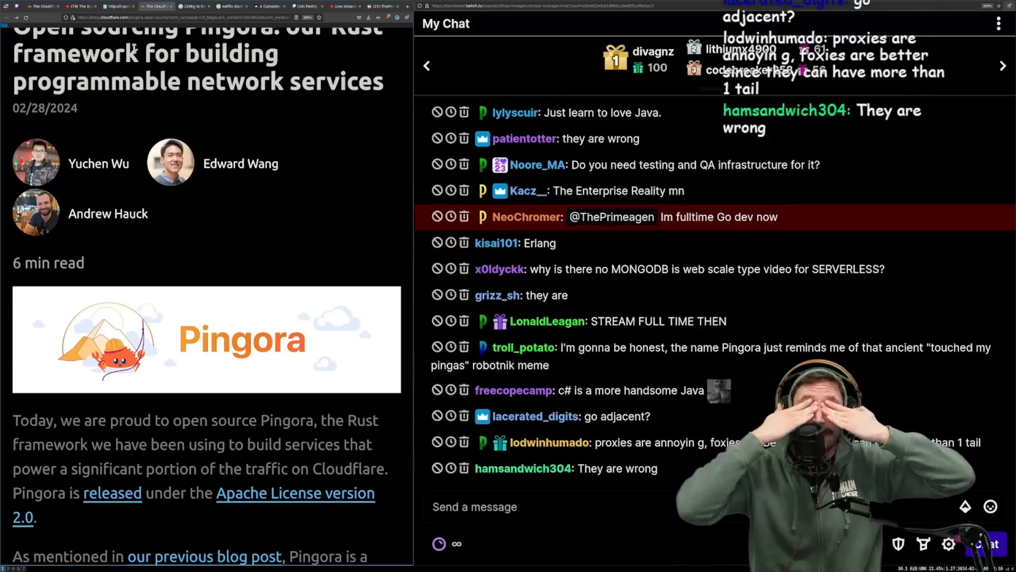